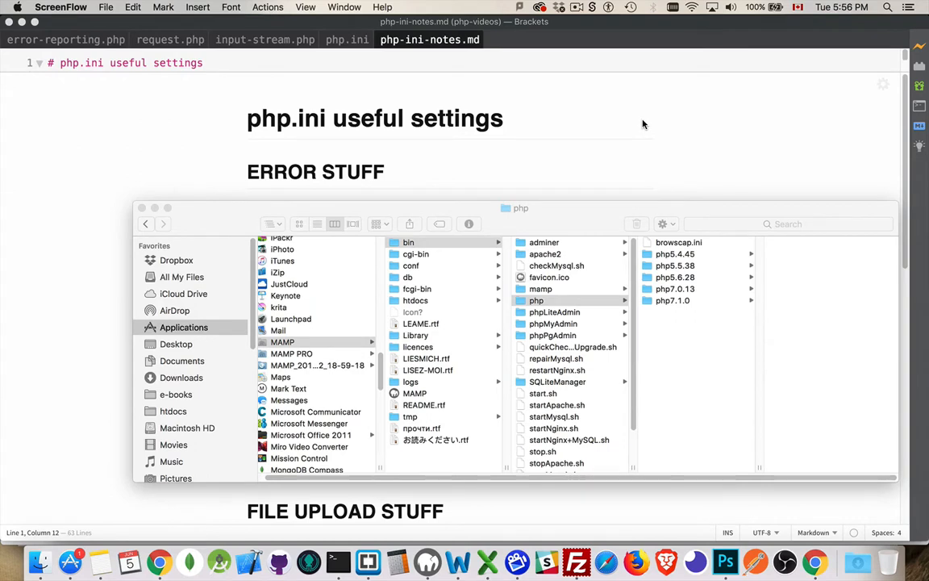
mouse_move(329, 346)
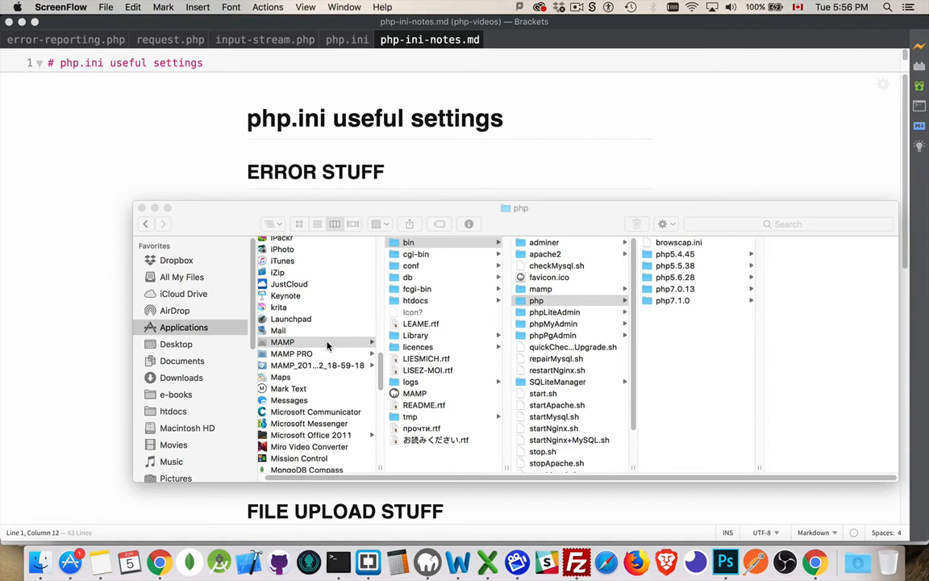
In Finder, open MAMP's php7.1.0 conf folder to reveal php.ini
click(536, 300)
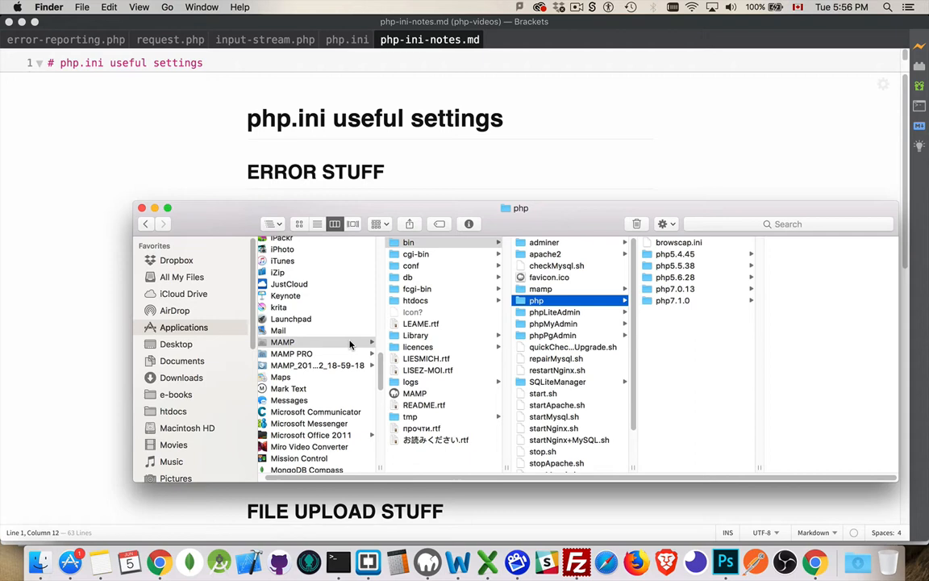
mouse_move(443, 244)
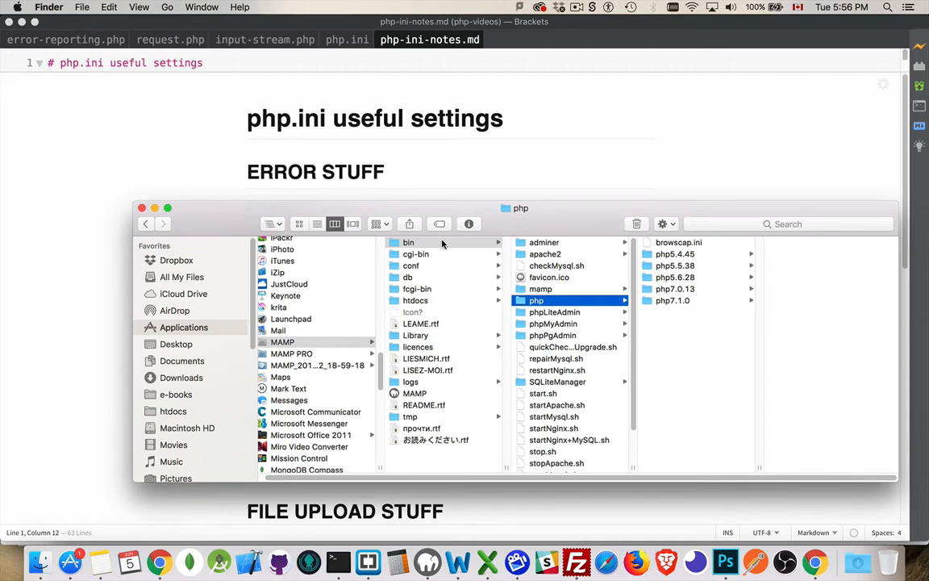
mouse_move(633, 292)
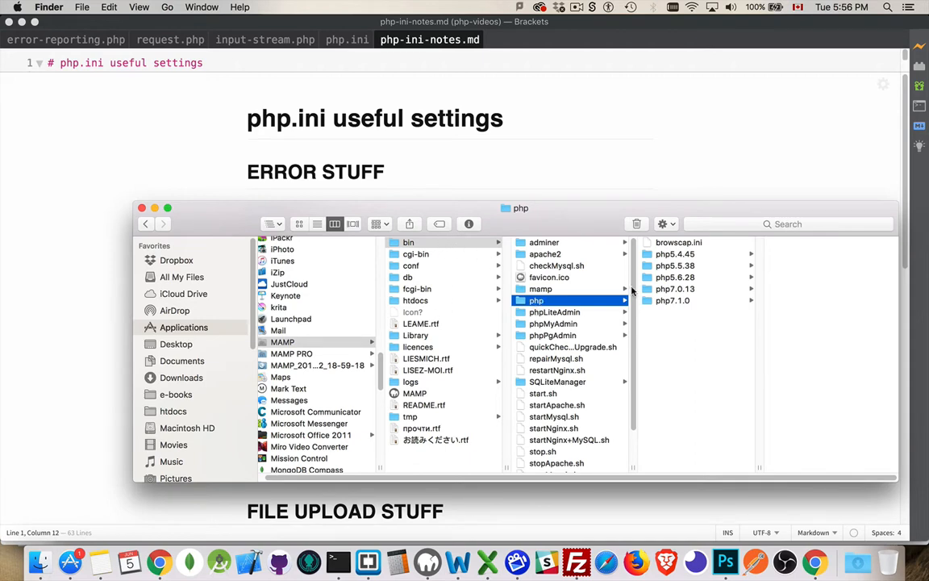
mouse_move(689, 313)
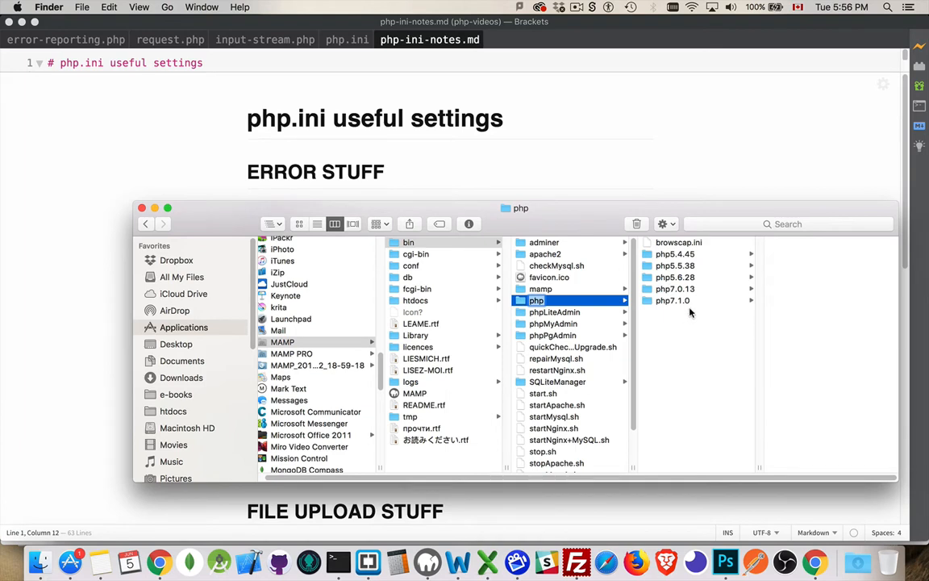
click(672, 300)
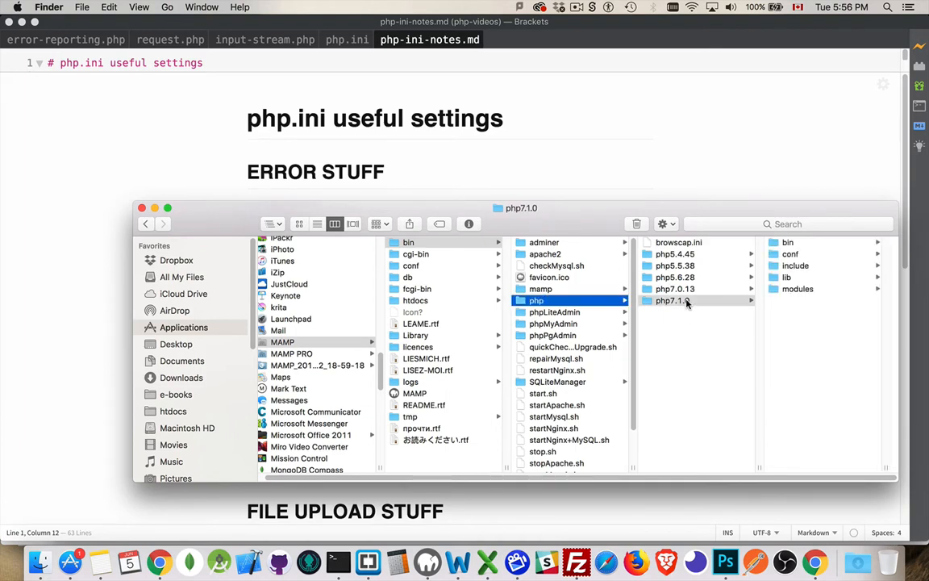
mouse_move(685, 304)
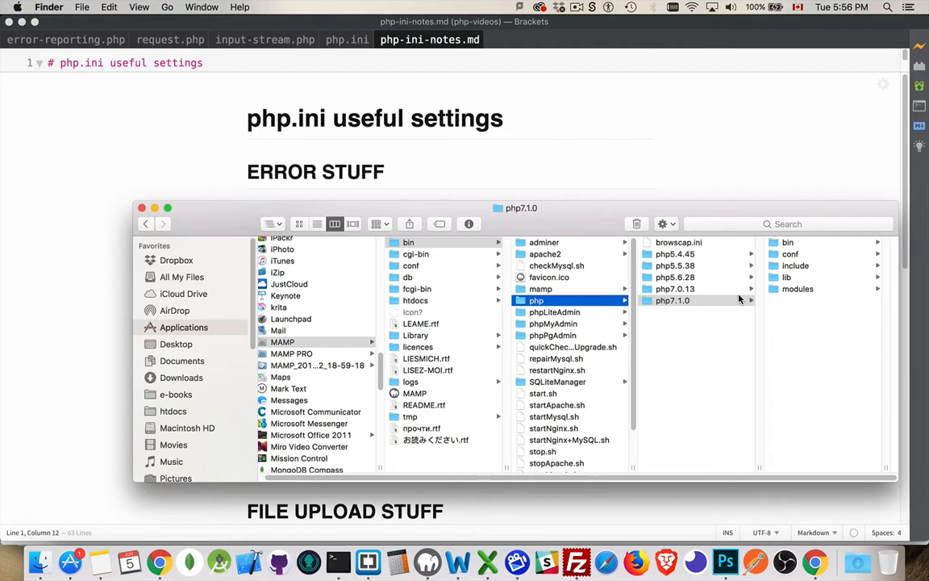
click(672, 253)
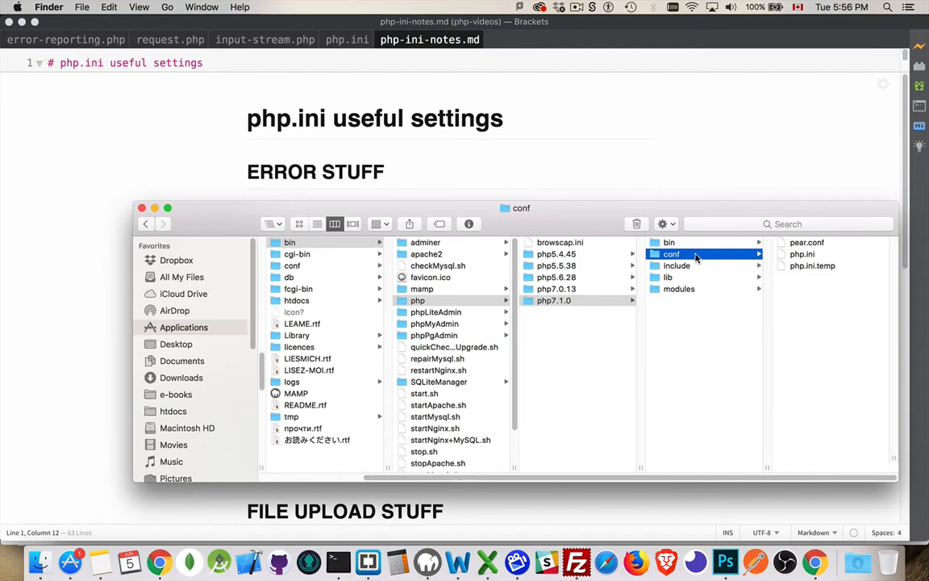
click(668, 253)
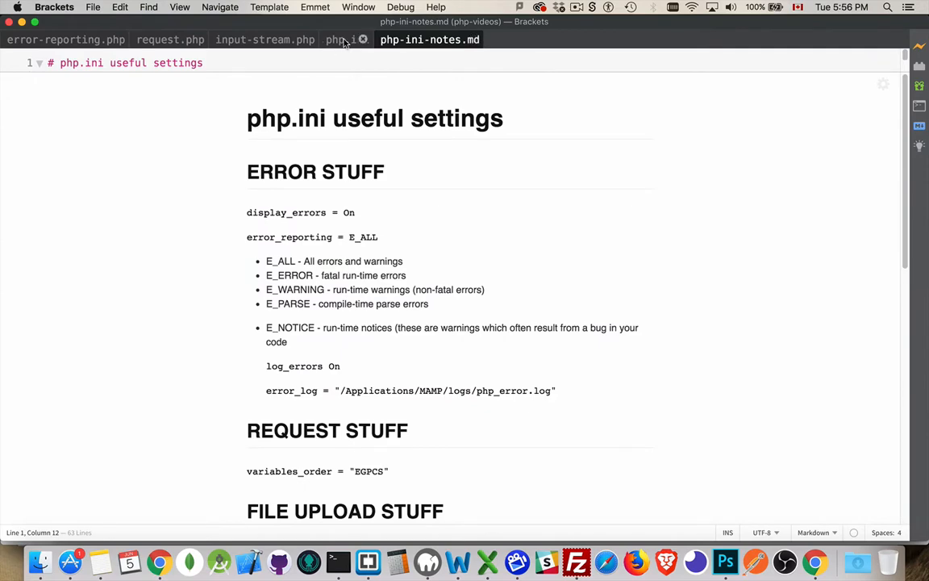
Switch to the php.ini copy and scroll down to the variables_order and post_max_size section
click(346, 39)
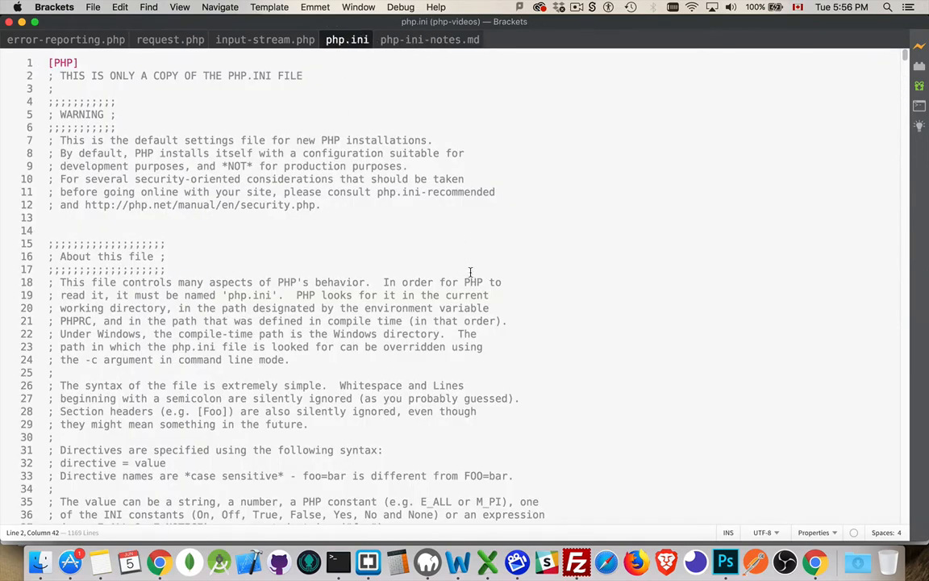
scroll(down, 3)
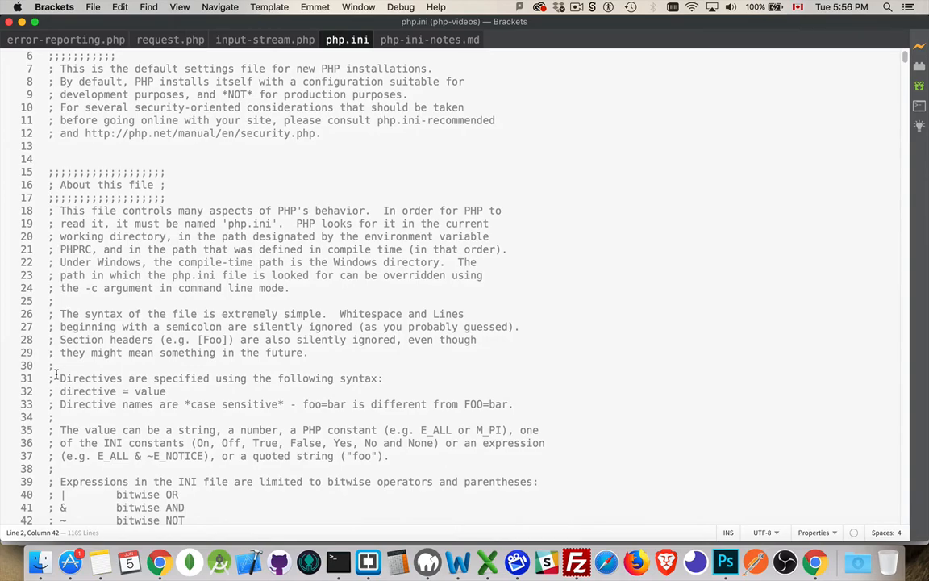
scroll(down, 3)
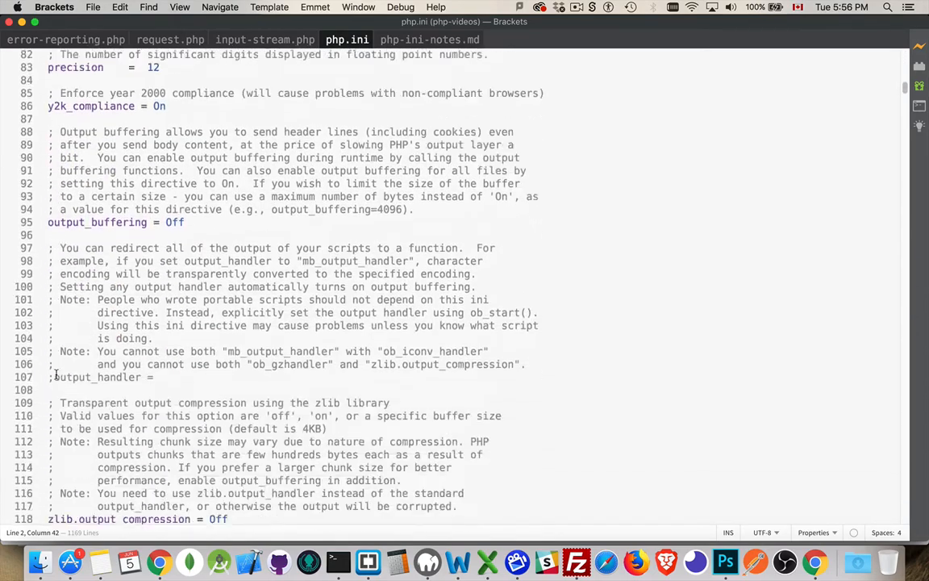
scroll(down, 3)
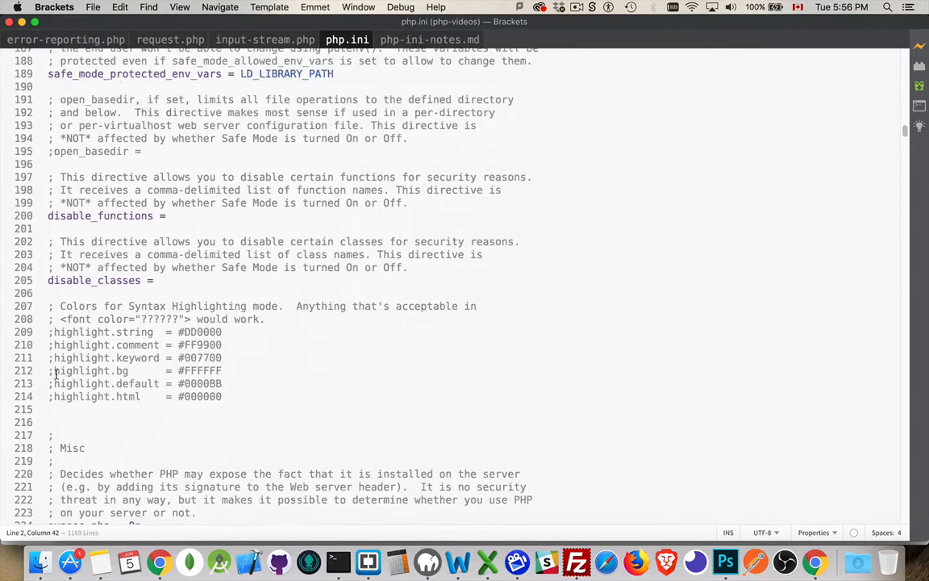
scroll(down, 3)
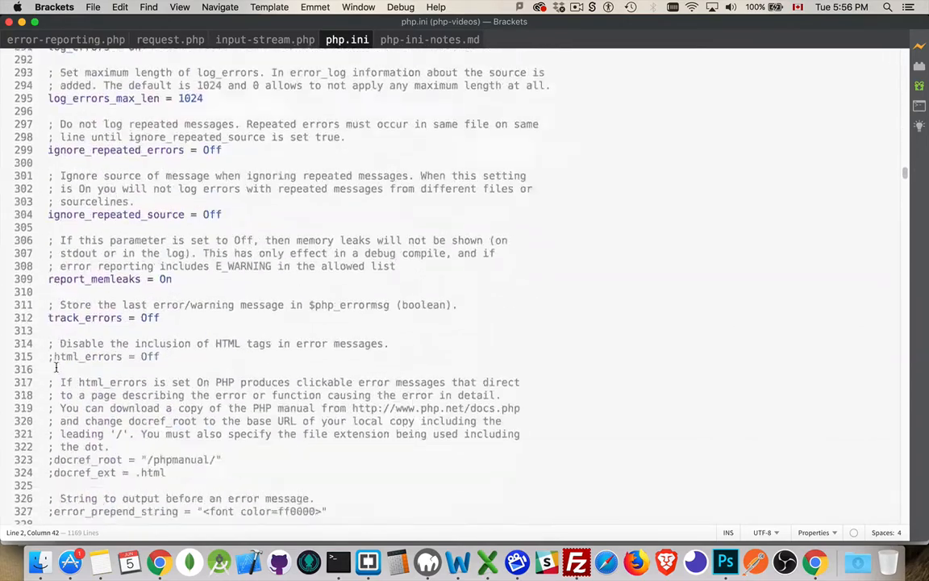
scroll(down, 3)
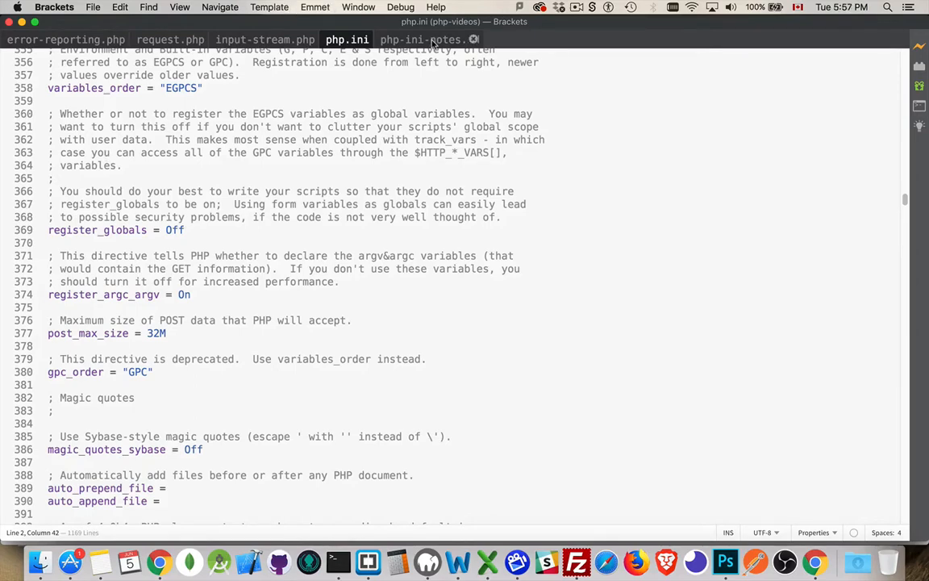
click(430, 40)
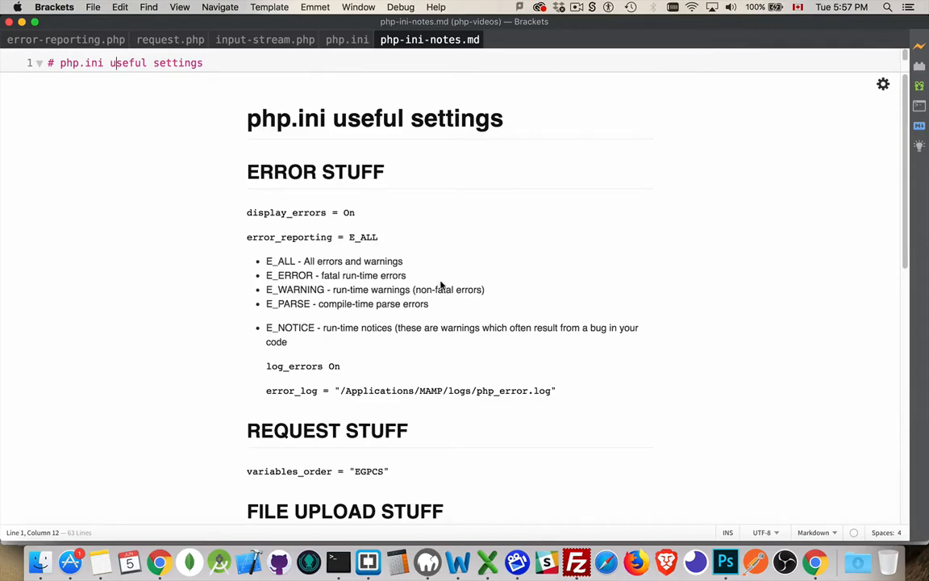
mouse_move(435, 203)
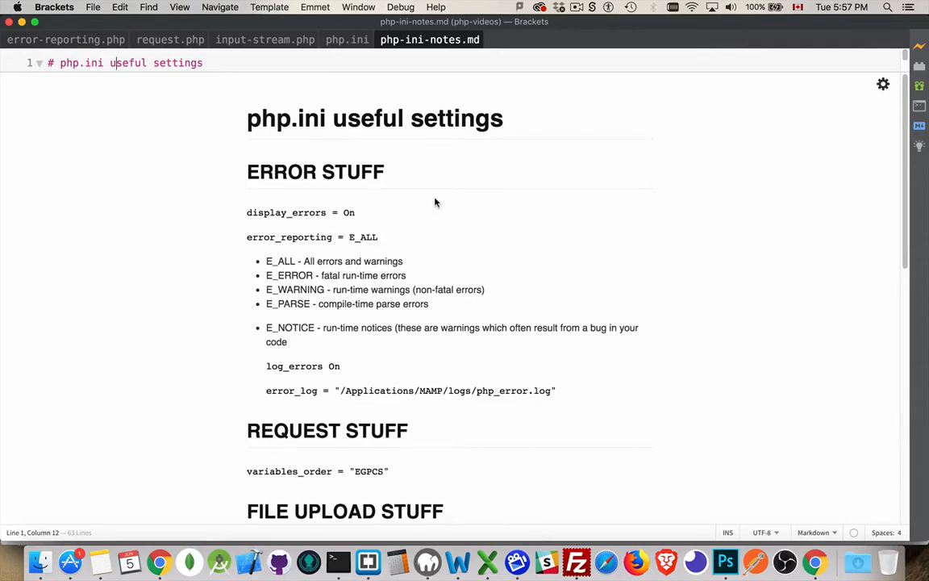
mouse_move(498, 182)
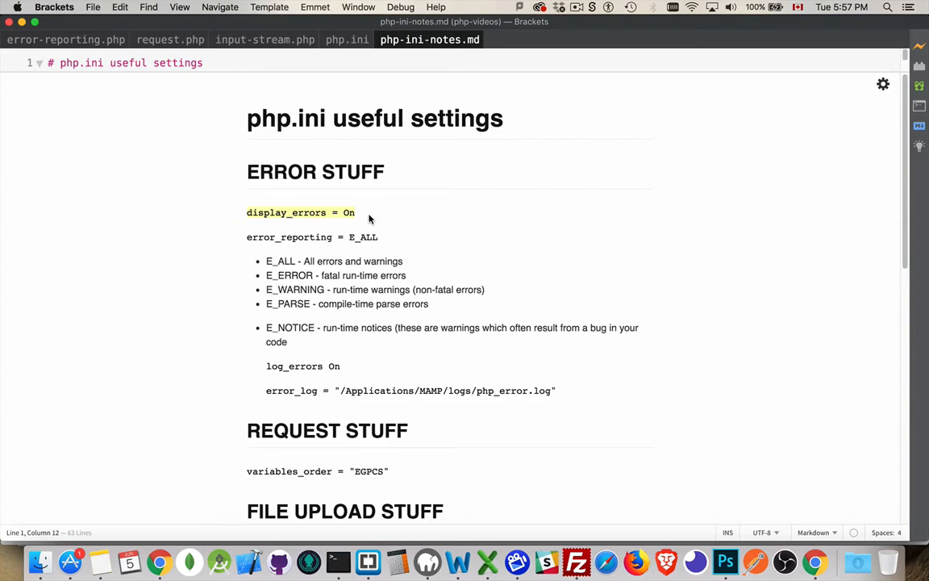
mouse_move(451, 203)
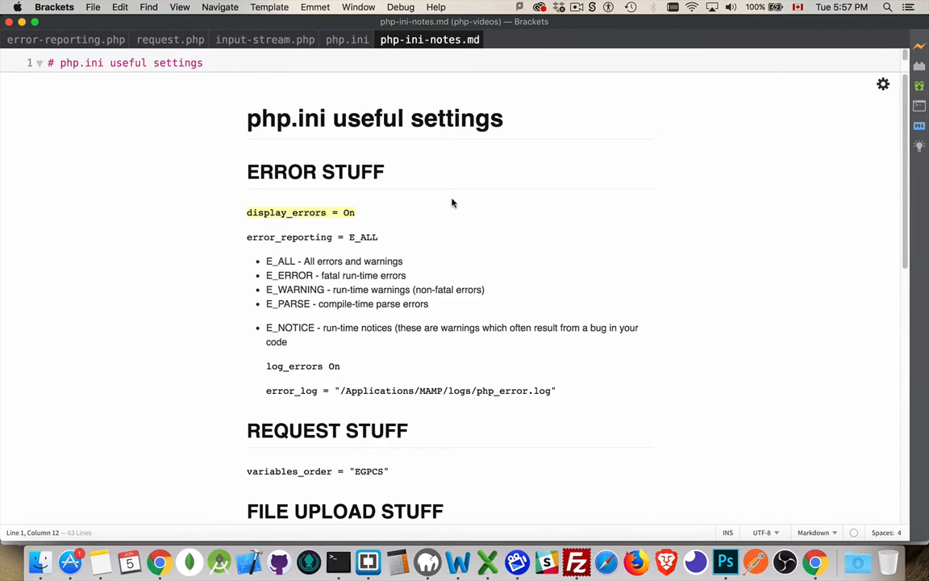
mouse_move(488, 205)
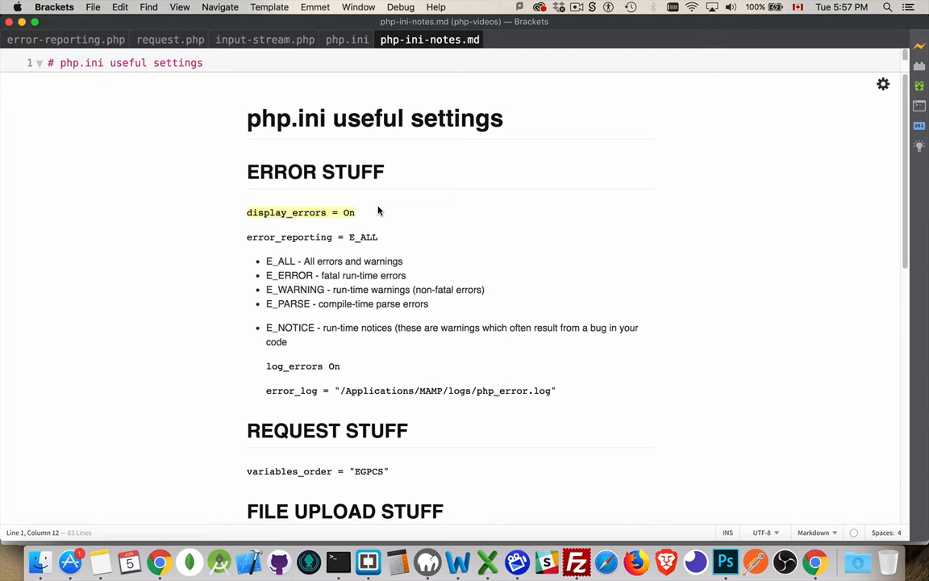
click(379, 212)
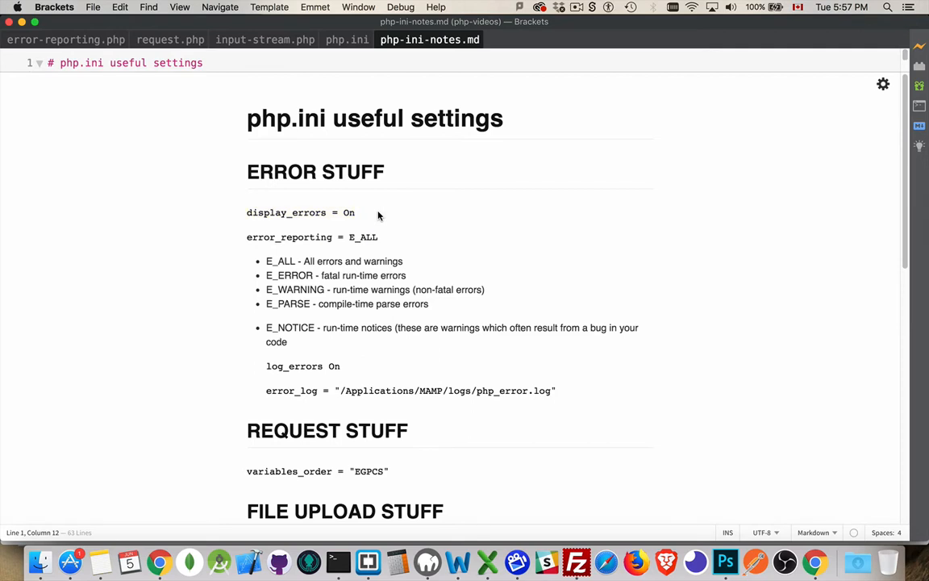
mouse_move(325, 212)
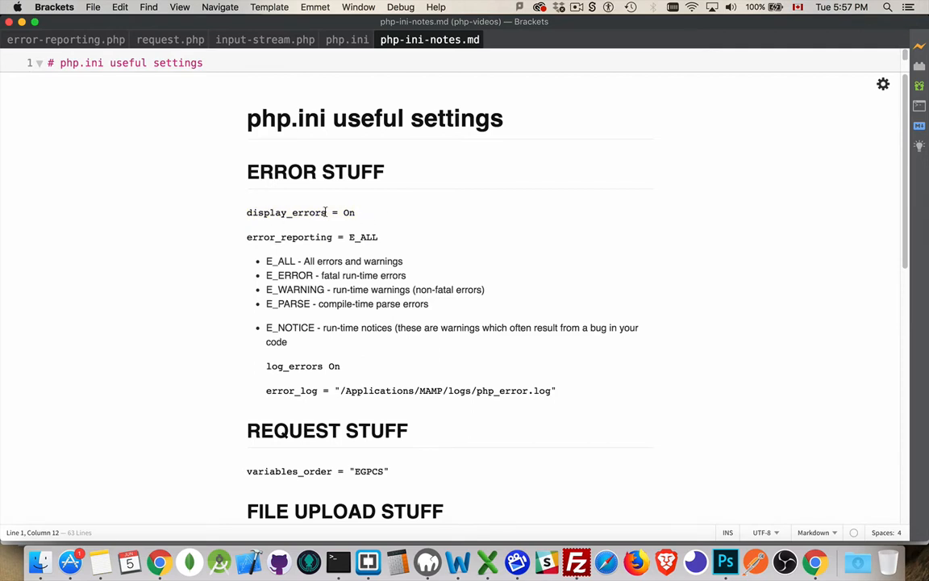
mouse_move(331, 248)
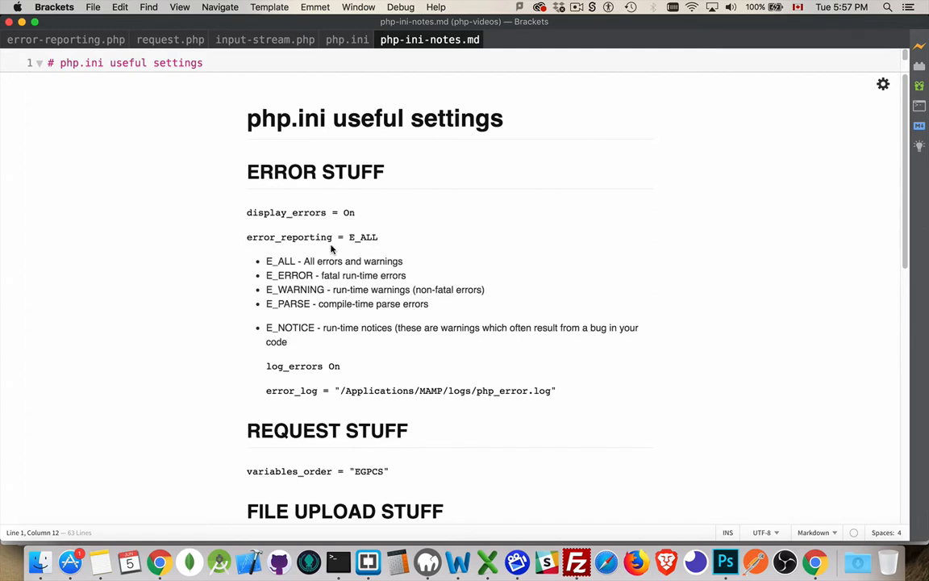
mouse_move(318, 342)
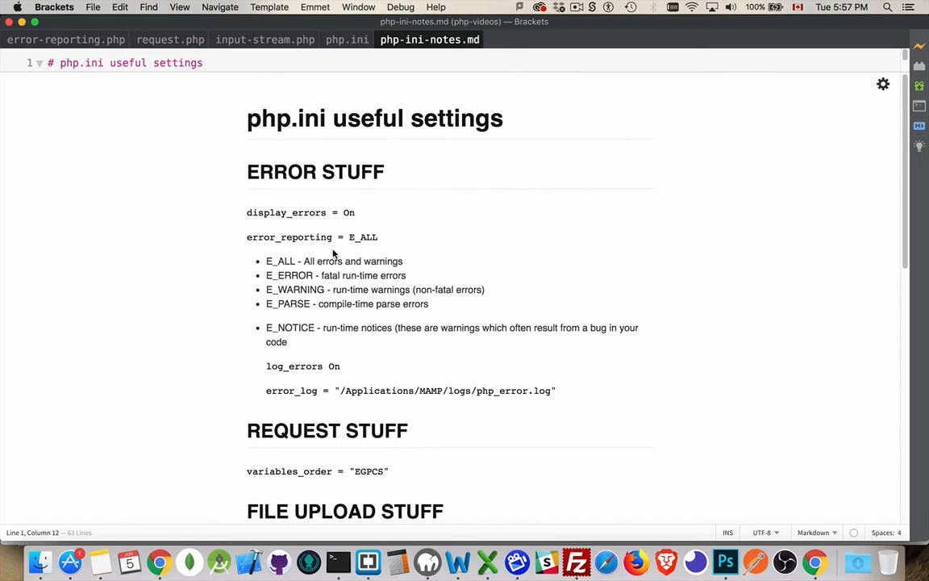
double_click(363, 236)
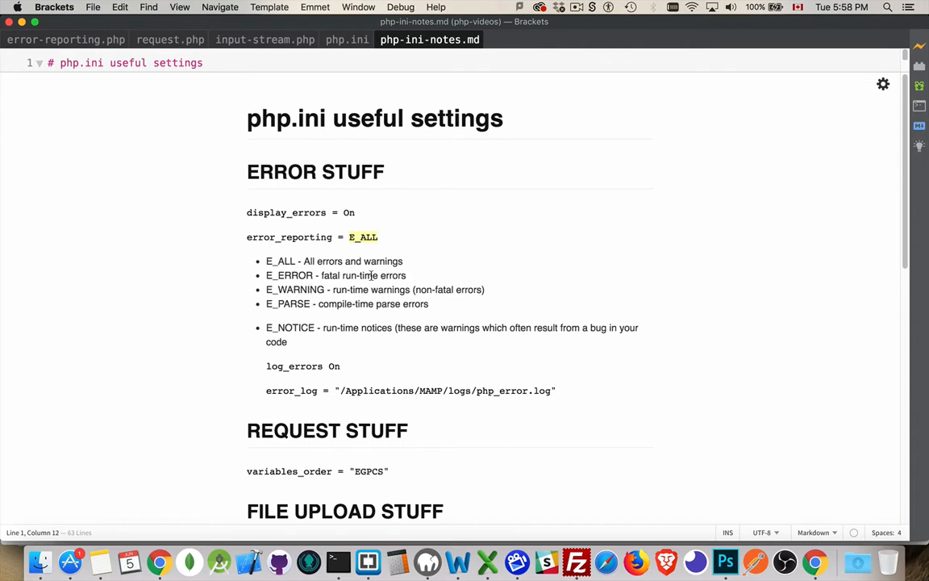
mouse_move(441, 317)
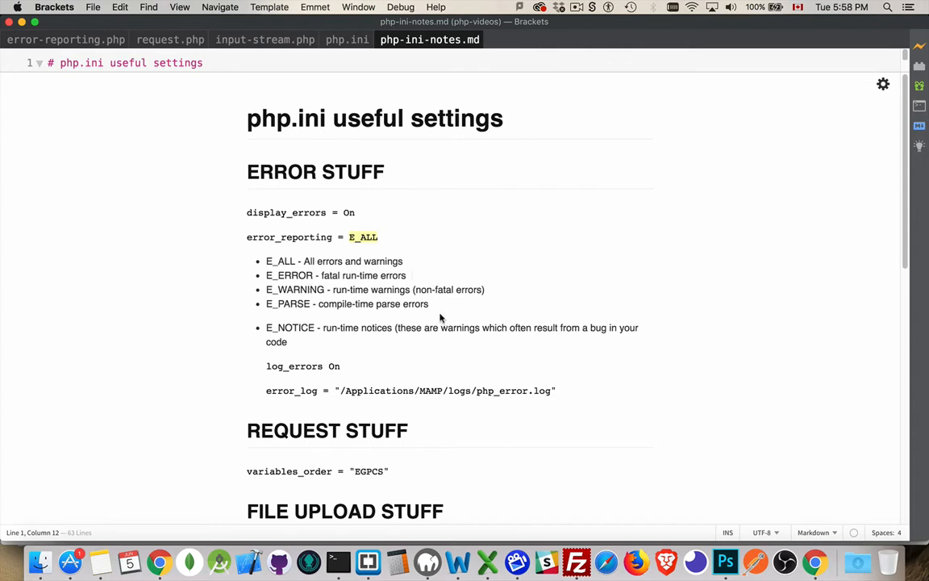
mouse_move(368, 302)
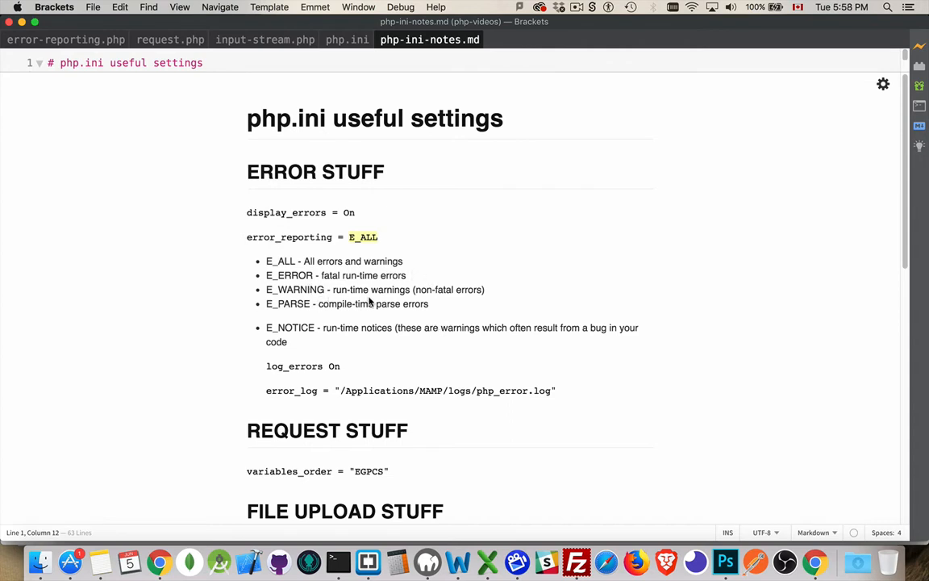
mouse_move(337, 305)
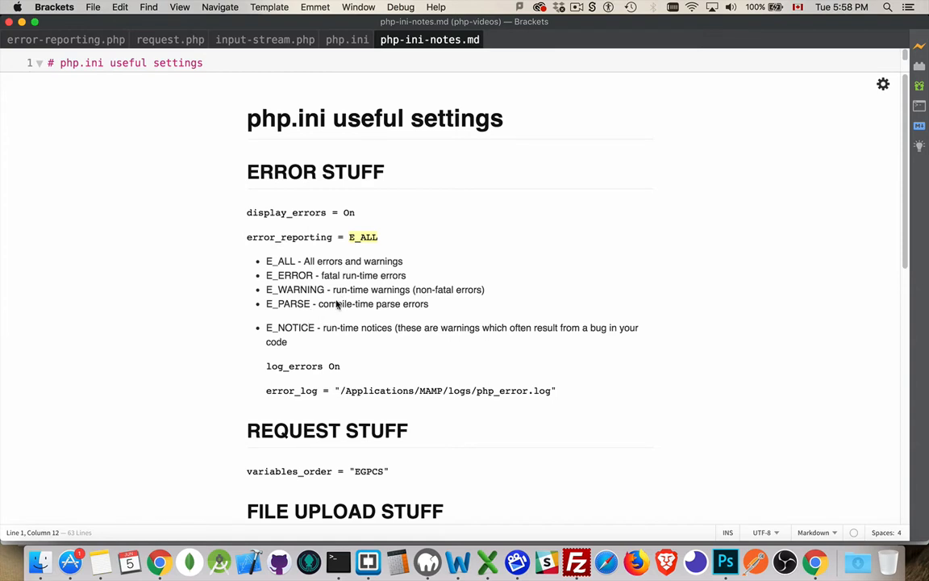
mouse_move(296, 360)
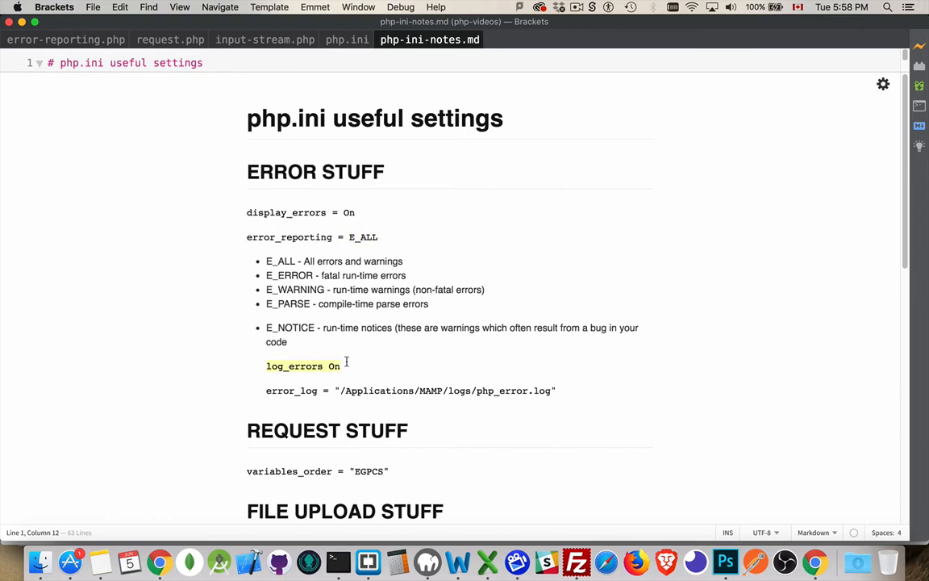
mouse_move(338, 346)
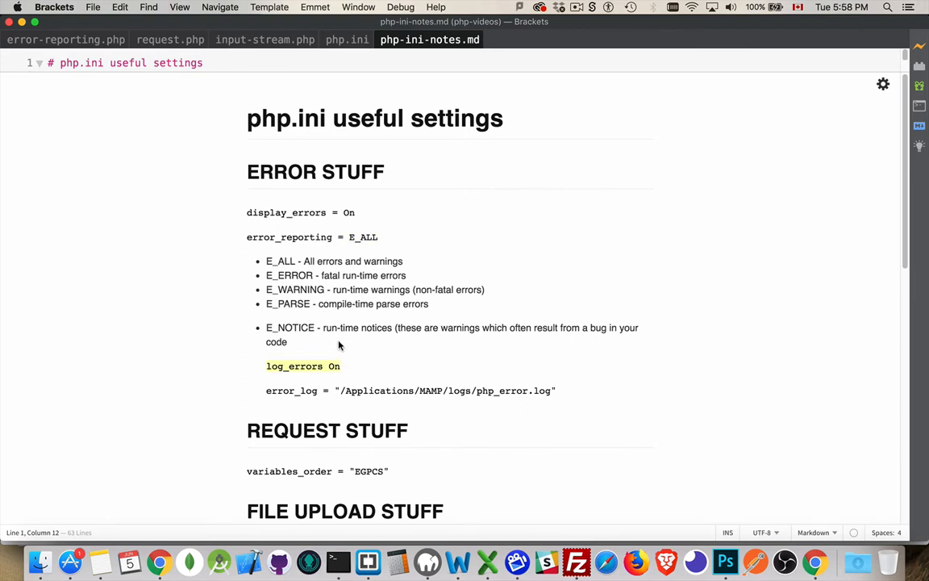
mouse_move(349, 364)
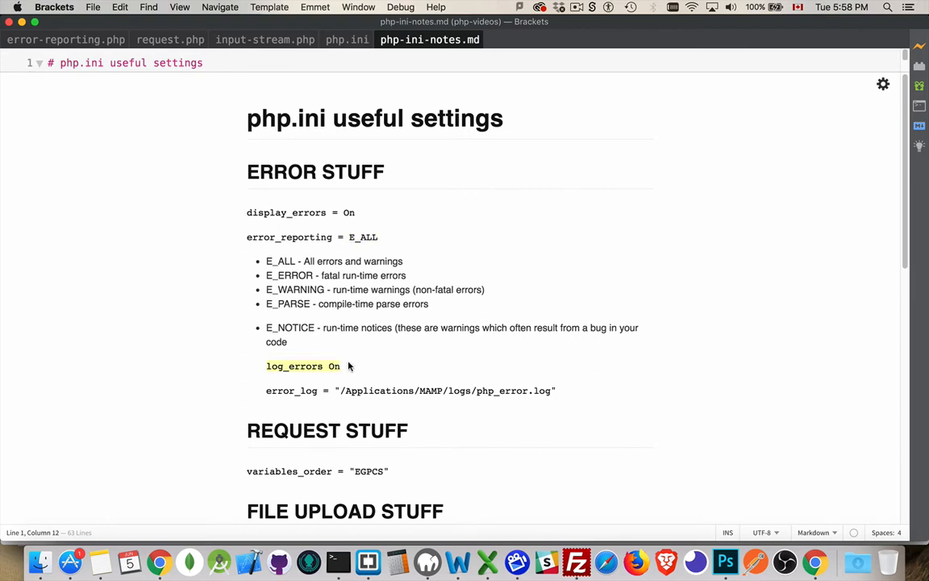
mouse_move(401, 355)
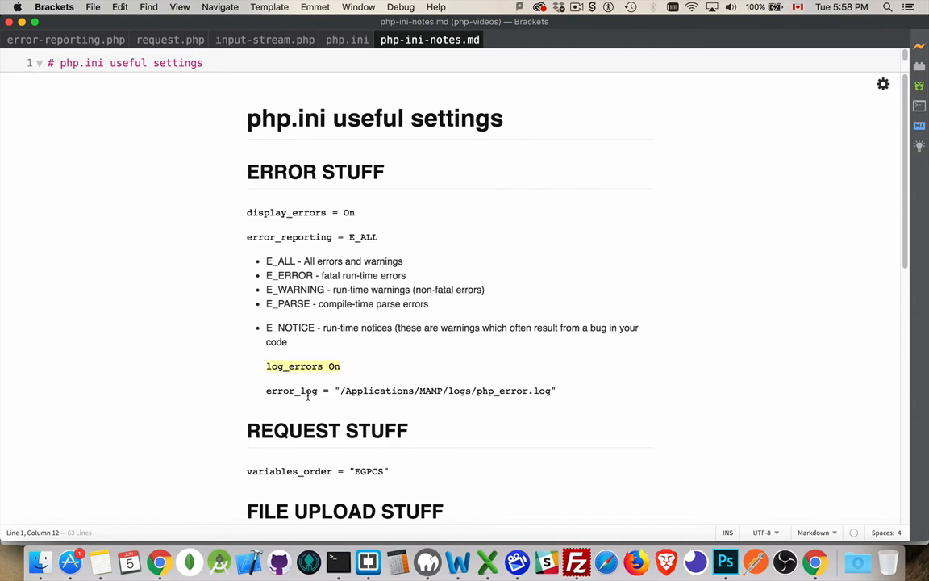
mouse_move(554, 394)
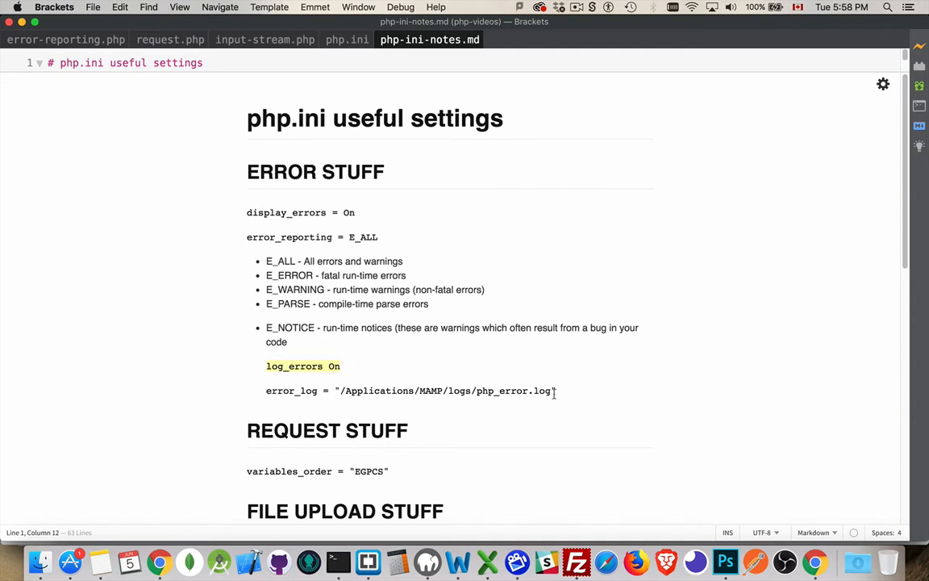
mouse_move(609, 371)
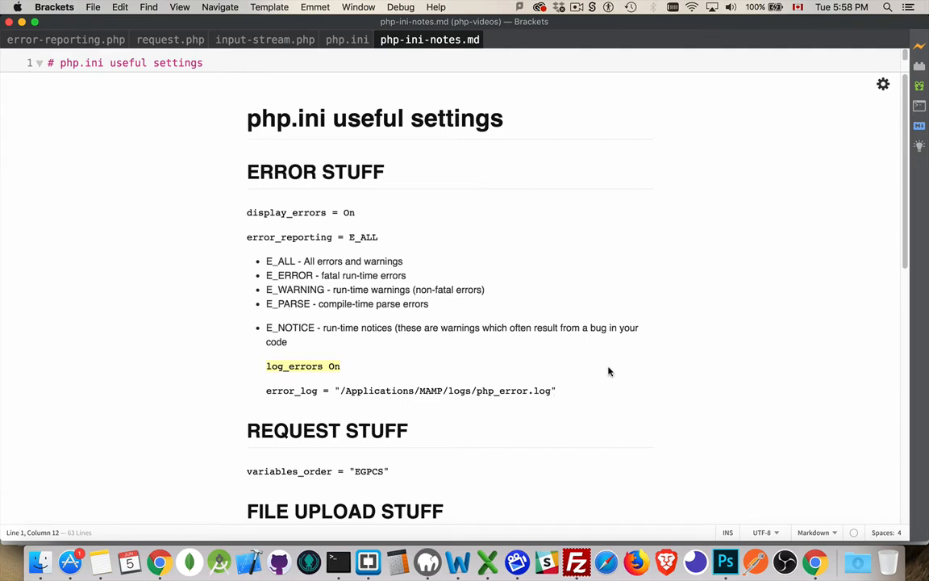
mouse_move(525, 414)
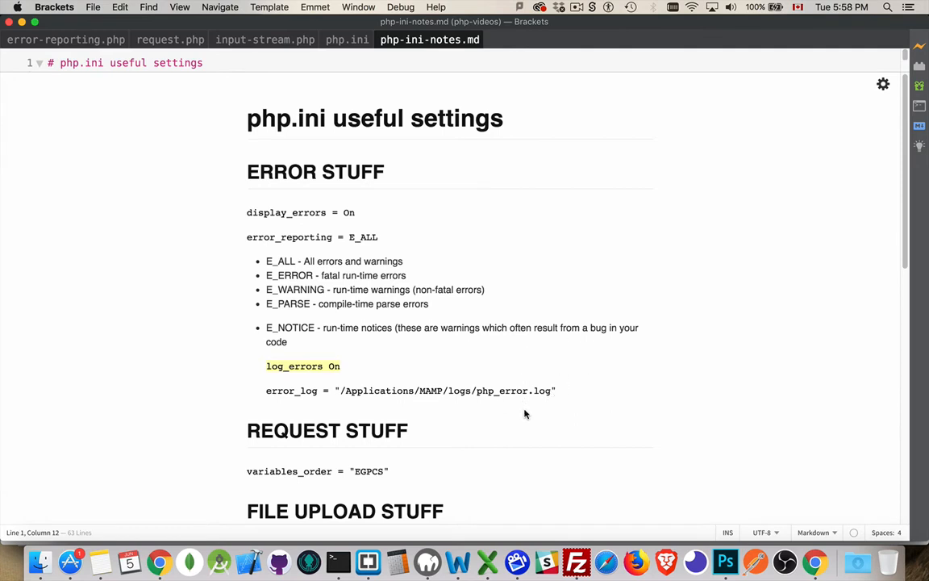
mouse_move(476, 247)
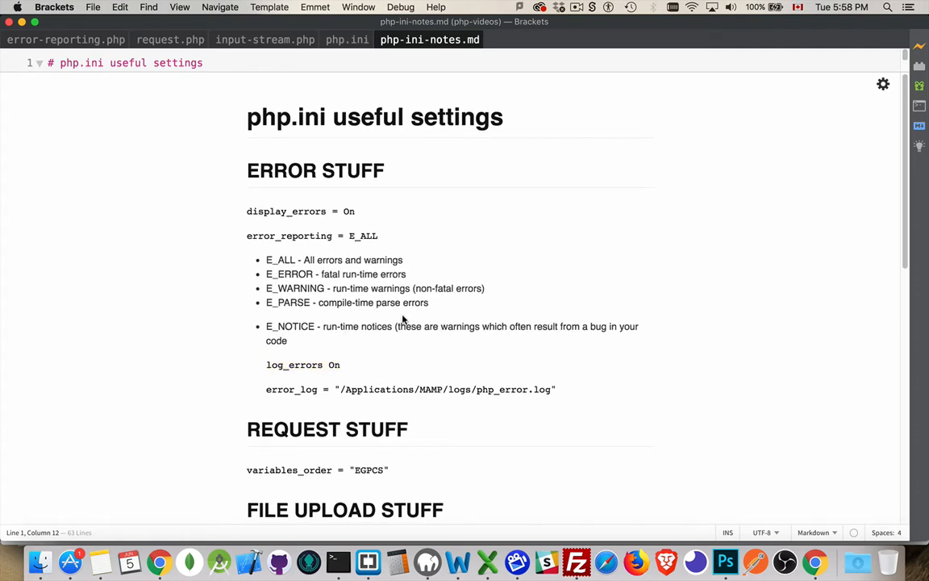
mouse_move(356, 210)
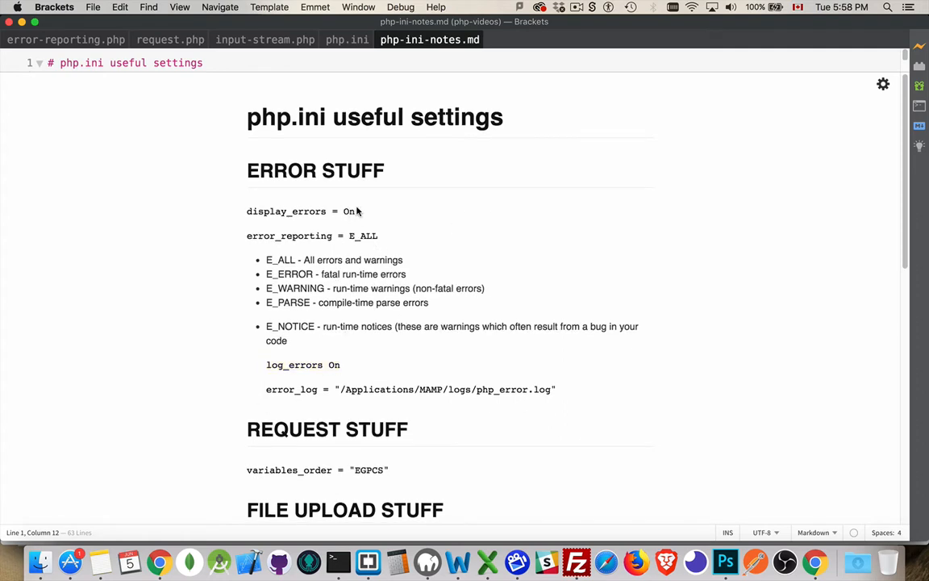
scroll(down, 3)
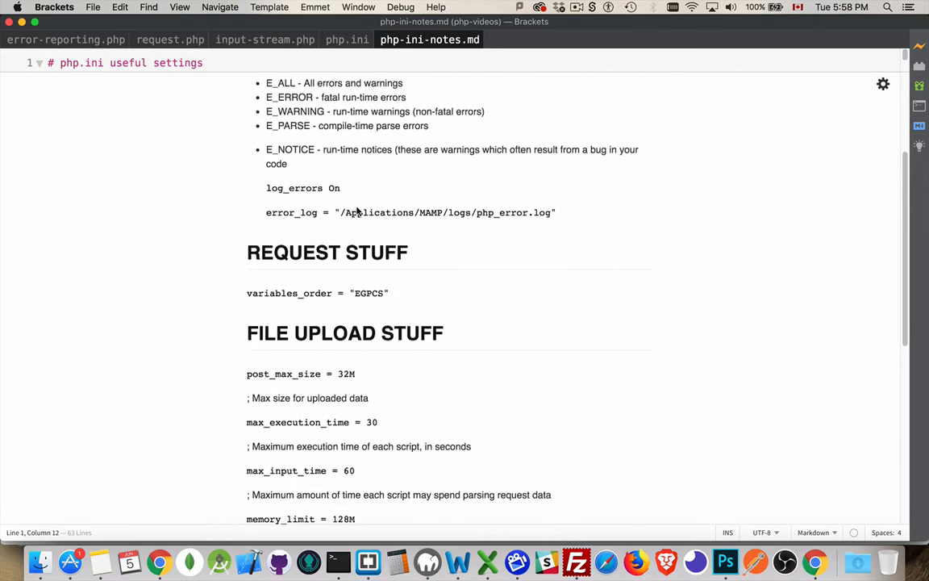
scroll(down, 3)
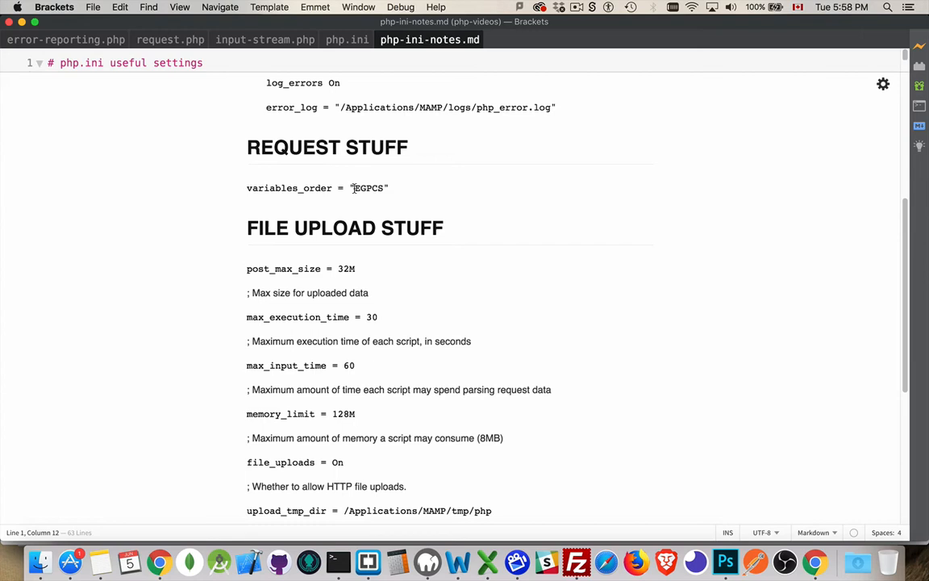
double_click(368, 188)
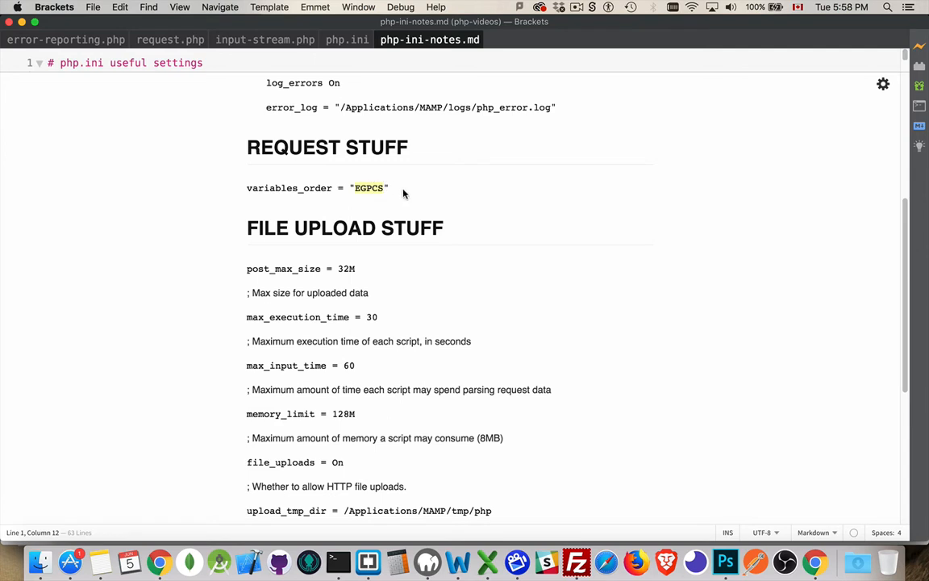
mouse_move(404, 202)
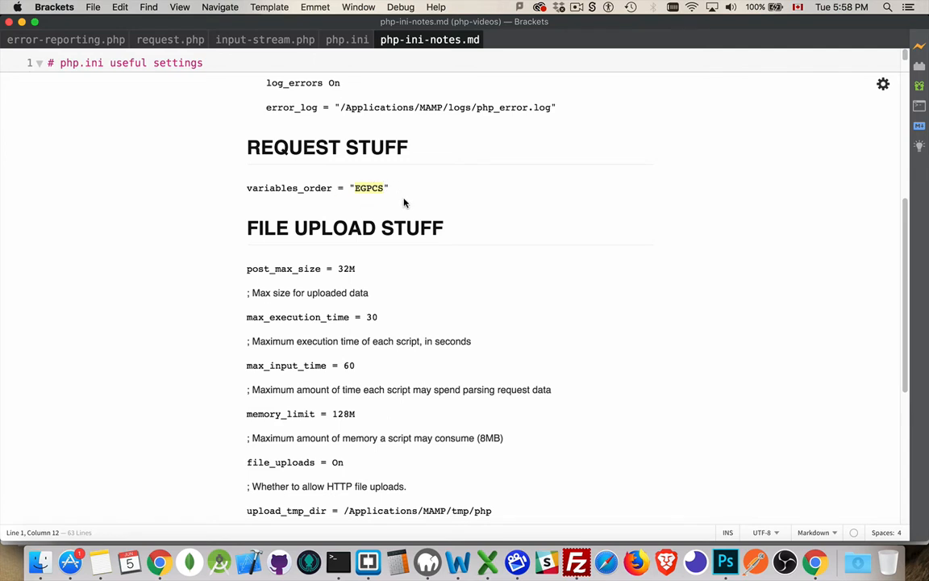
mouse_move(383, 177)
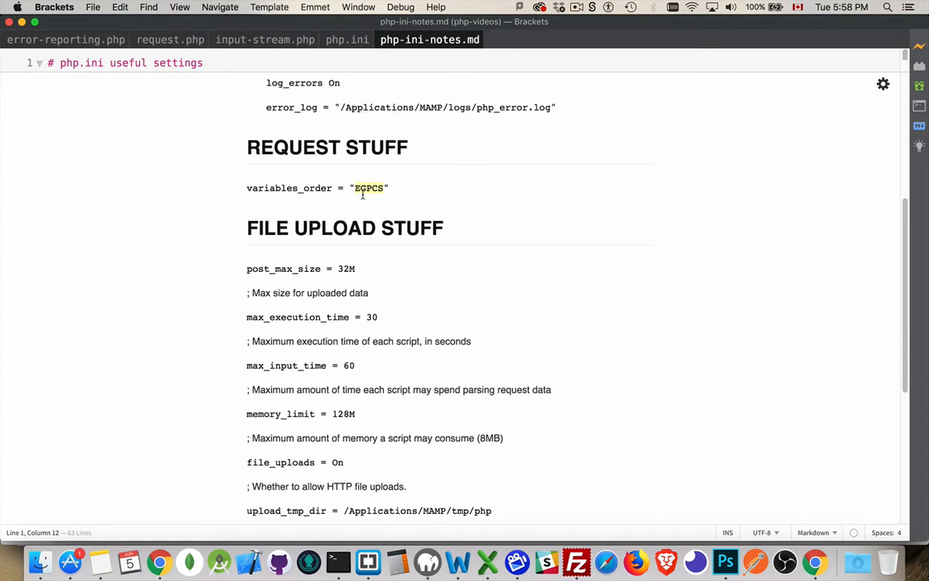
mouse_move(374, 201)
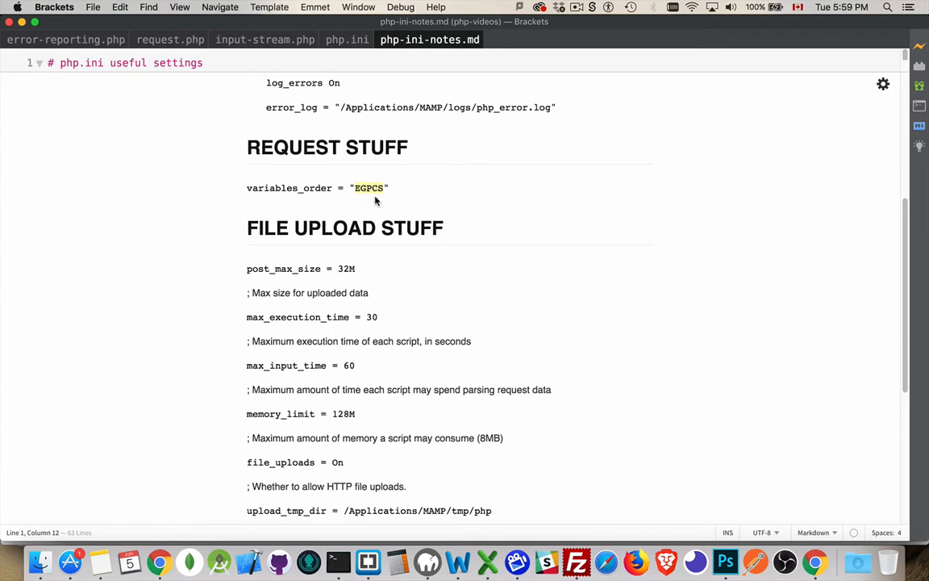
mouse_move(382, 202)
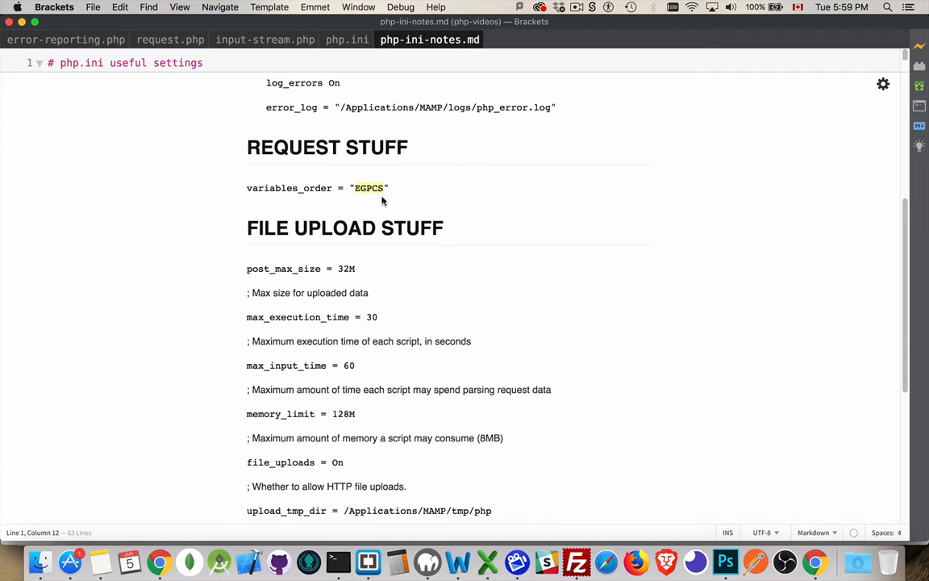
mouse_move(393, 200)
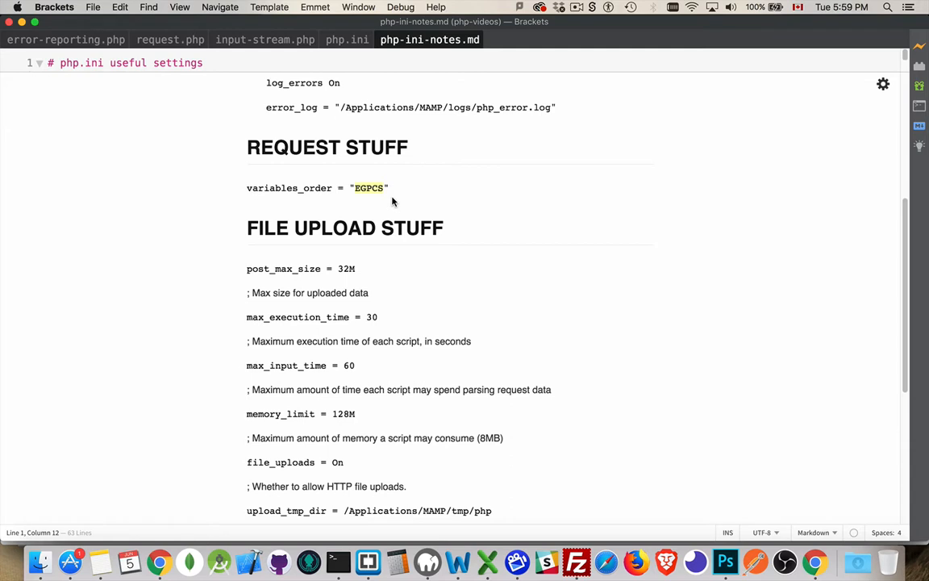
mouse_move(397, 204)
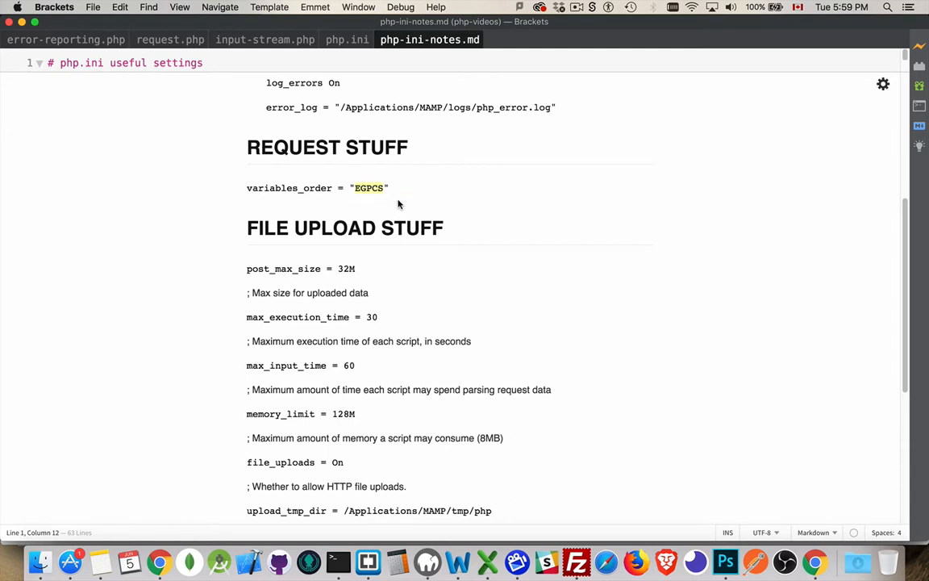
mouse_move(451, 189)
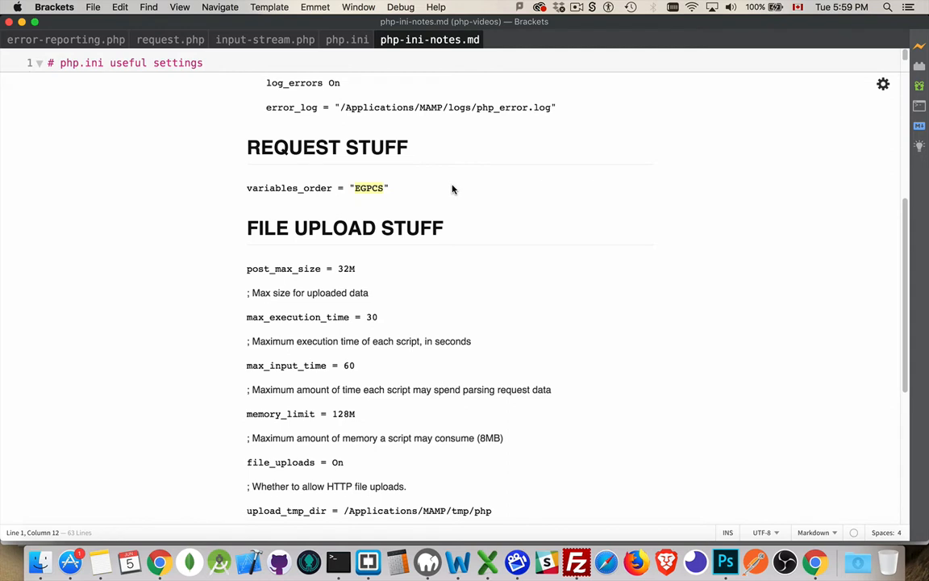
mouse_move(363, 199)
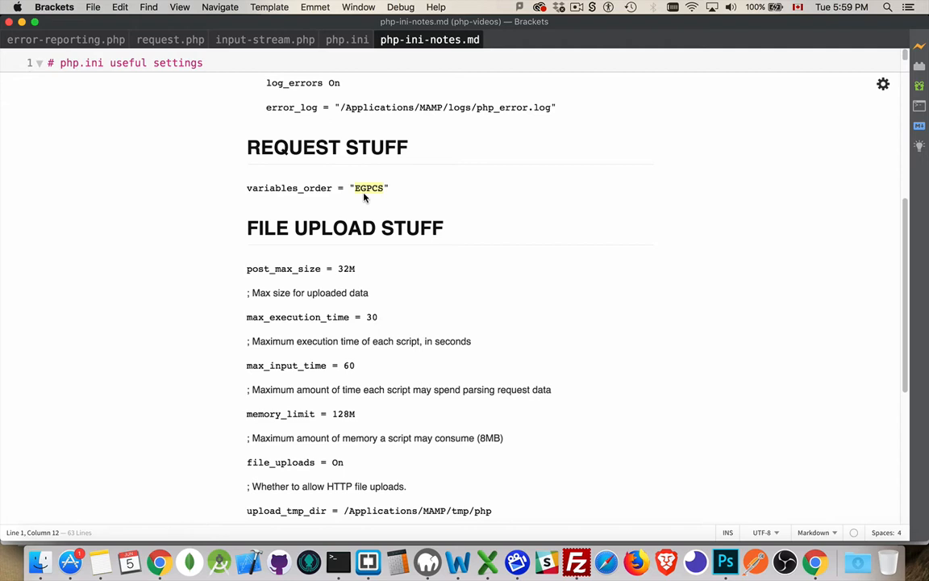
mouse_move(372, 201)
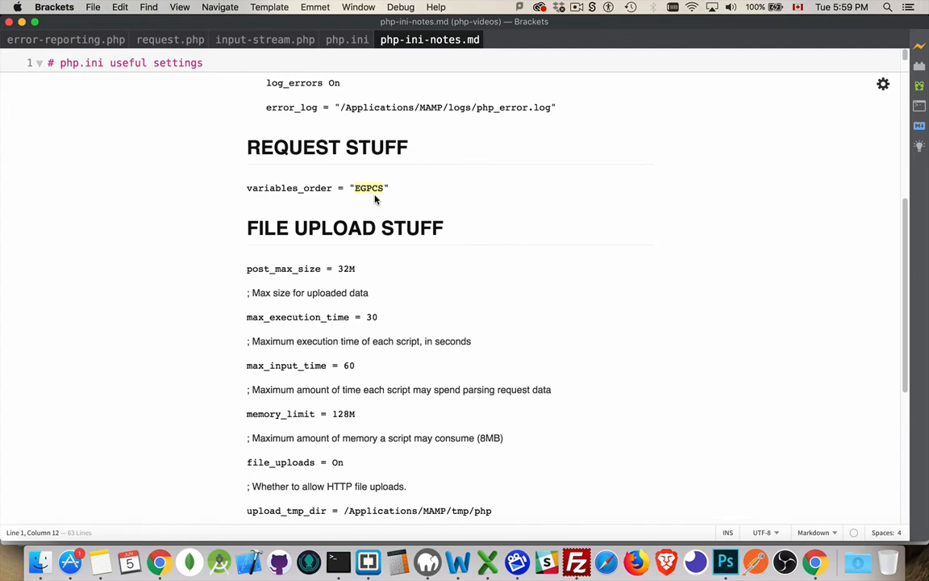
mouse_move(385, 179)
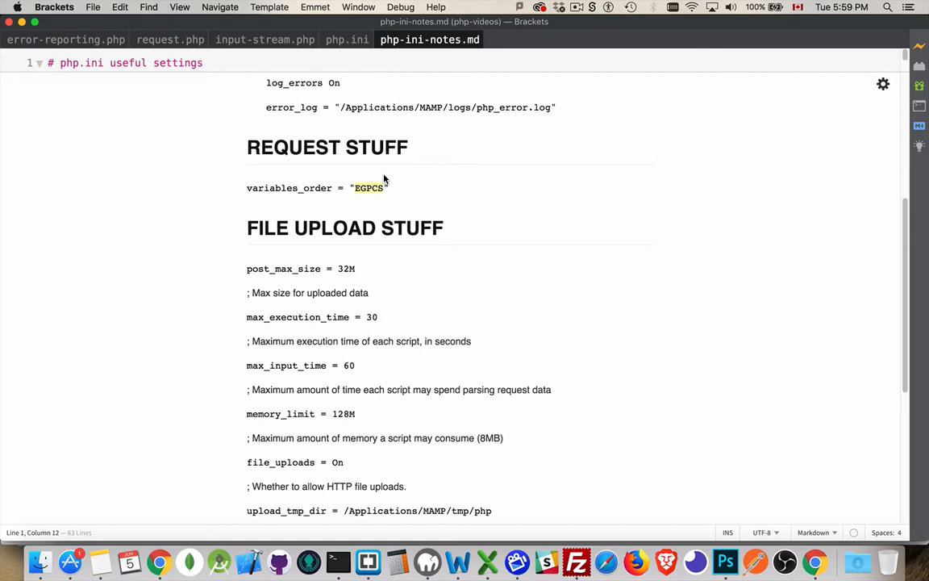
mouse_move(351, 178)
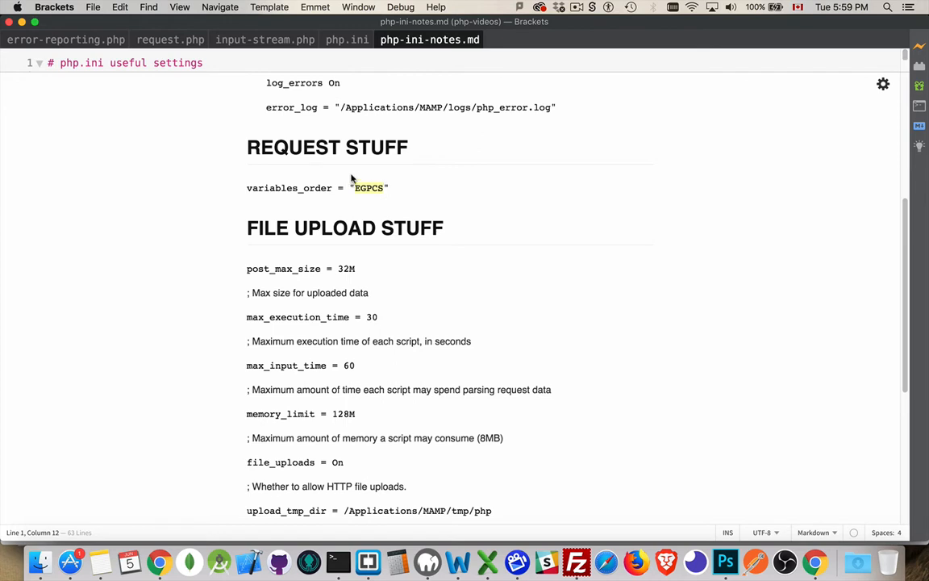
mouse_move(360, 172)
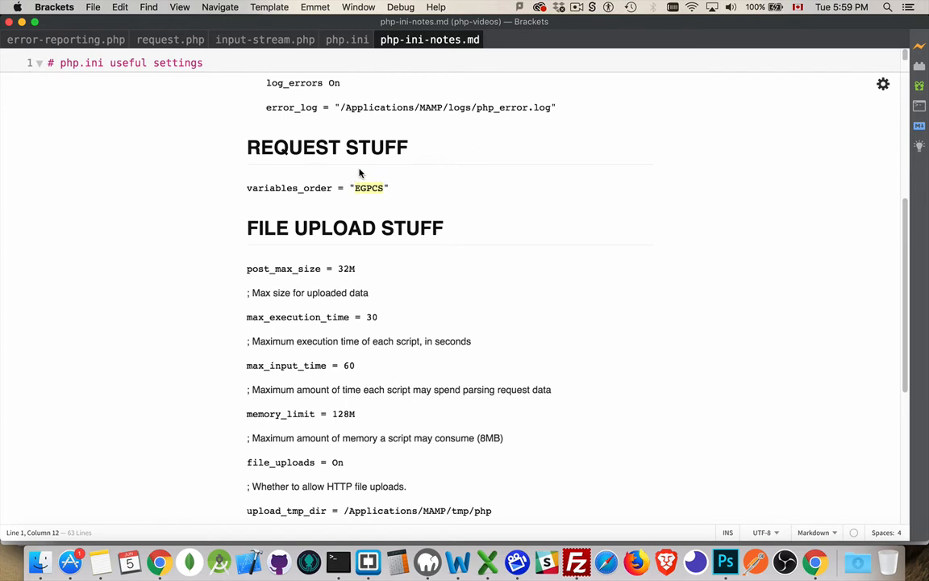
mouse_move(407, 177)
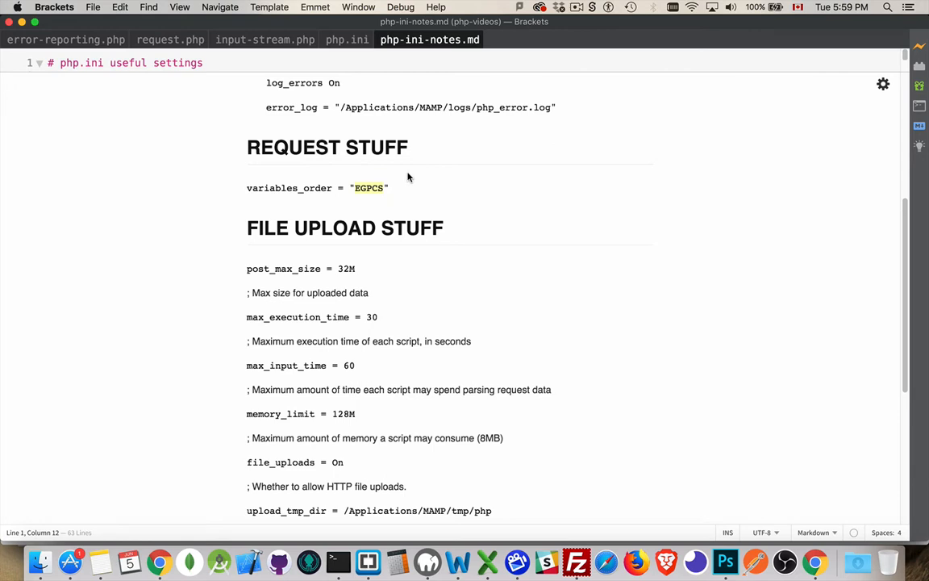
mouse_move(361, 201)
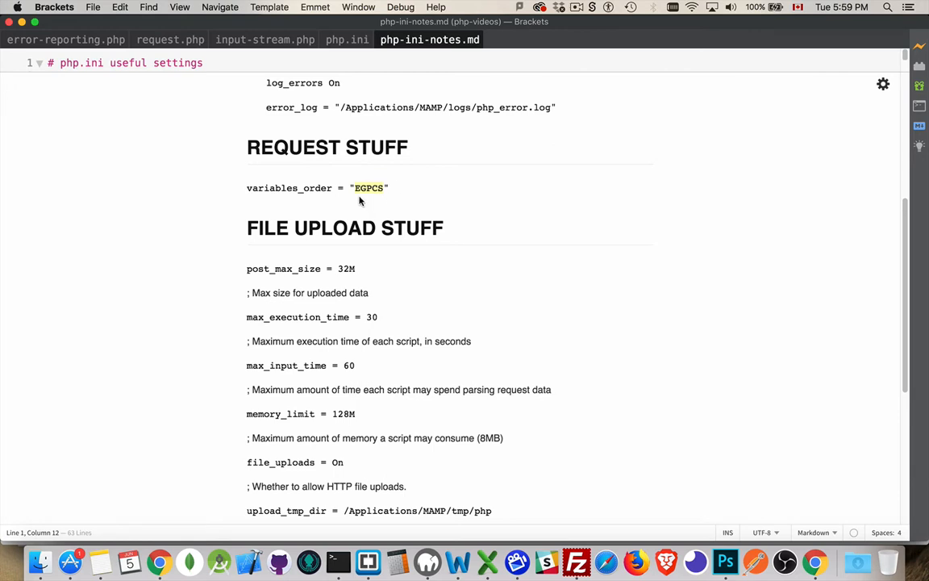
mouse_move(395, 195)
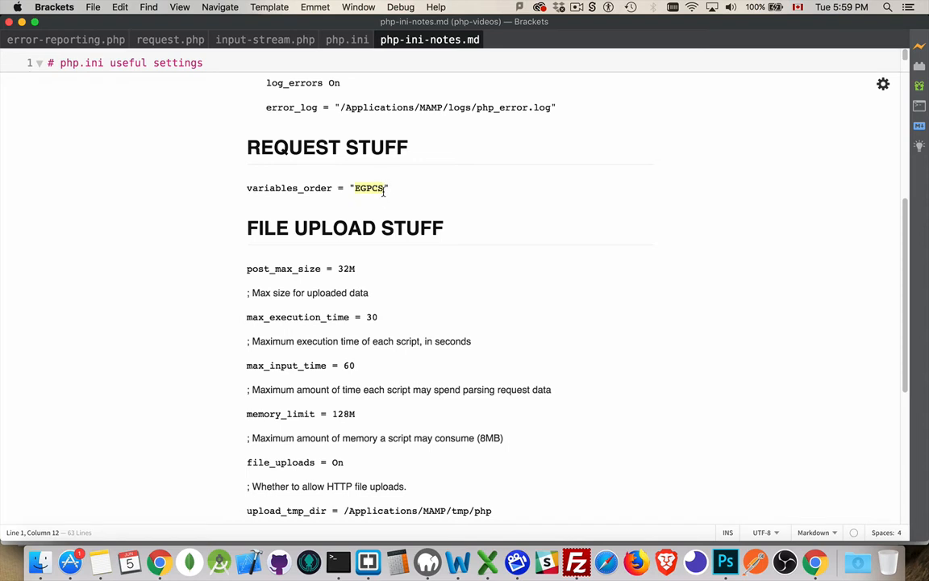
mouse_move(387, 202)
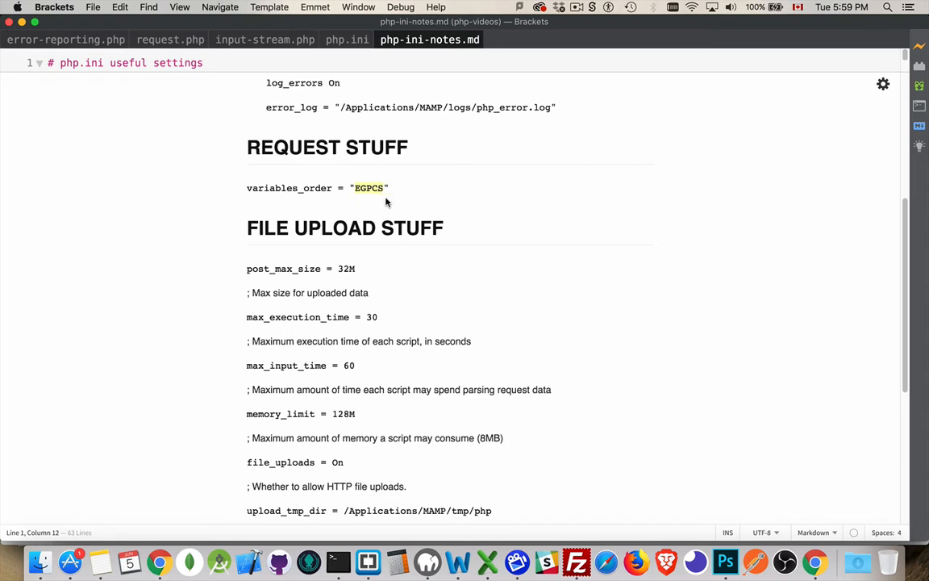
mouse_move(350, 176)
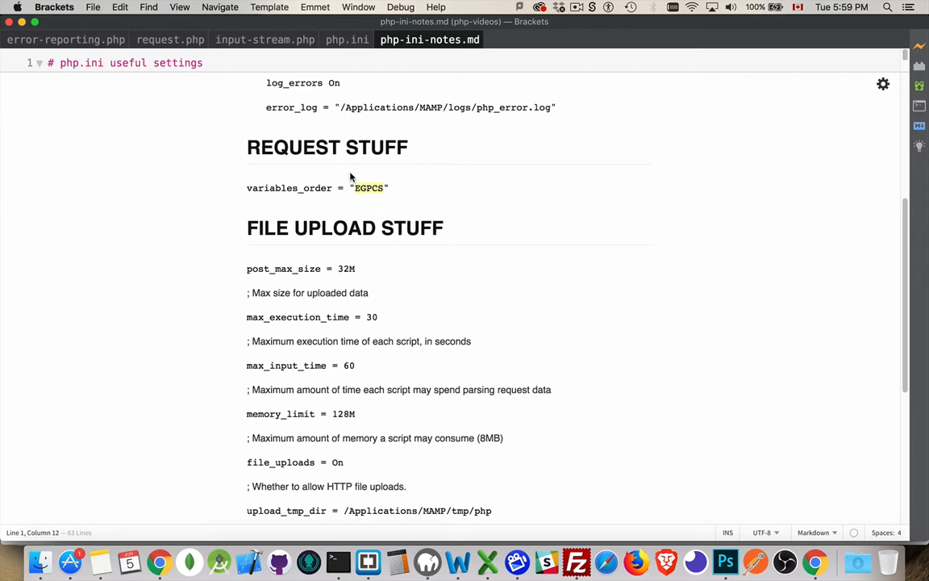
mouse_move(361, 176)
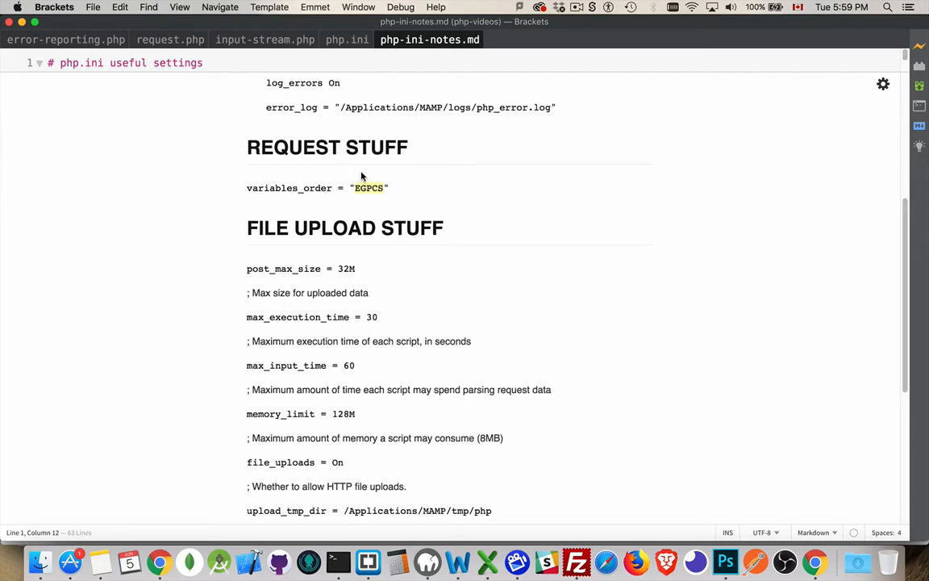
mouse_move(375, 178)
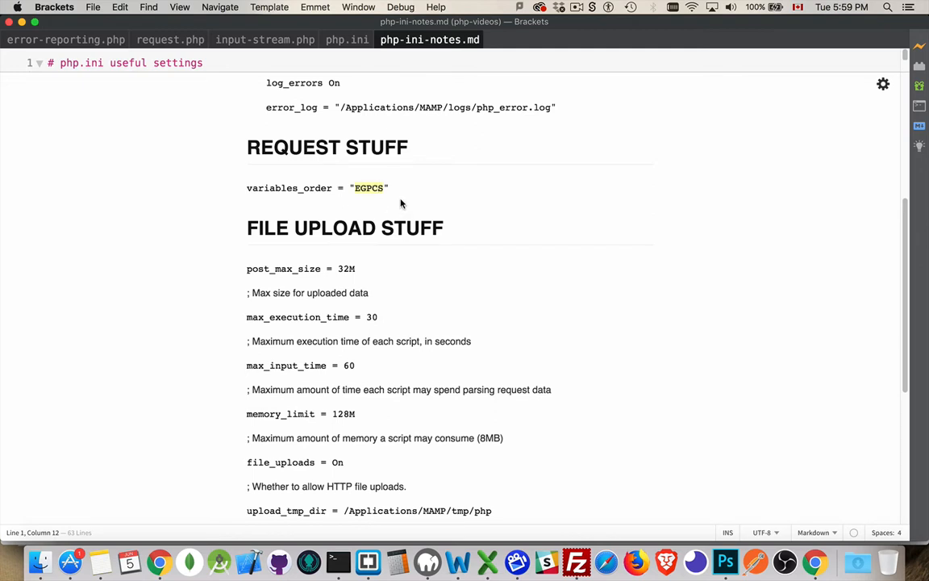
mouse_move(409, 186)
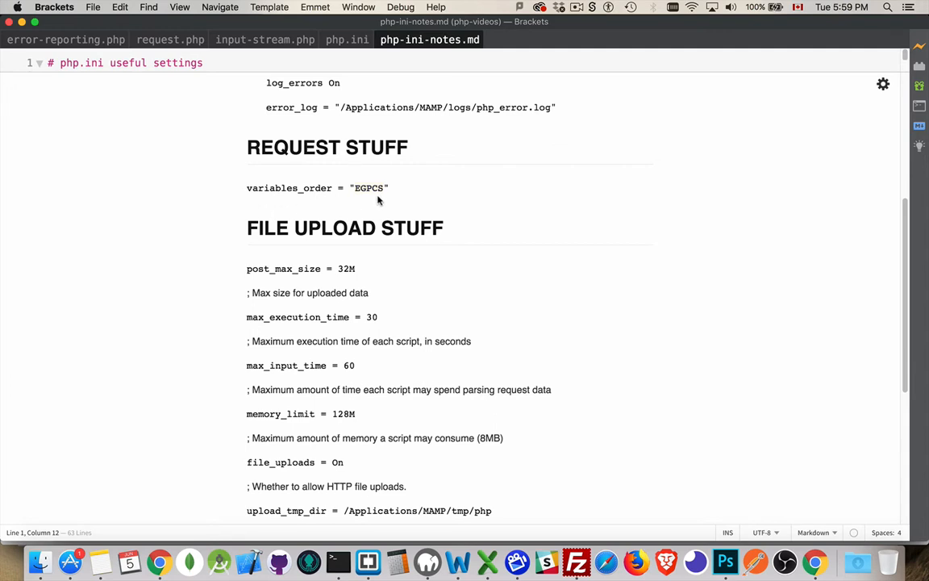
mouse_move(404, 190)
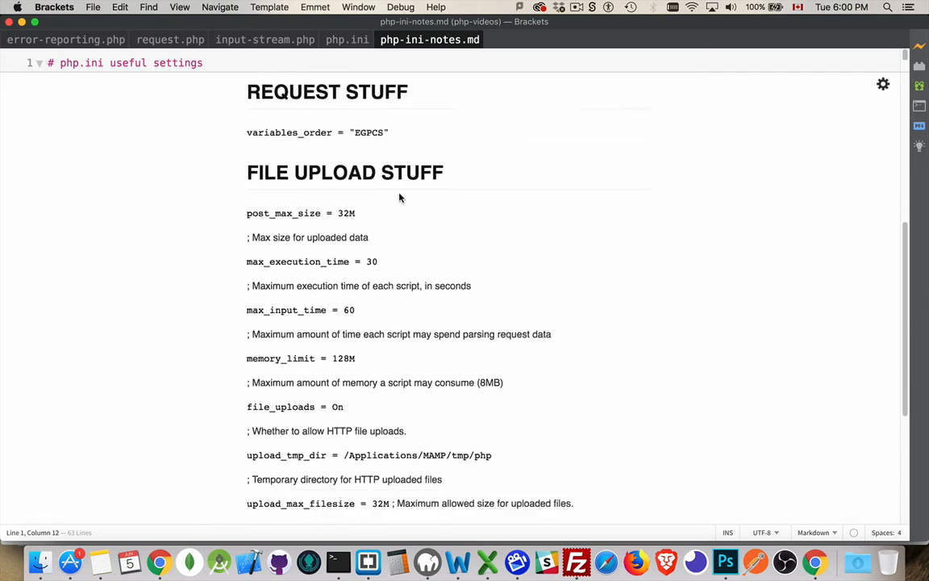
scroll(down, 3)
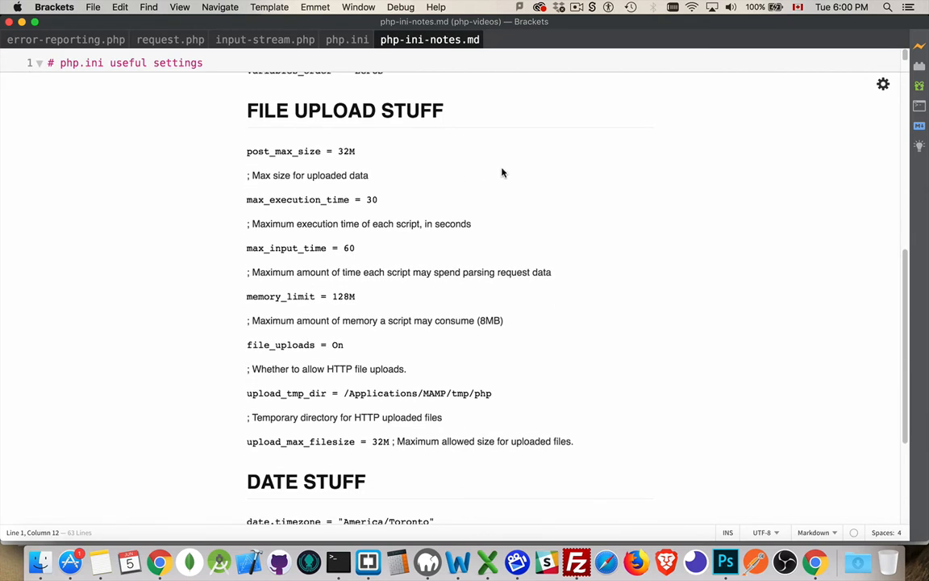
mouse_move(546, 365)
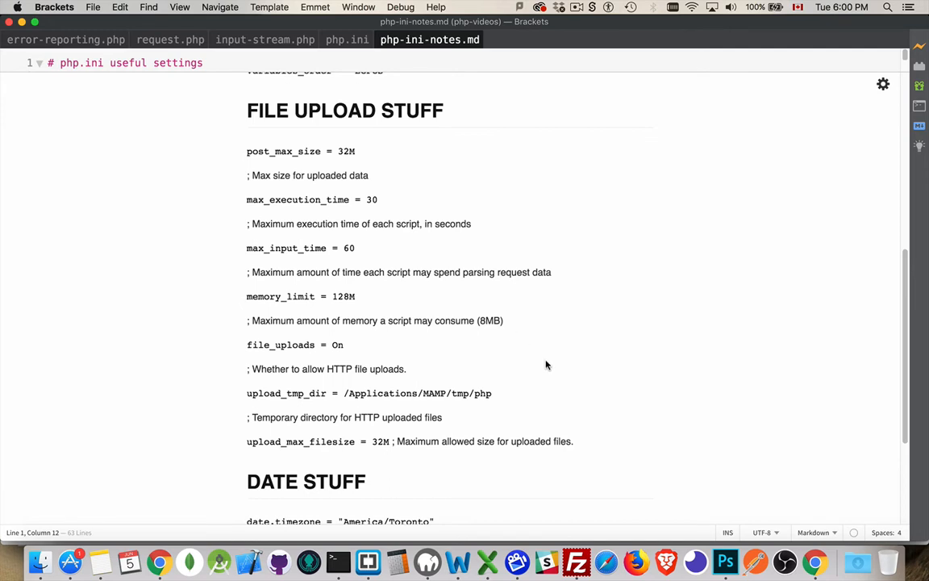
mouse_move(506, 173)
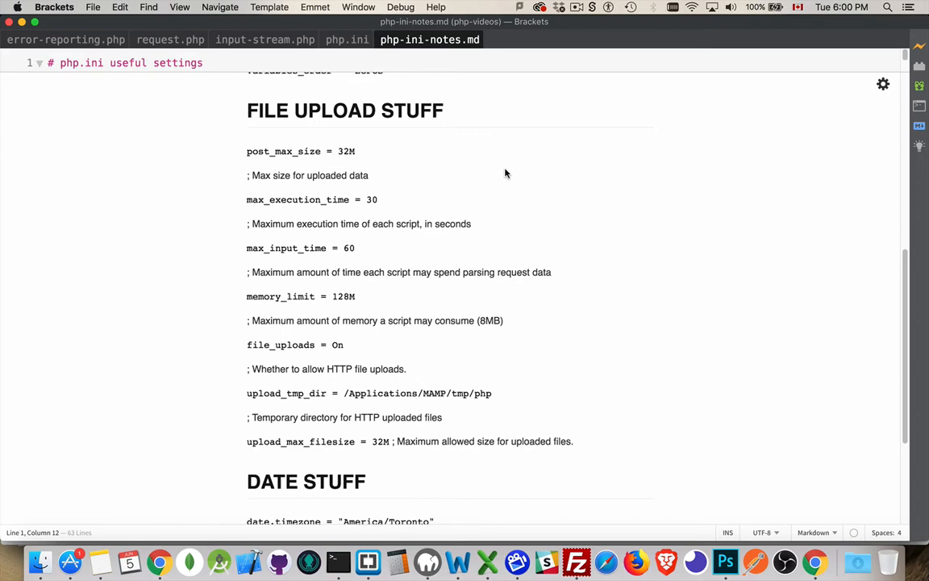
mouse_move(333, 163)
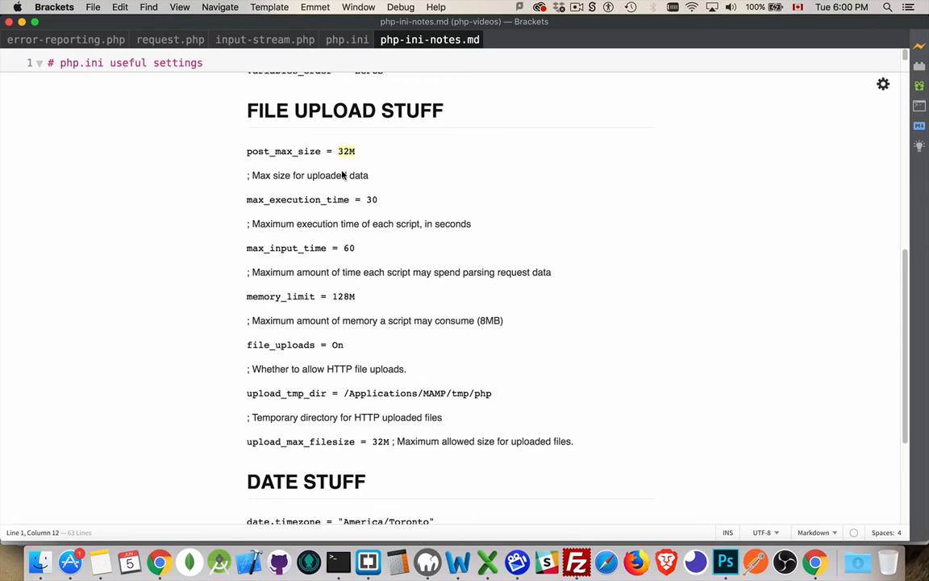
mouse_move(364, 157)
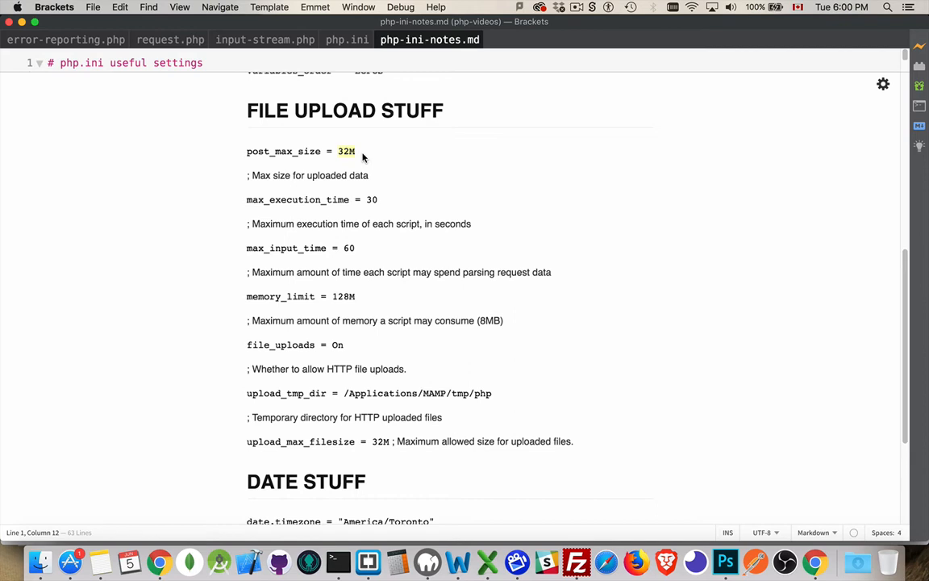
mouse_move(262, 218)
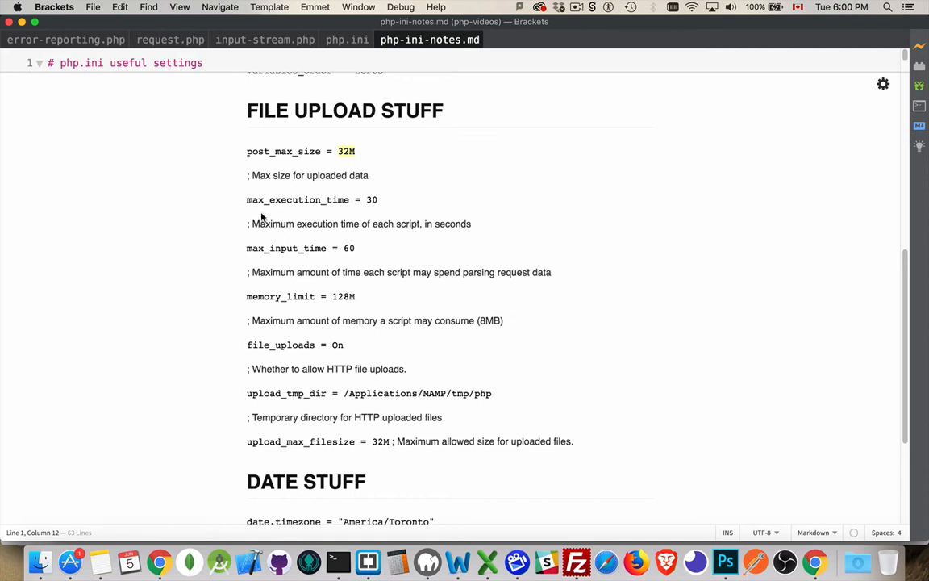
mouse_move(386, 203)
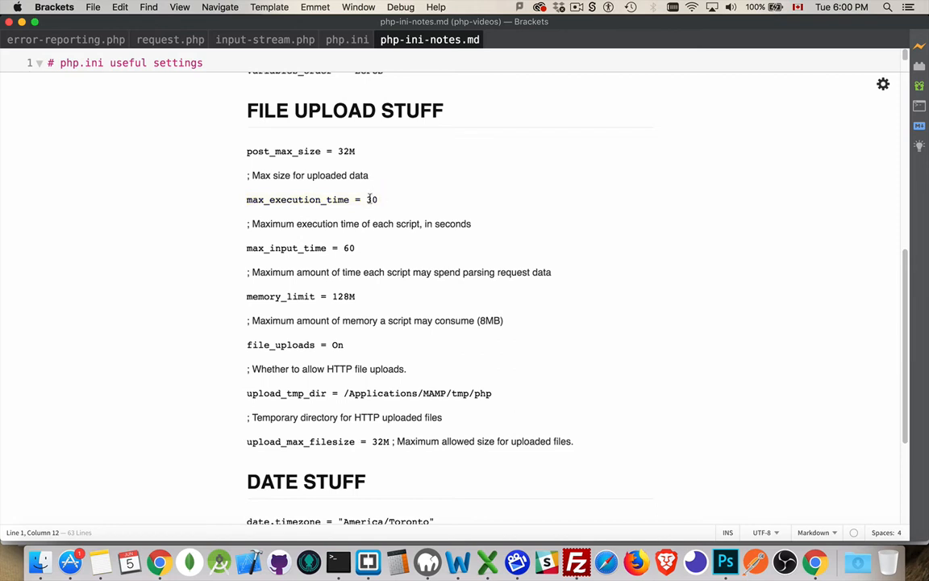
double_click(372, 199)
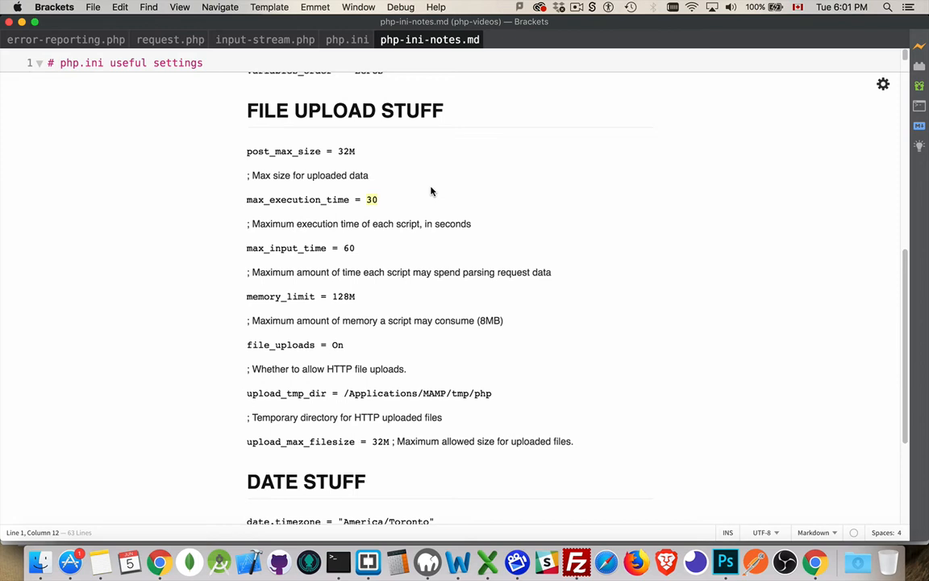
mouse_move(385, 199)
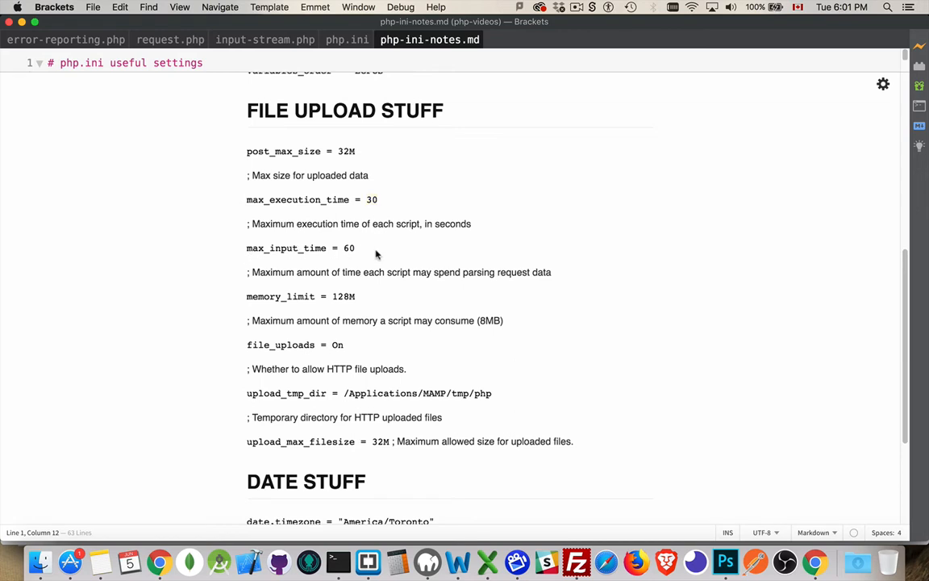
mouse_move(365, 238)
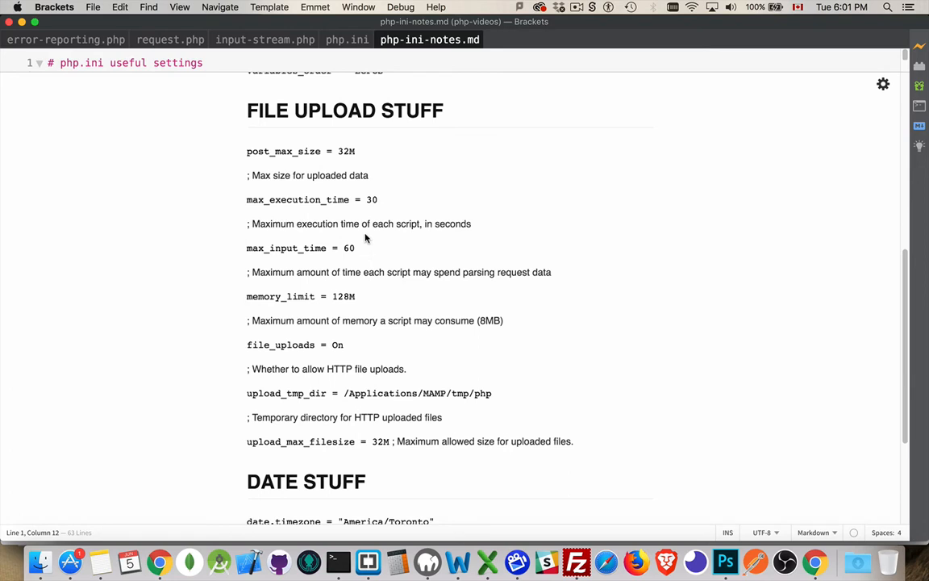
mouse_move(374, 258)
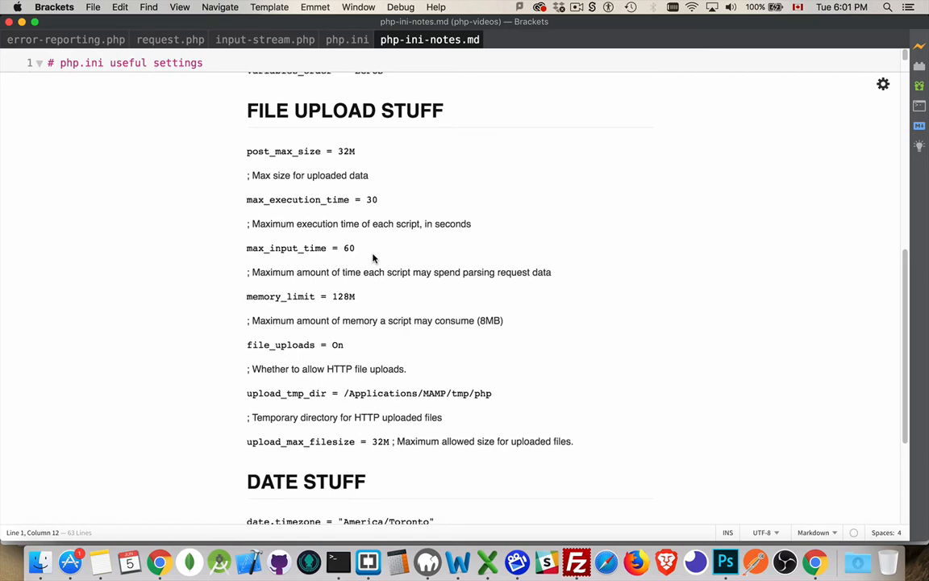
mouse_move(365, 289)
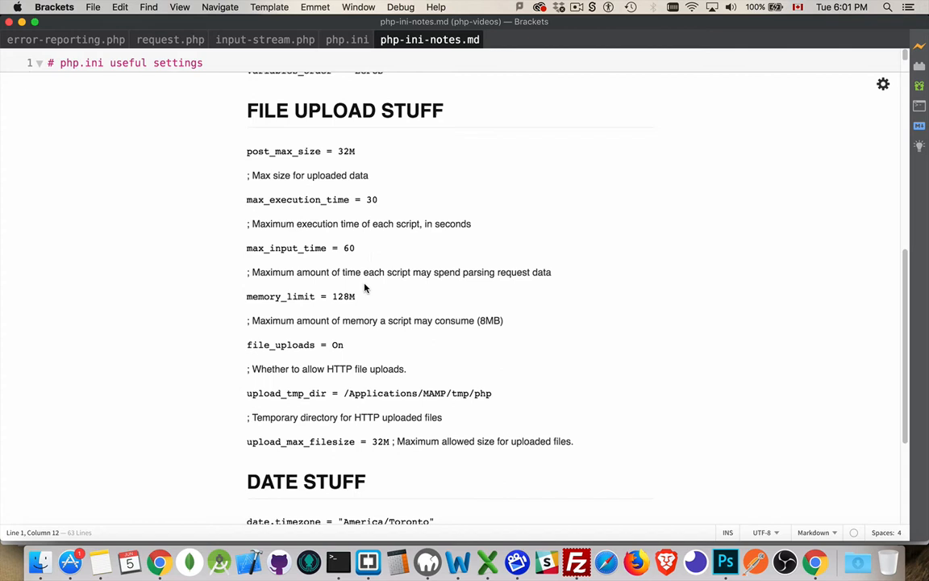
mouse_move(358, 304)
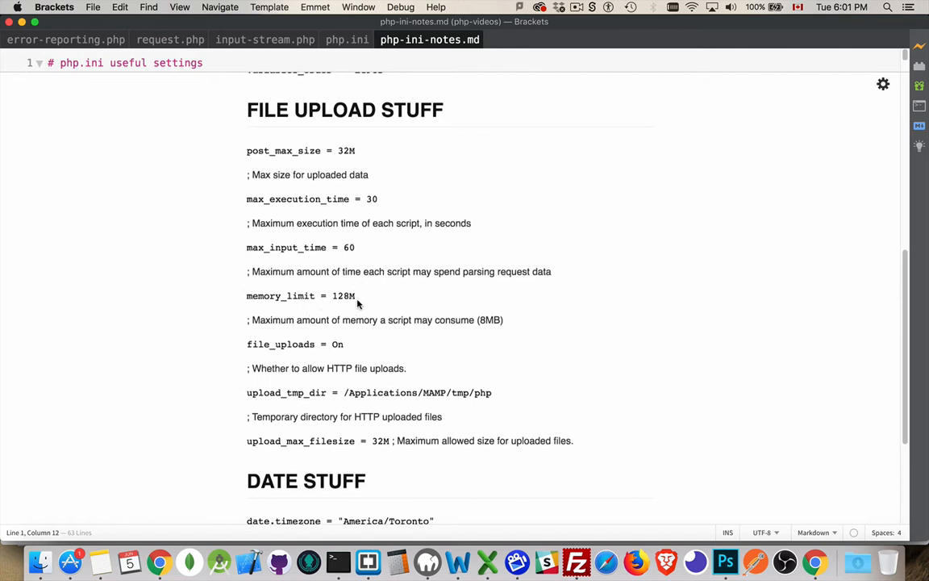
scroll(down, 3)
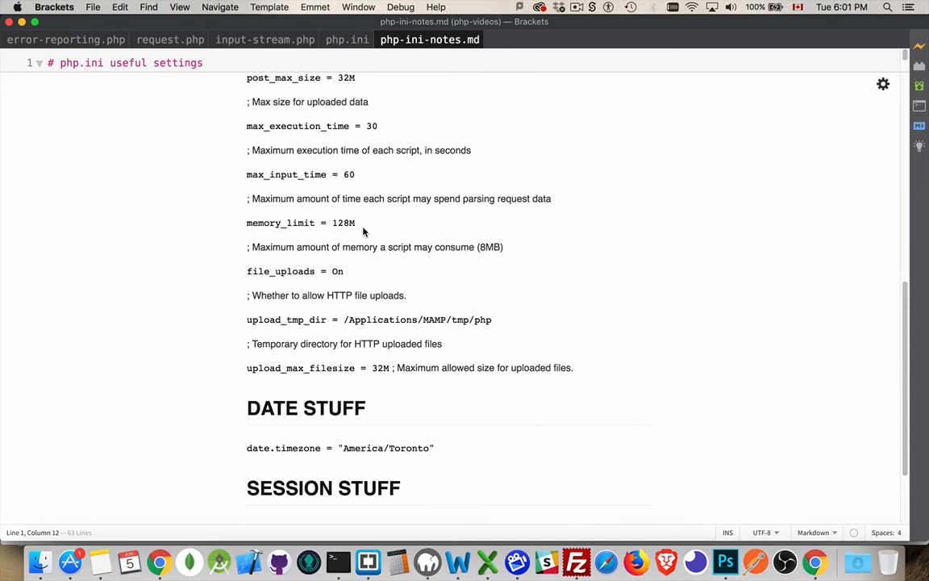
mouse_move(348, 275)
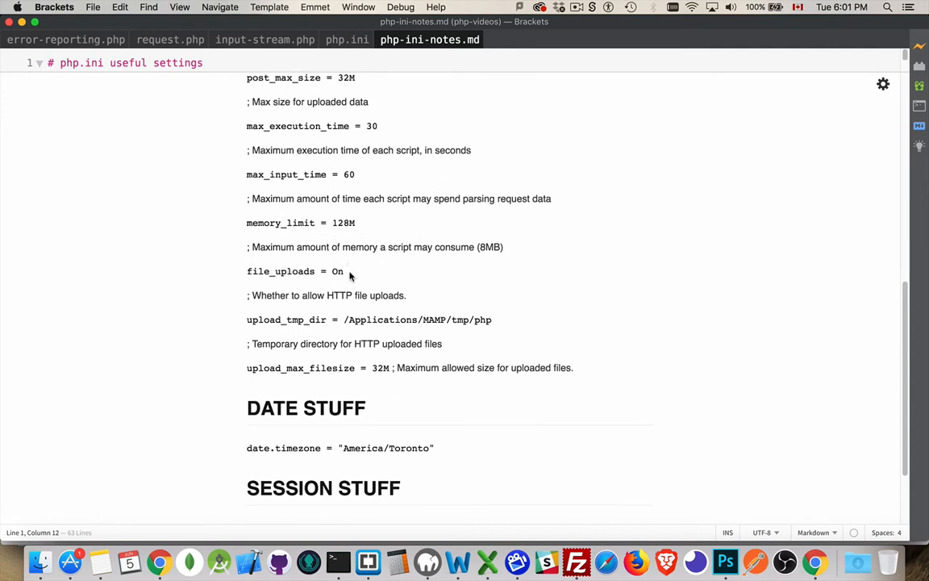
double_click(337, 271)
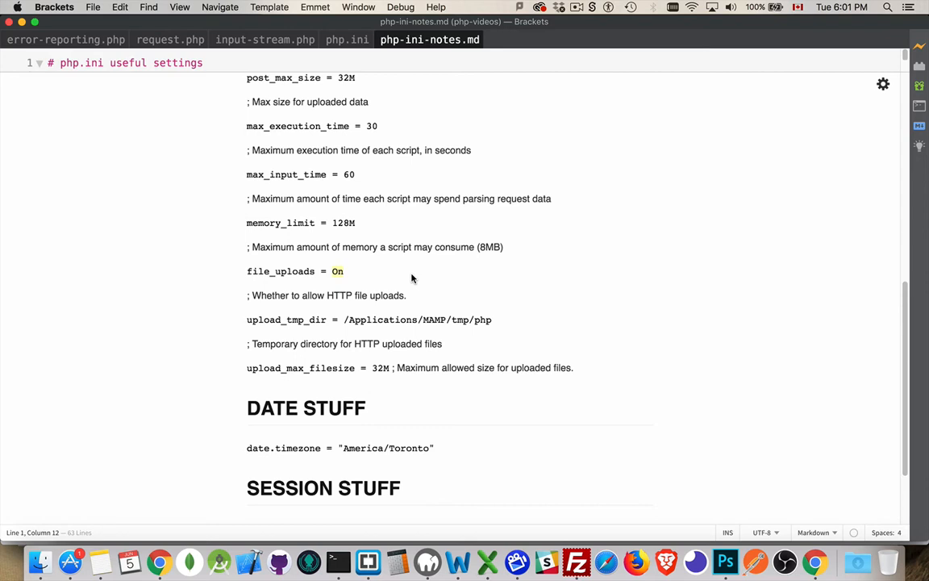
mouse_move(236, 313)
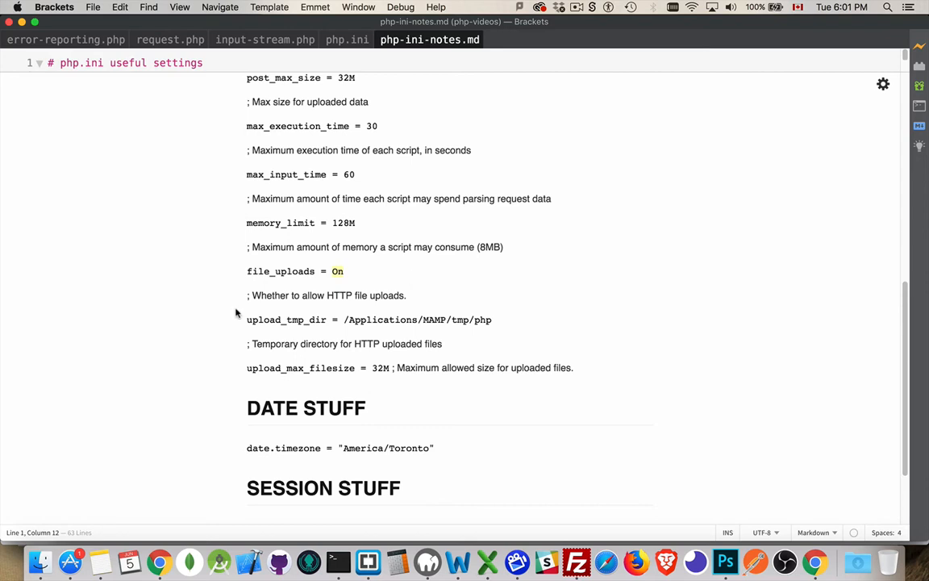
mouse_move(342, 286)
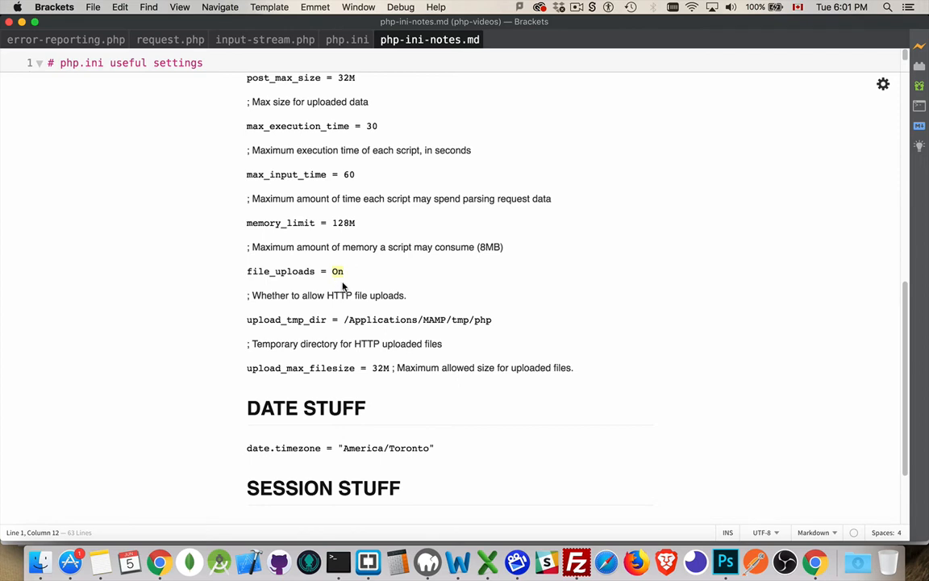
mouse_move(347, 330)
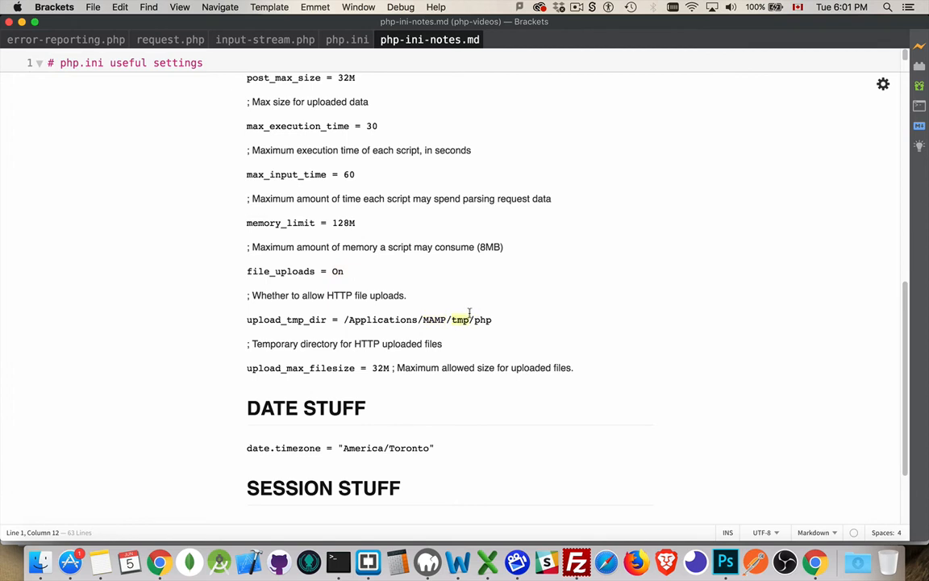
mouse_move(464, 301)
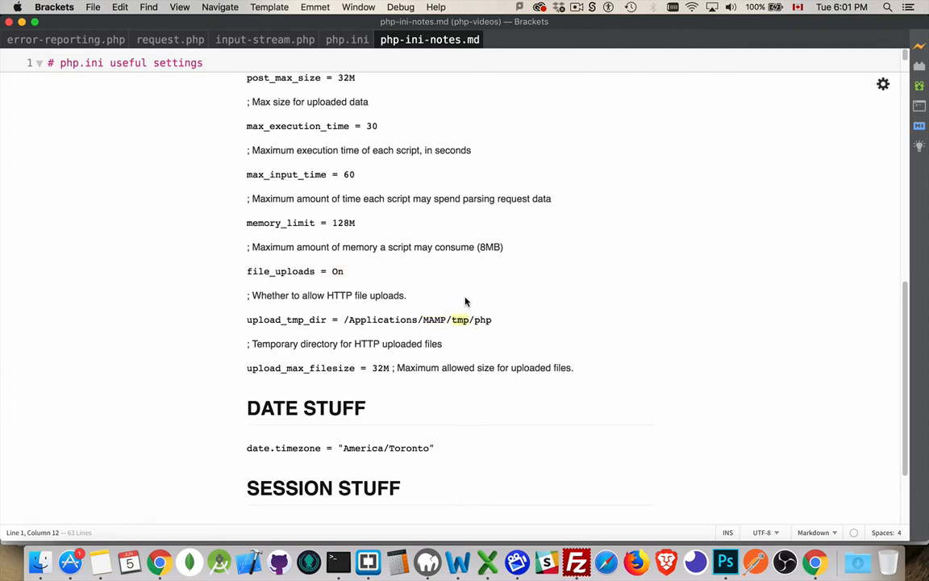
mouse_move(462, 291)
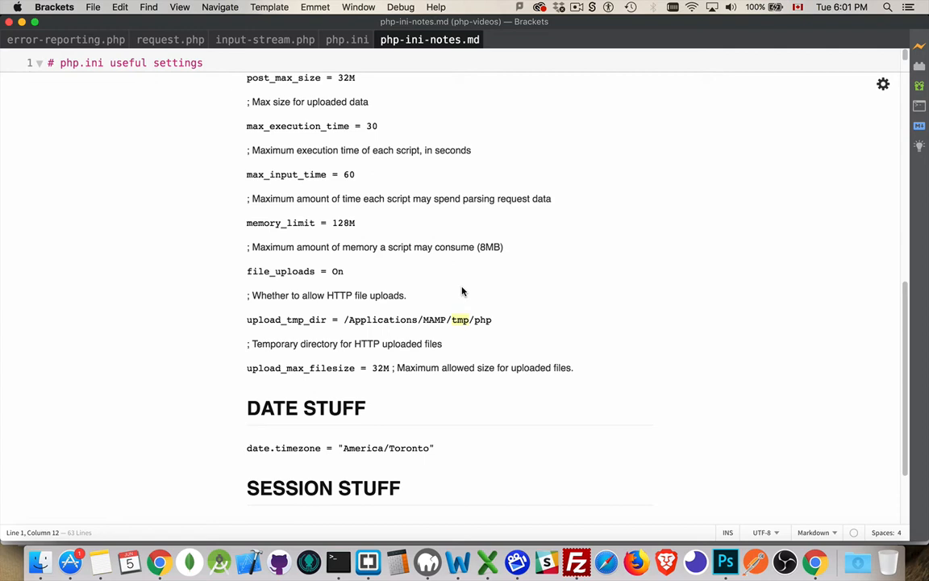
mouse_move(461, 315)
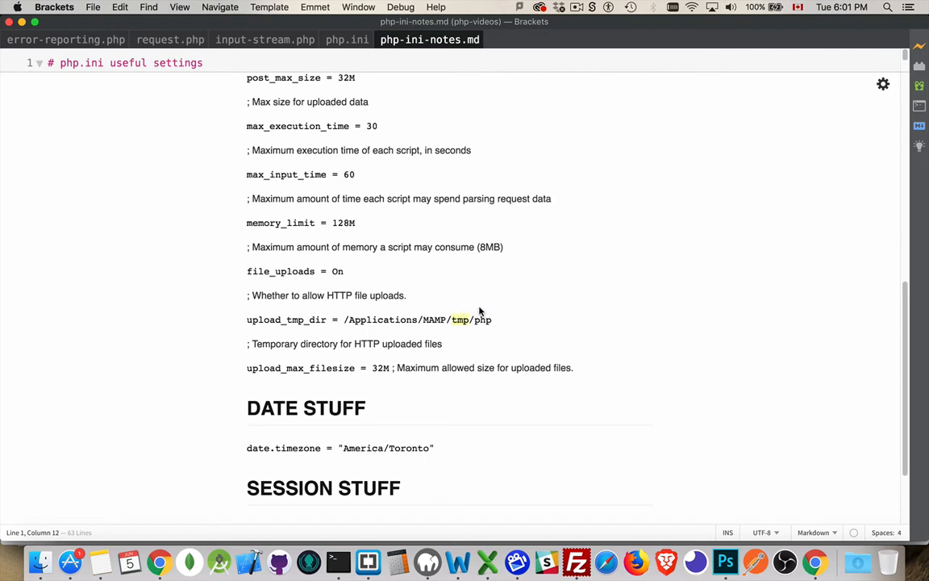
mouse_move(511, 327)
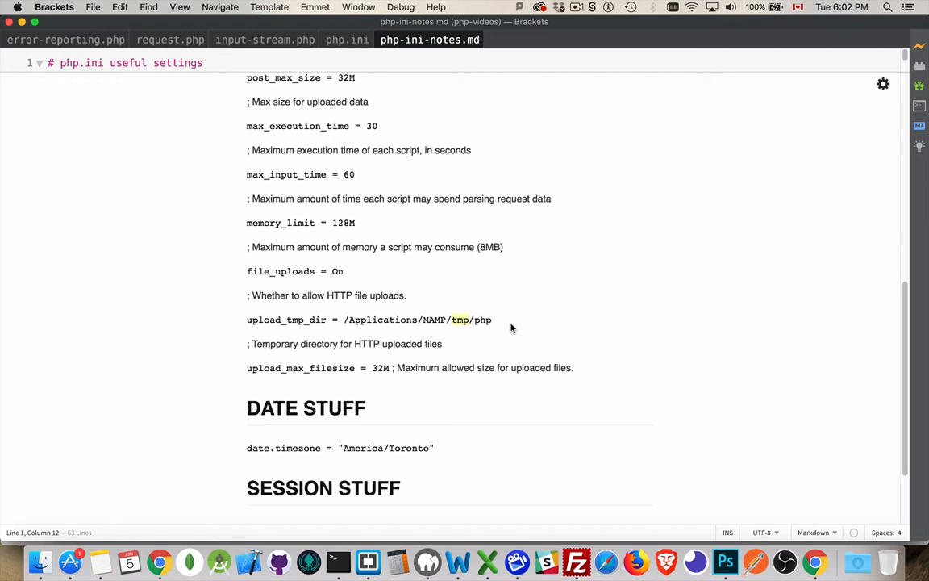
mouse_move(588, 328)
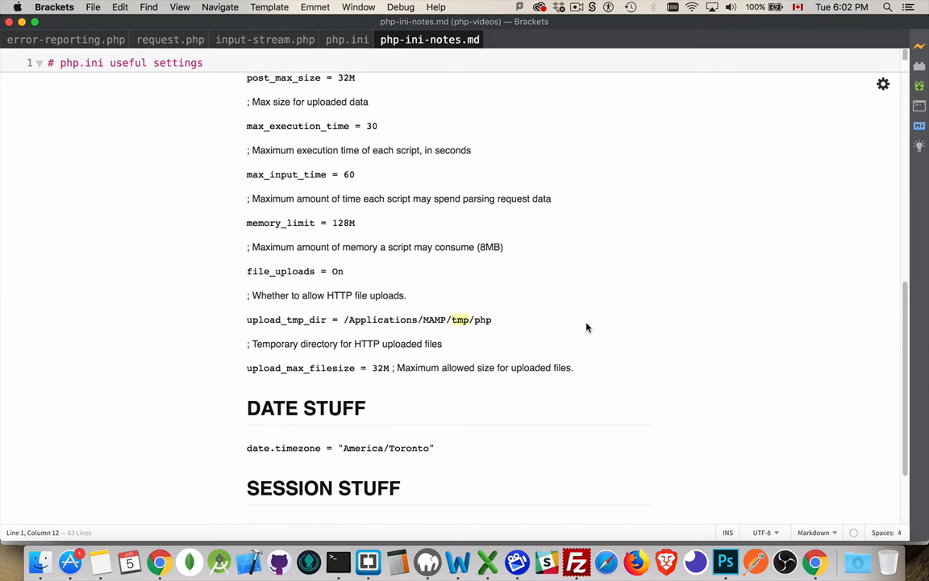
mouse_move(478, 332)
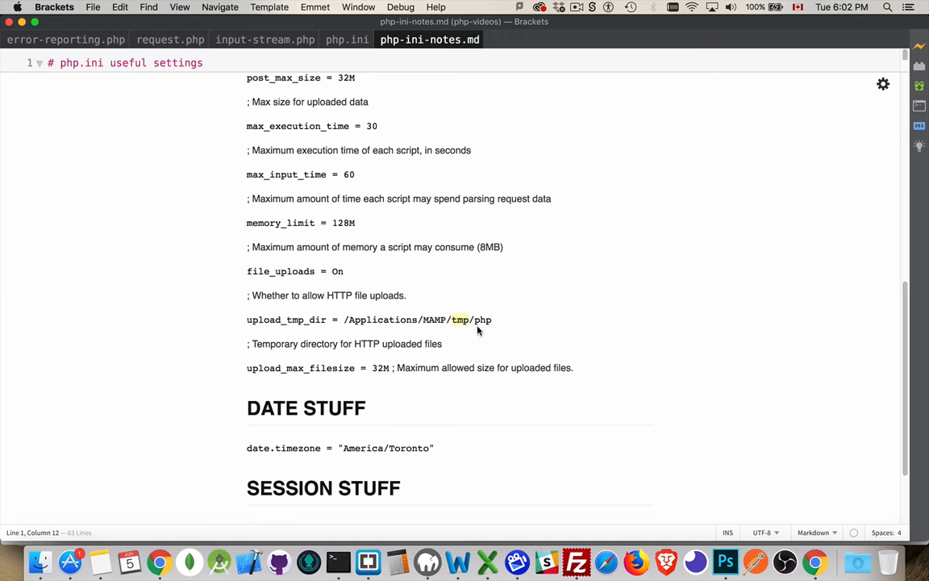
mouse_move(483, 324)
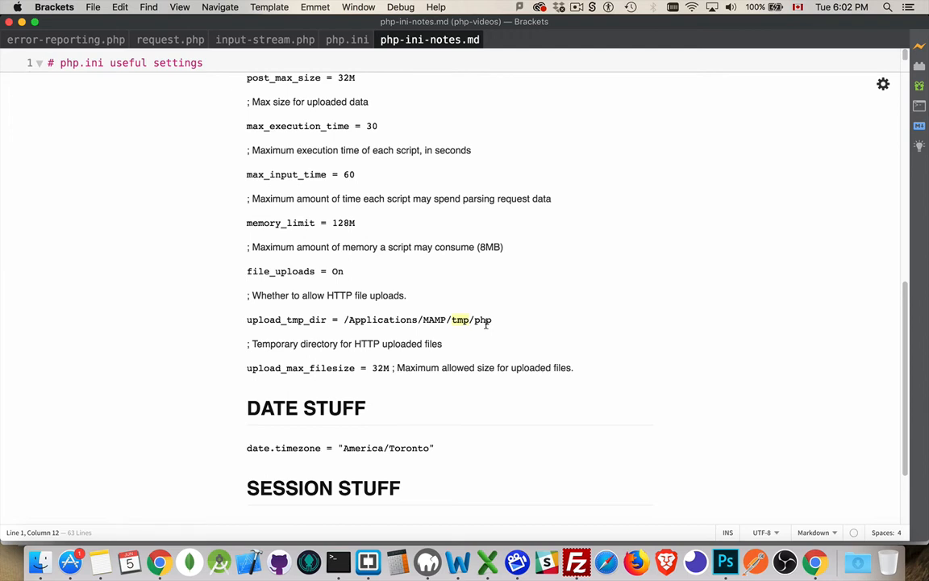
mouse_move(490, 328)
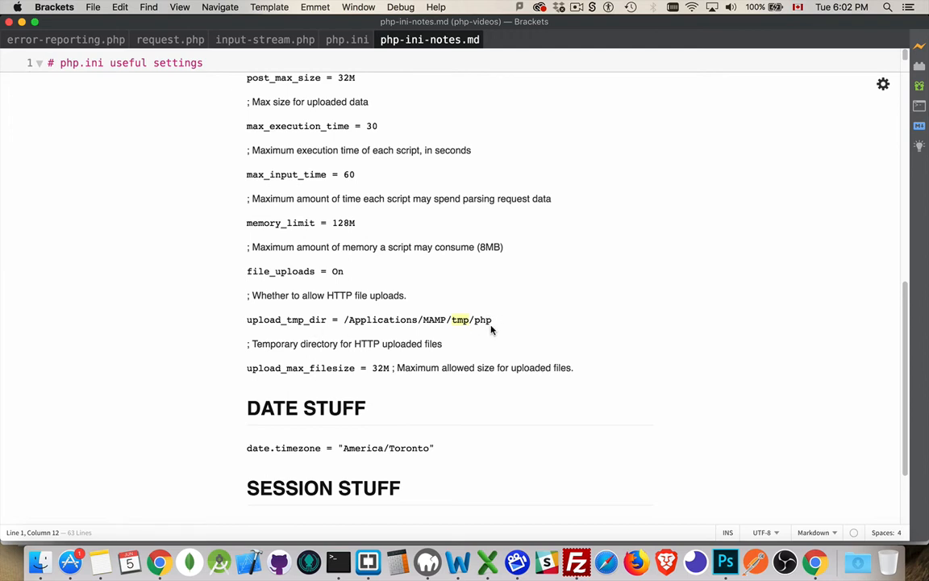
mouse_move(492, 327)
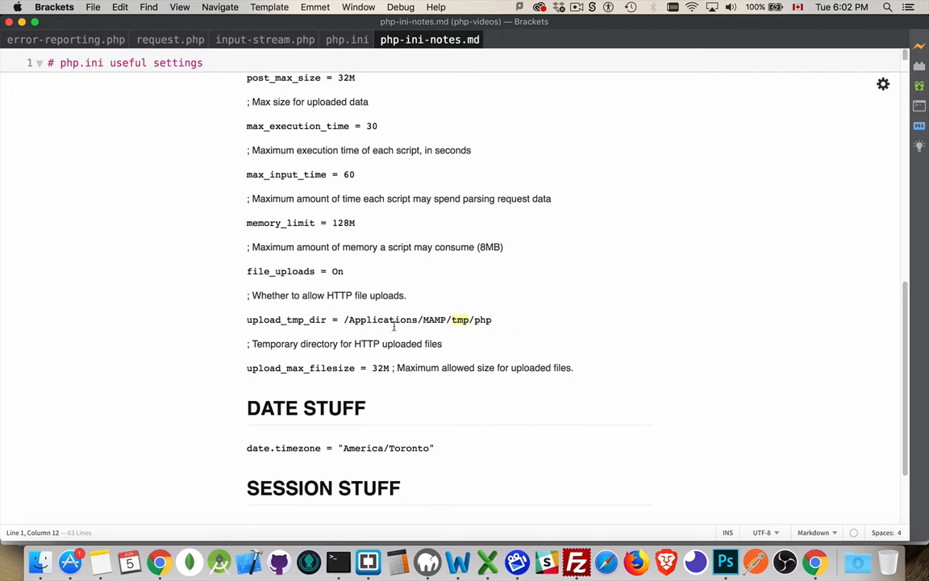
mouse_move(510, 328)
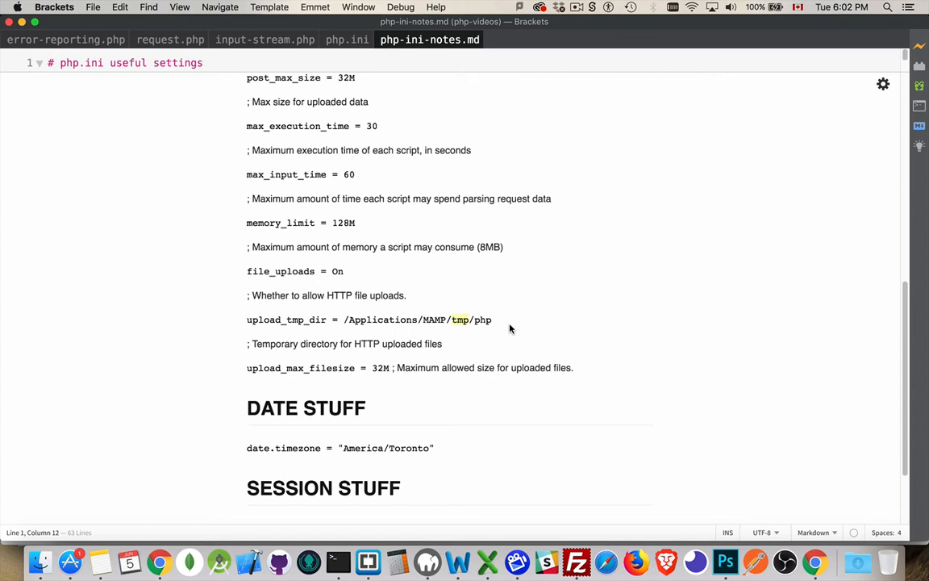
mouse_move(490, 347)
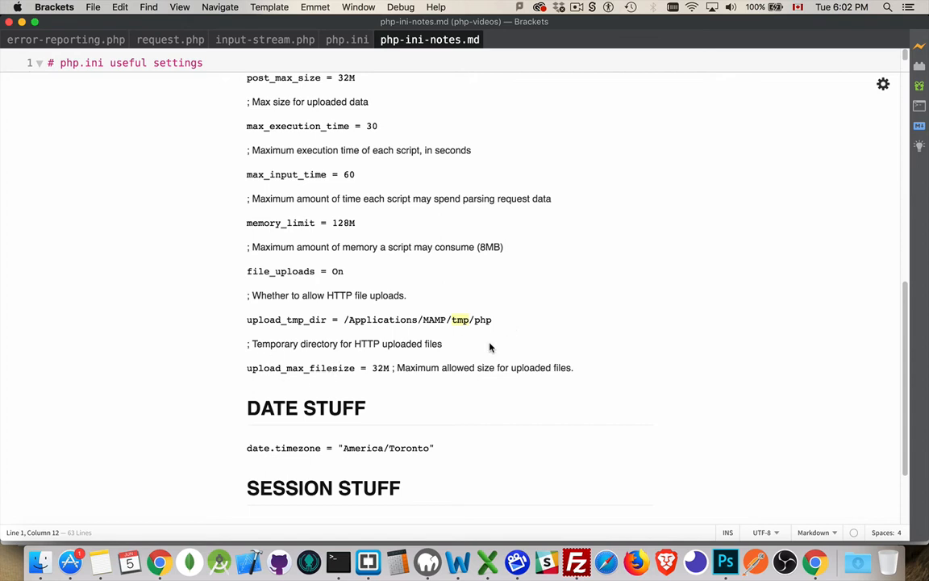
mouse_move(373, 382)
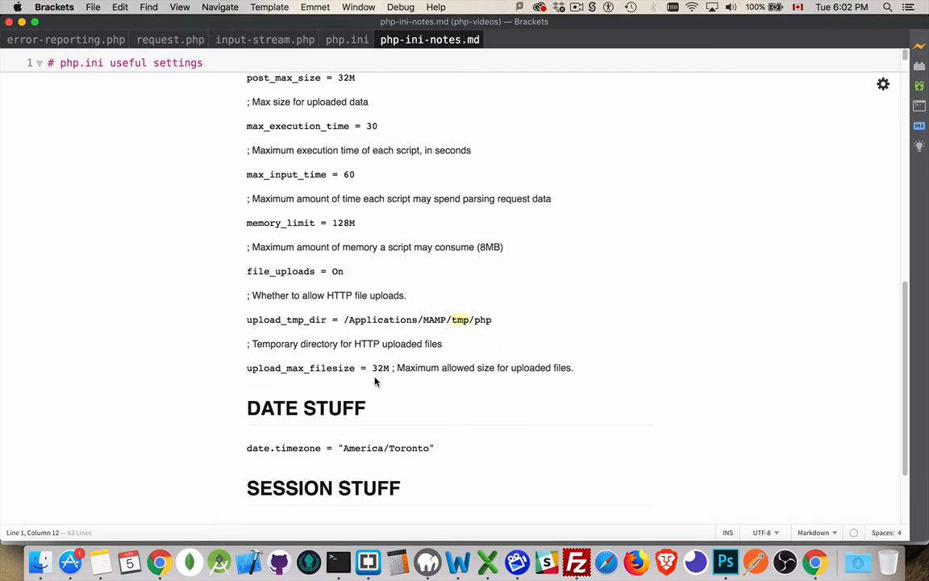
mouse_move(385, 373)
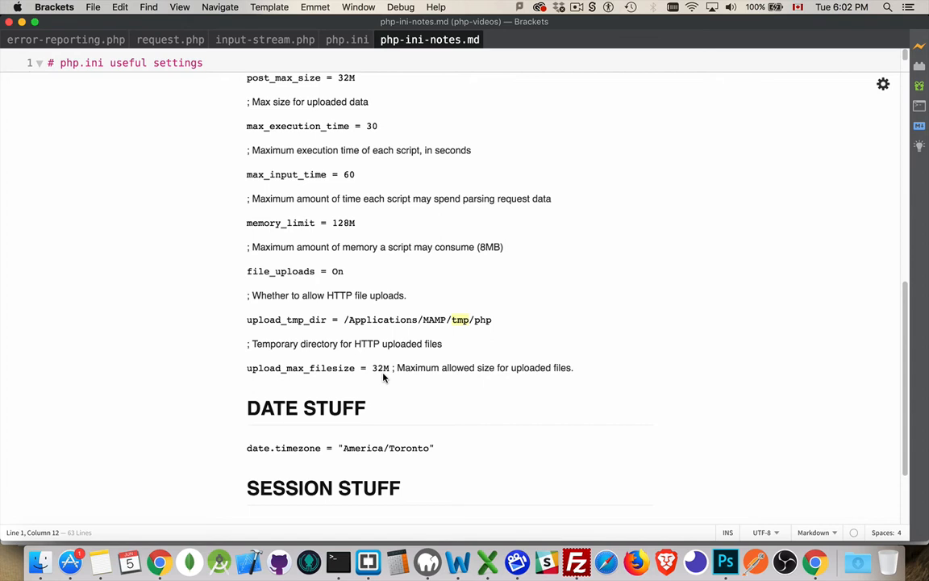
scroll(down, 3)
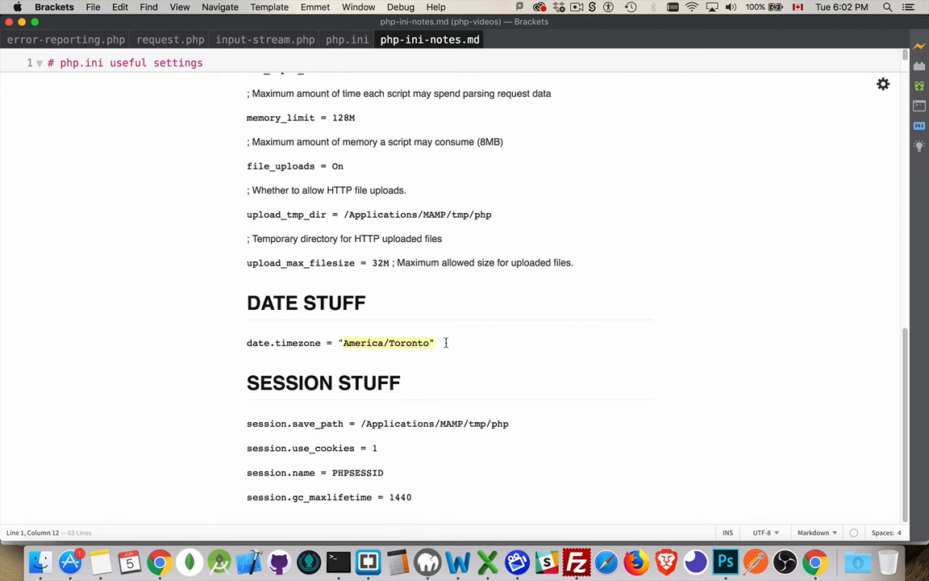
mouse_move(407, 357)
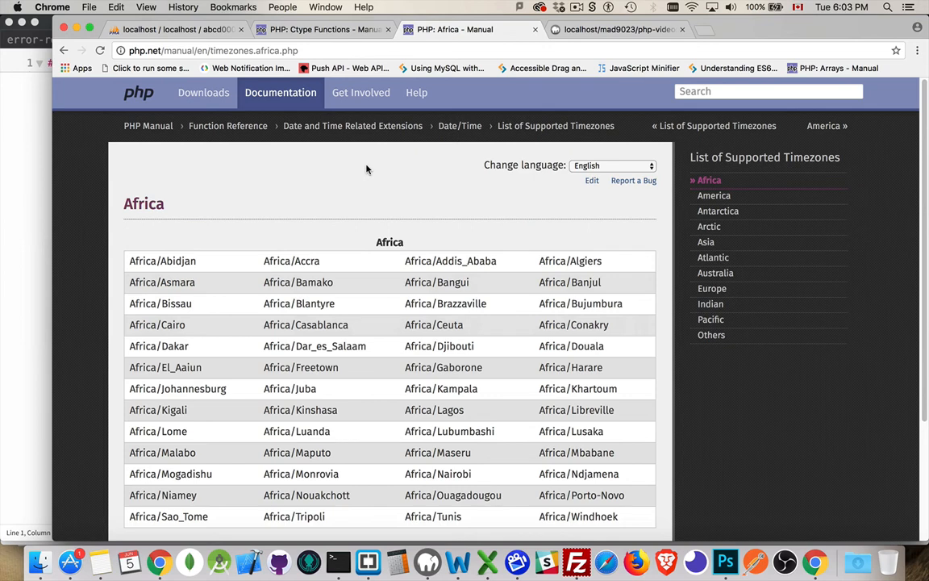
mouse_move(389, 172)
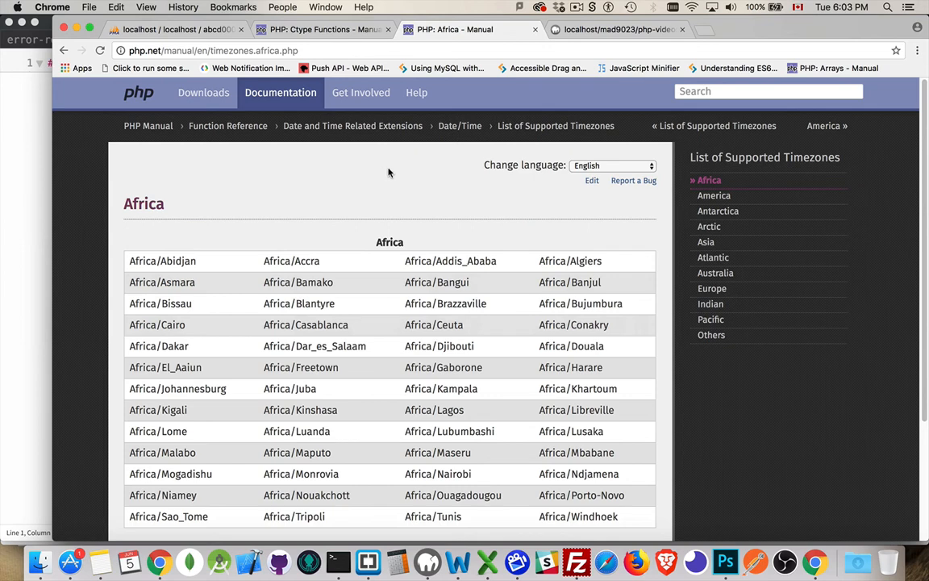
mouse_move(210, 58)
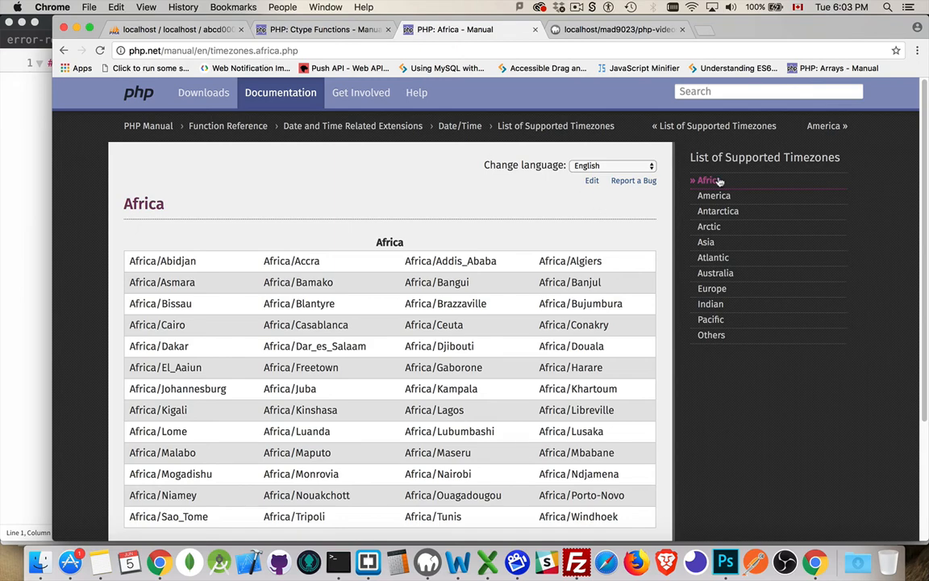
Browse the America, Asia and Atlantic supported-timezone lists in the PHP manual
scroll(down, 3)
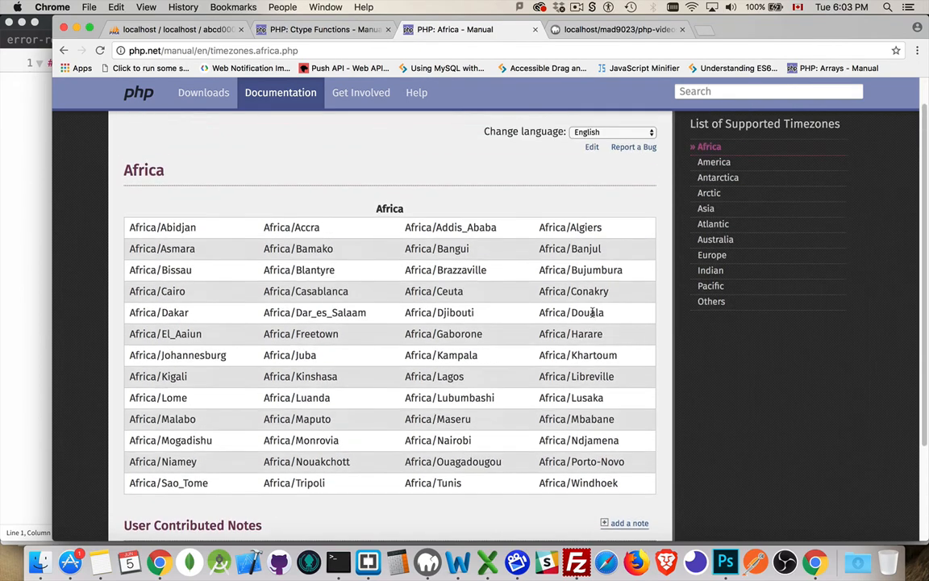
click(714, 161)
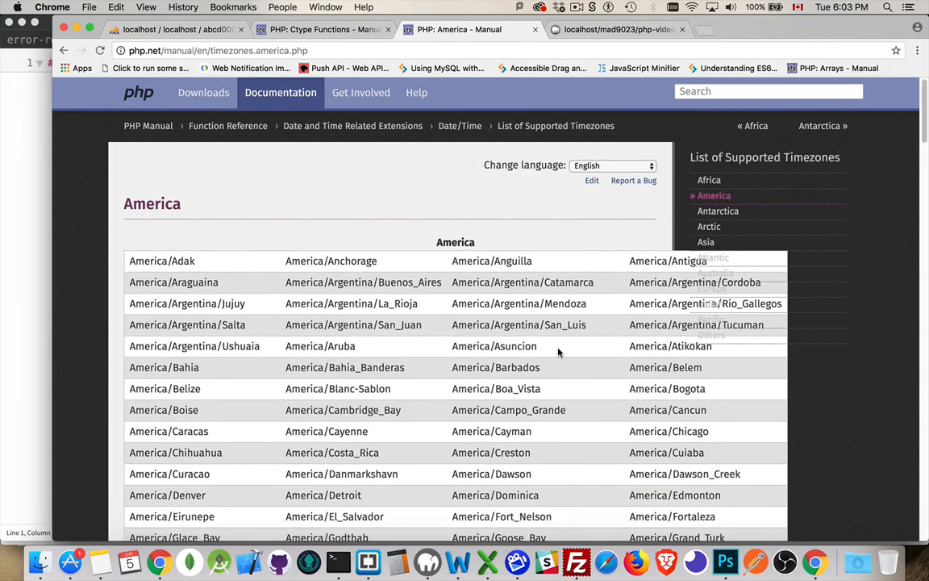
scroll(down, 3)
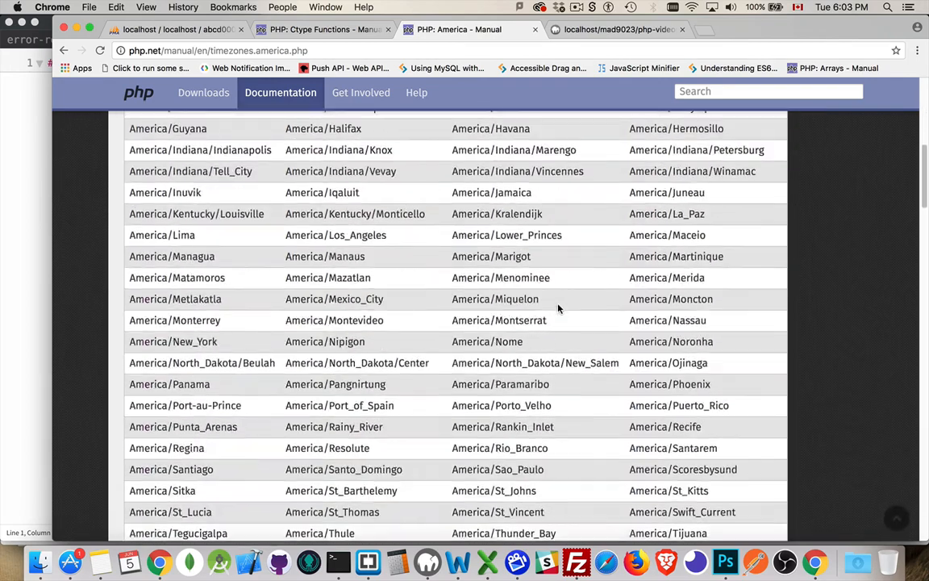
scroll(up, 3)
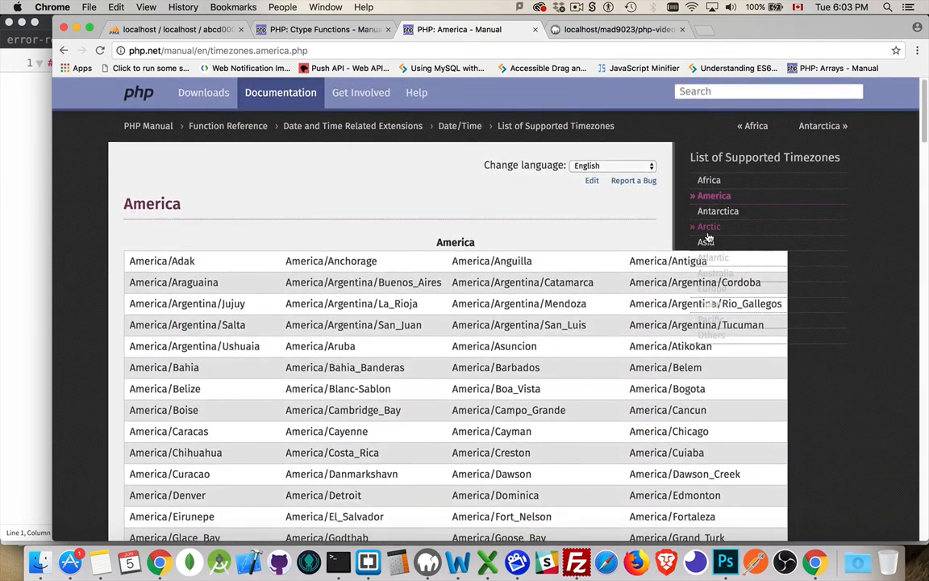
click(705, 242)
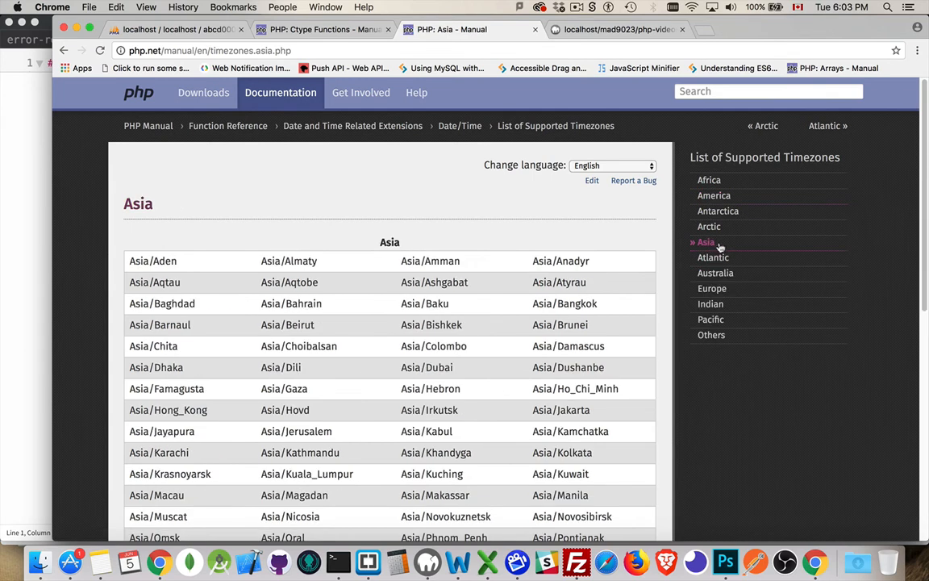
mouse_move(712, 257)
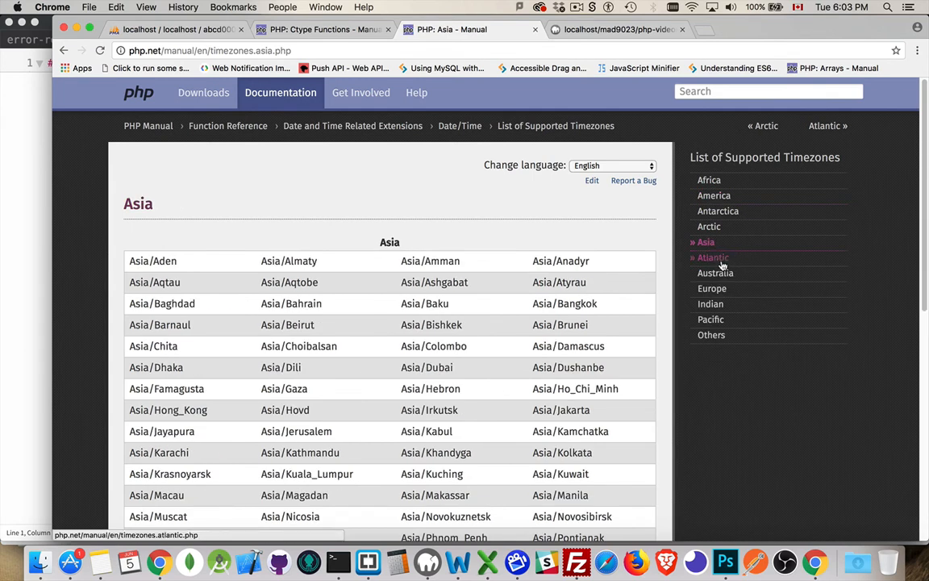
click(711, 257)
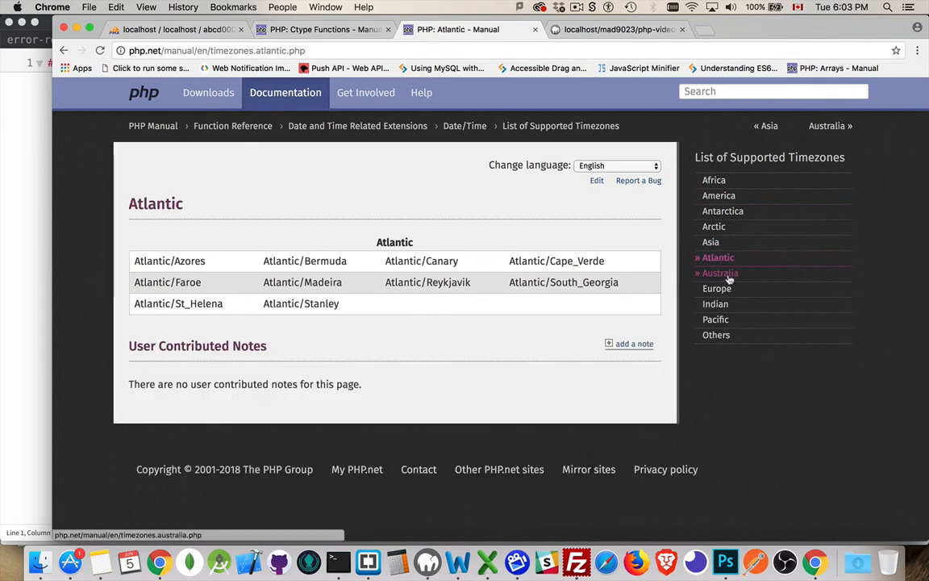
Browse the Australia, Europe, Indian and Others timezone lists, reading the legacy-zone warnings
click(719, 273)
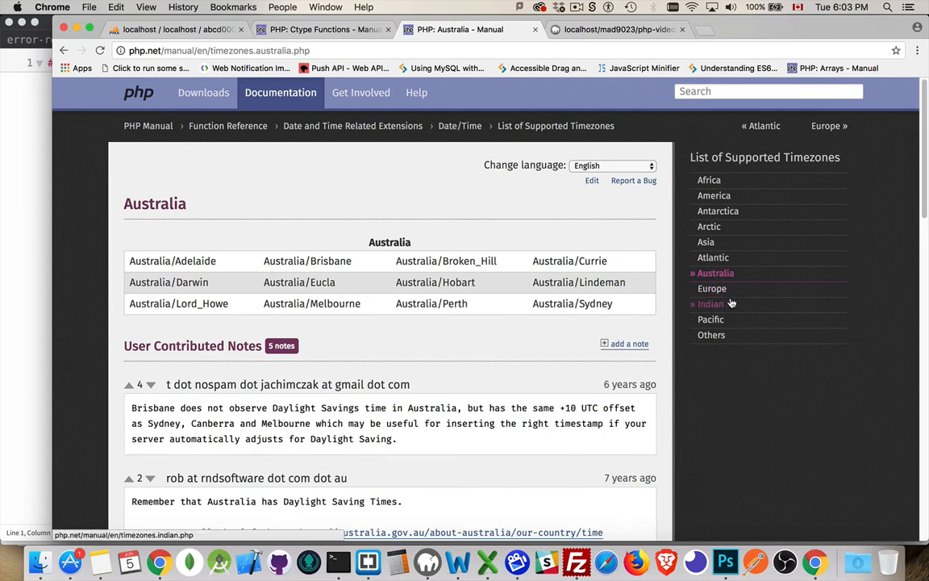
click(711, 288)
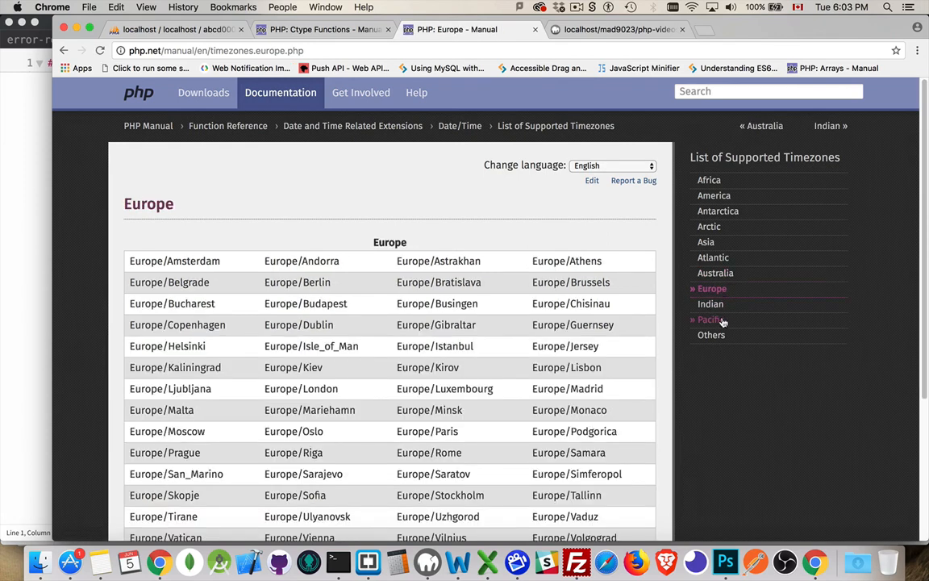
click(709, 304)
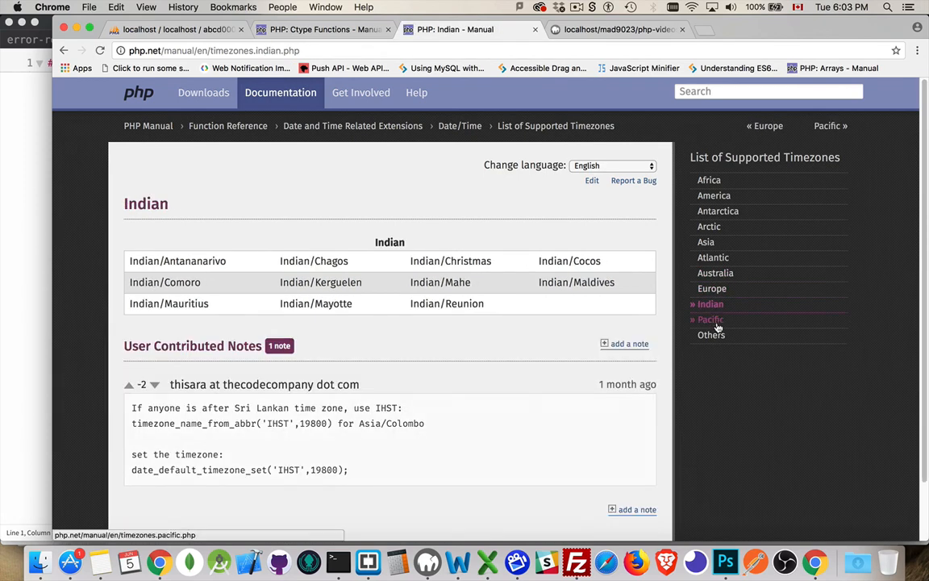
click(712, 335)
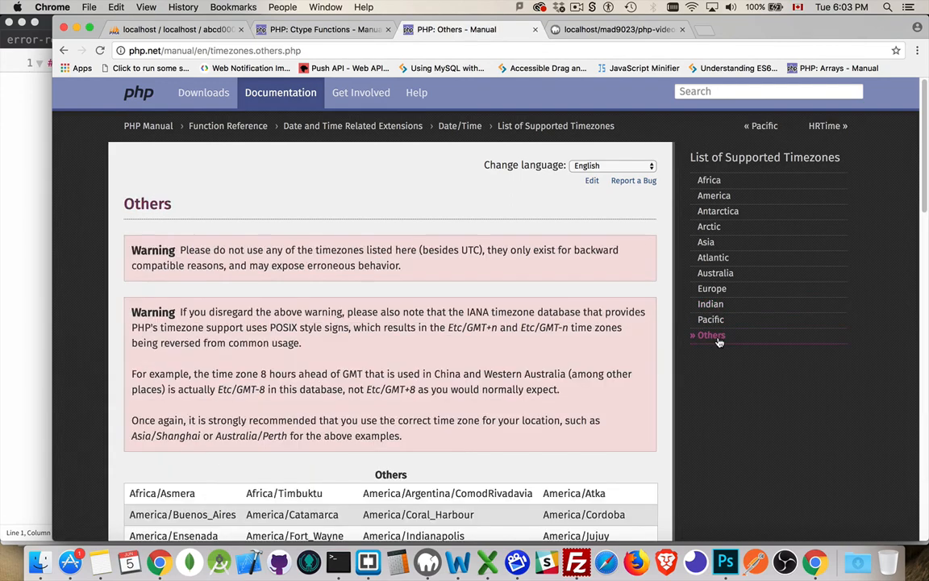
scroll(down, 3)
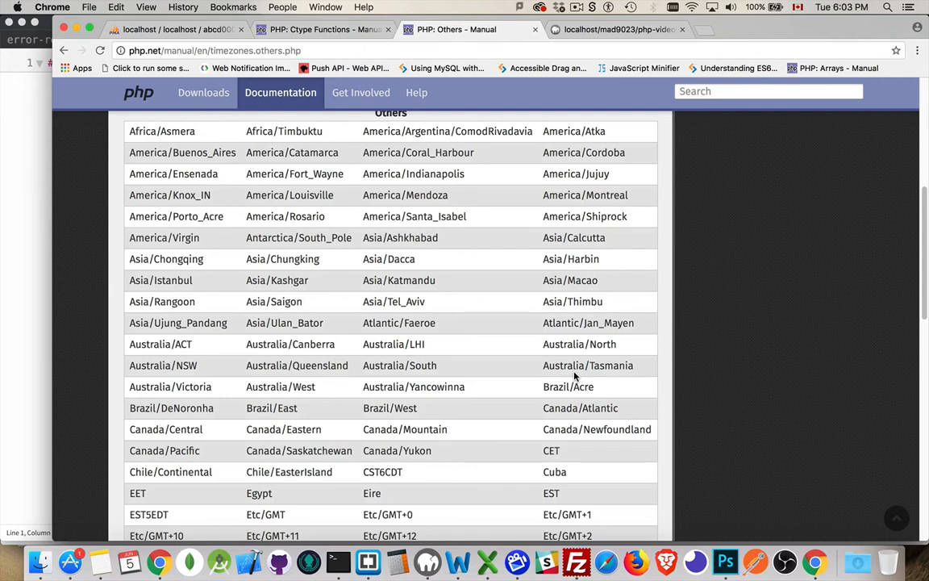
double_click(283, 429)
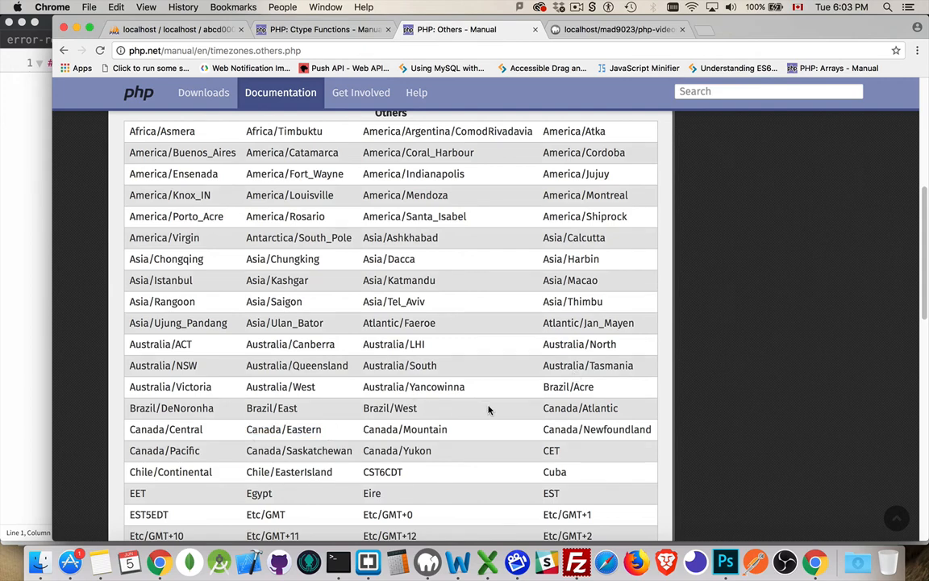
scroll(up, 3)
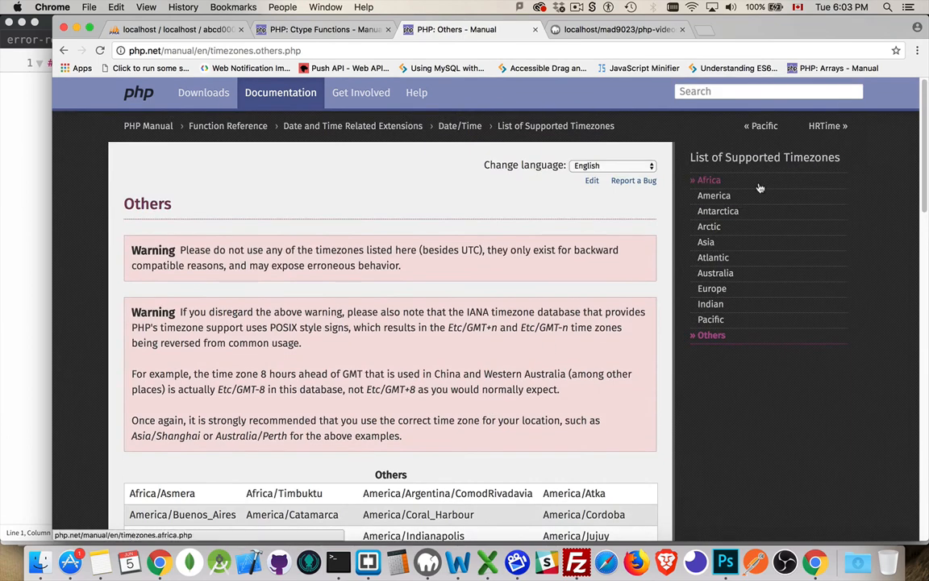
click(706, 180)
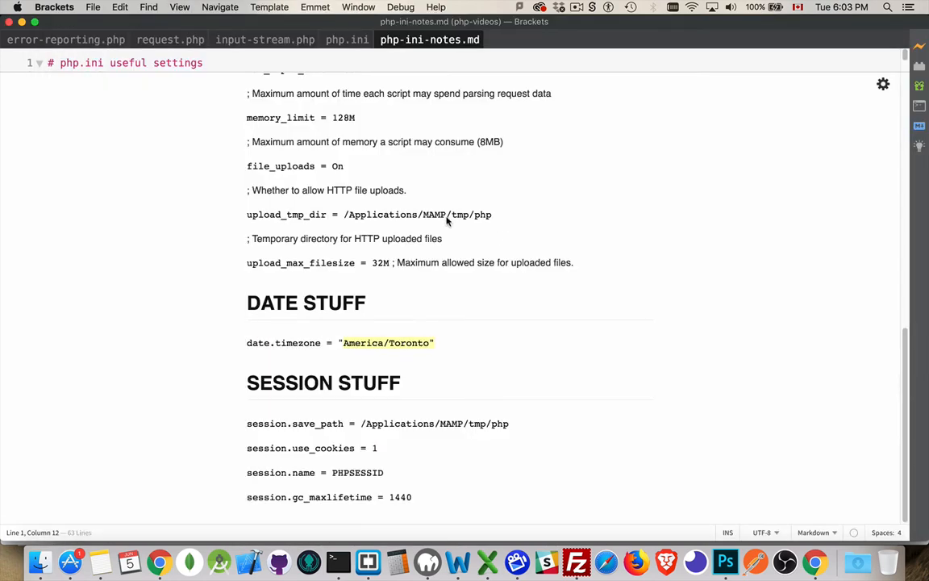
mouse_move(401, 342)
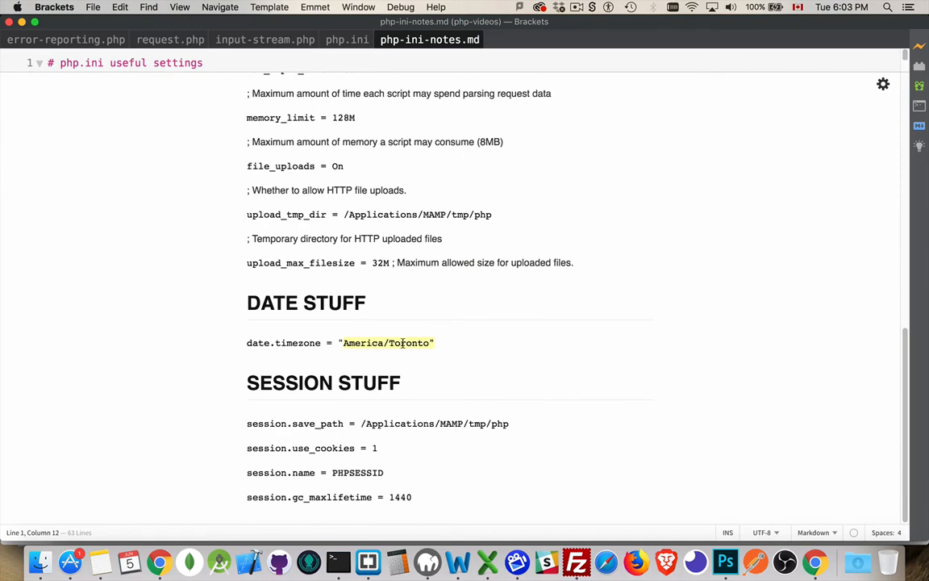
mouse_move(409, 387)
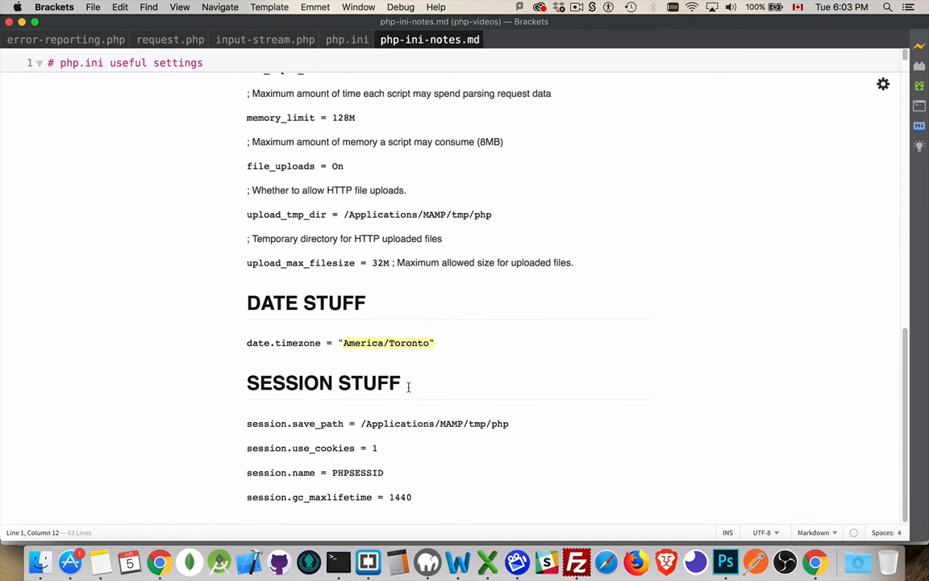
mouse_move(300, 448)
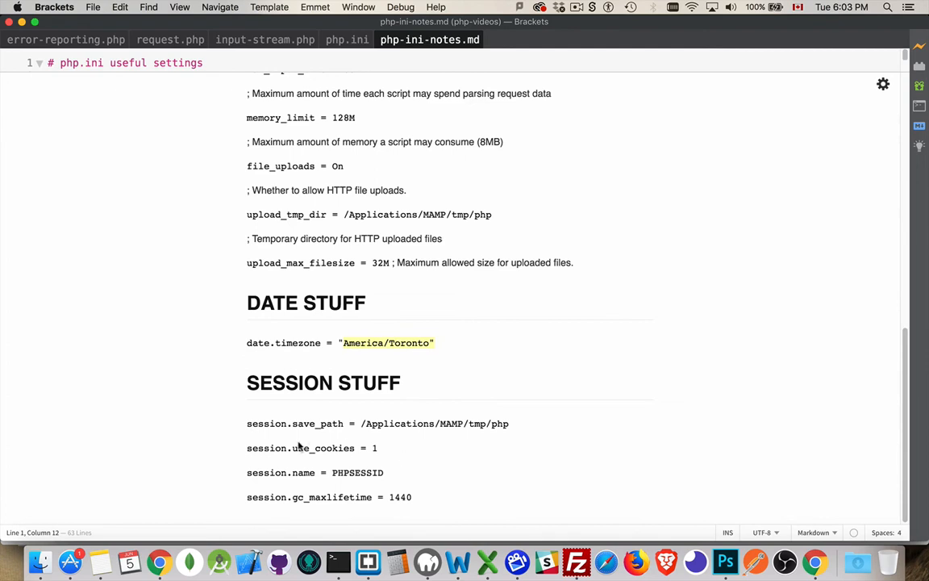
mouse_move(440, 405)
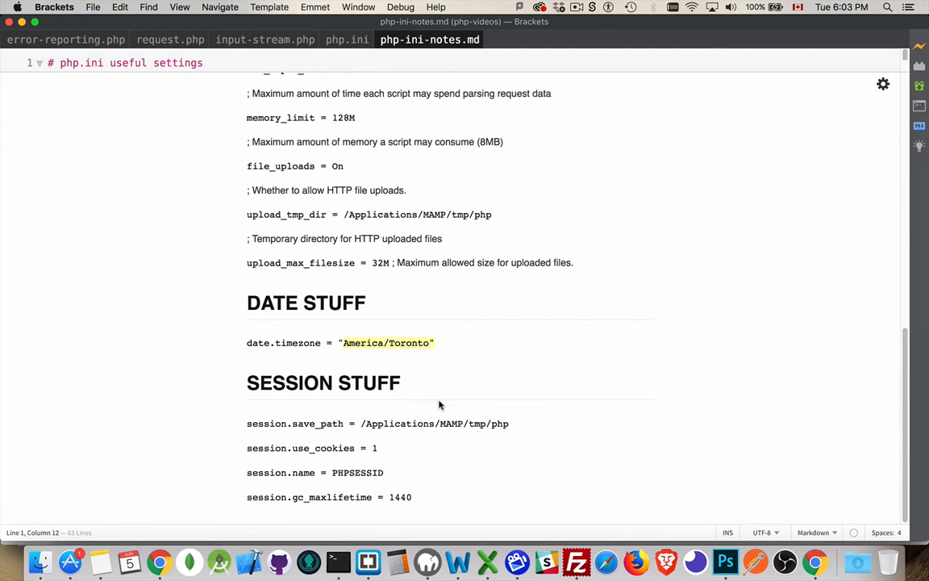
mouse_move(531, 430)
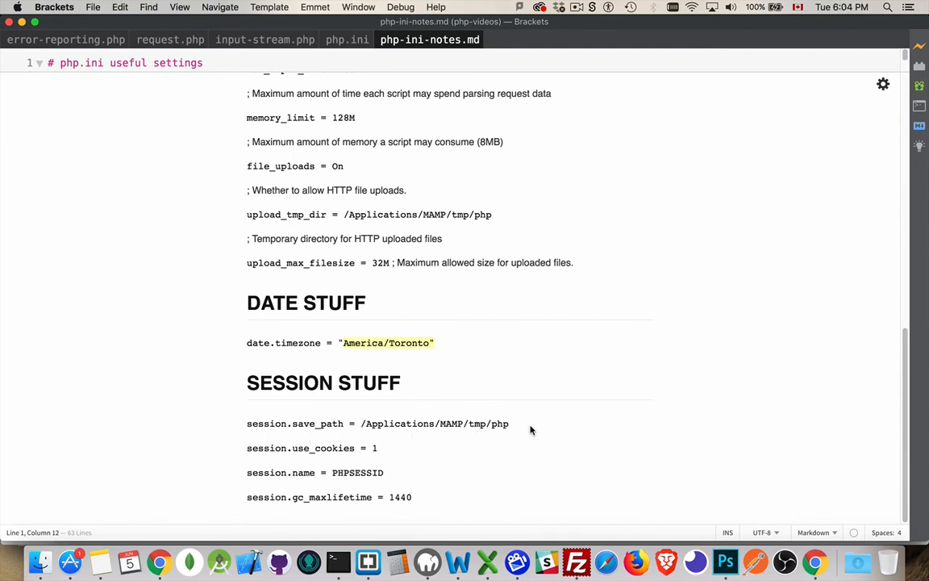
mouse_move(385, 454)
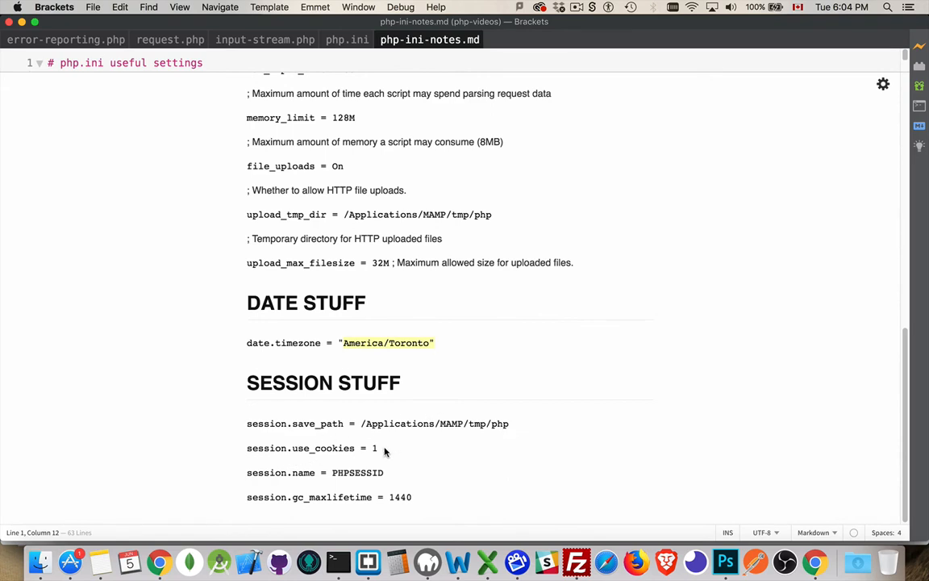
mouse_move(380, 453)
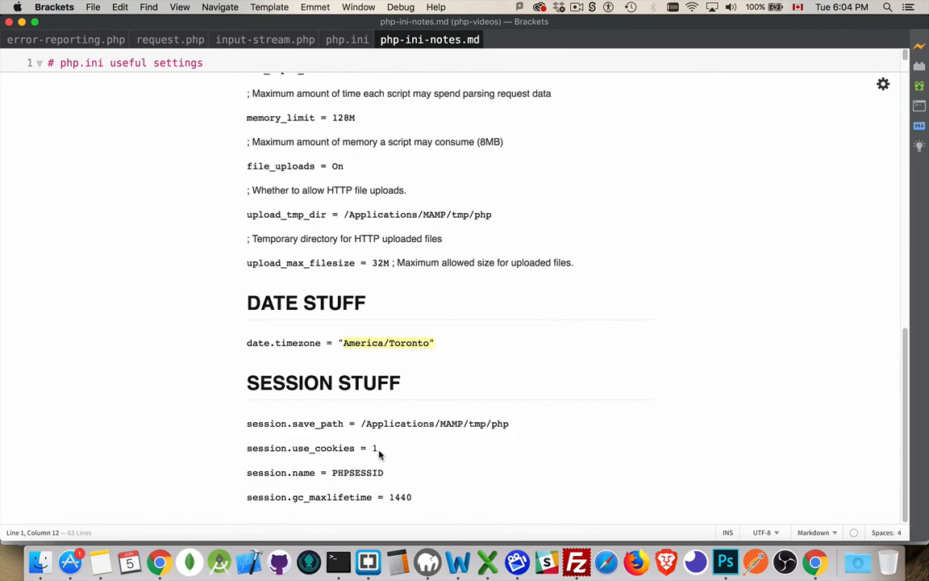
mouse_move(305, 476)
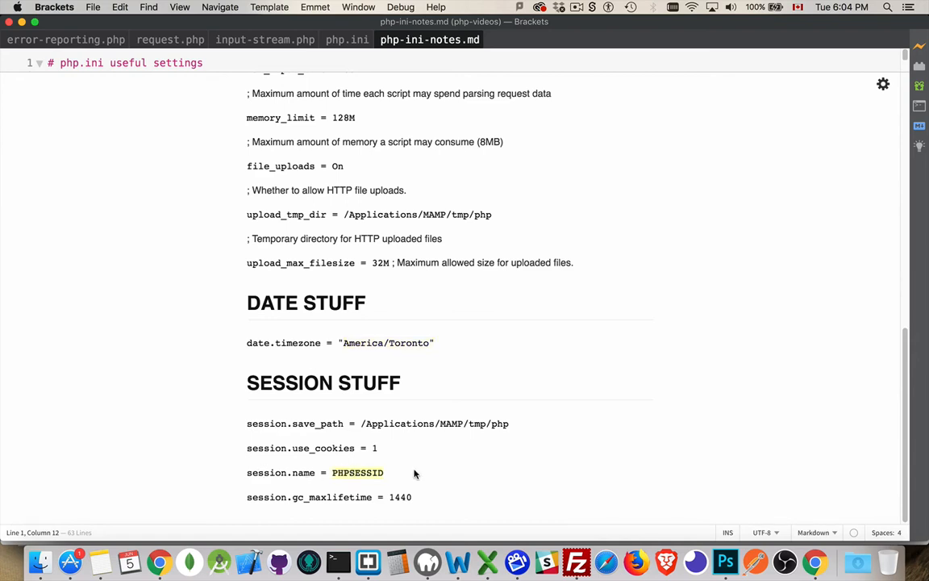
mouse_move(541, 480)
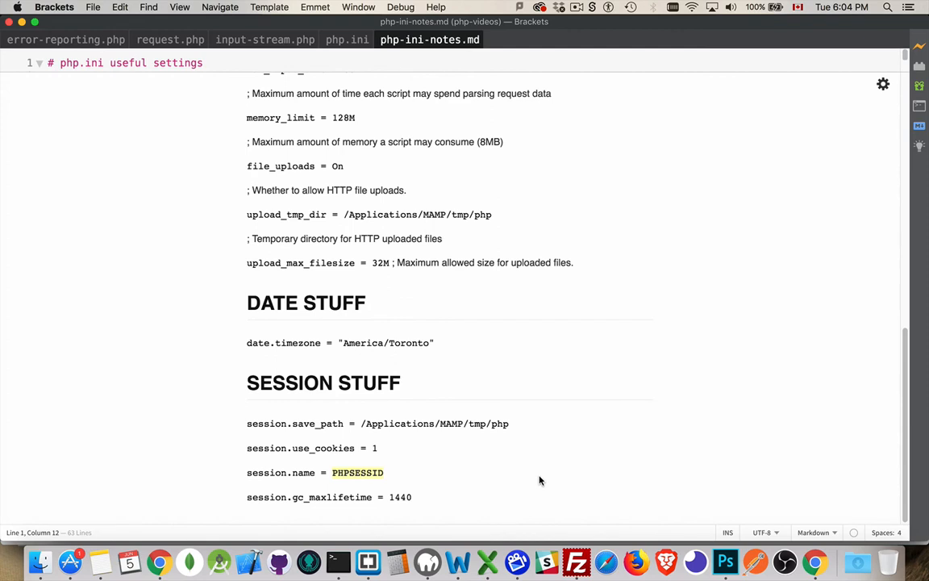
mouse_move(375, 476)
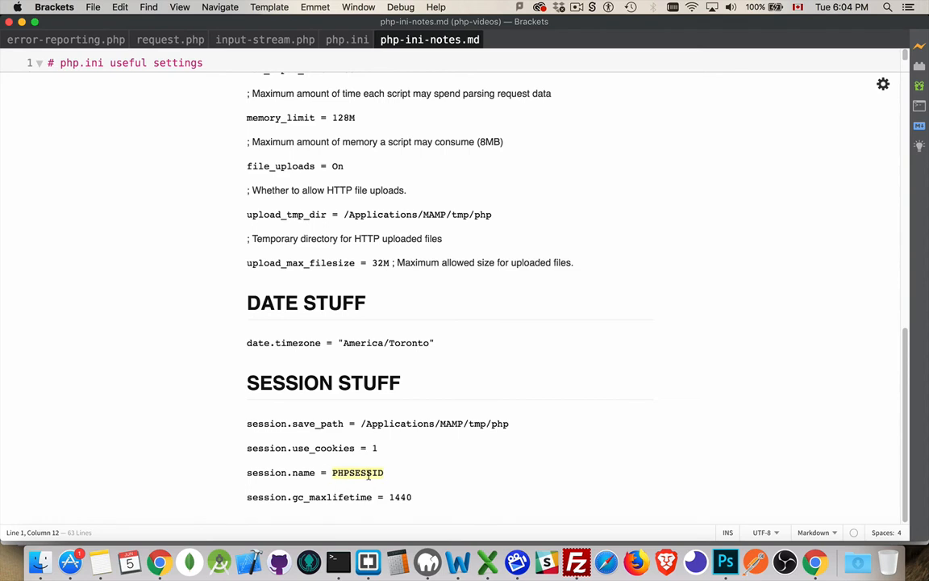
mouse_move(394, 475)
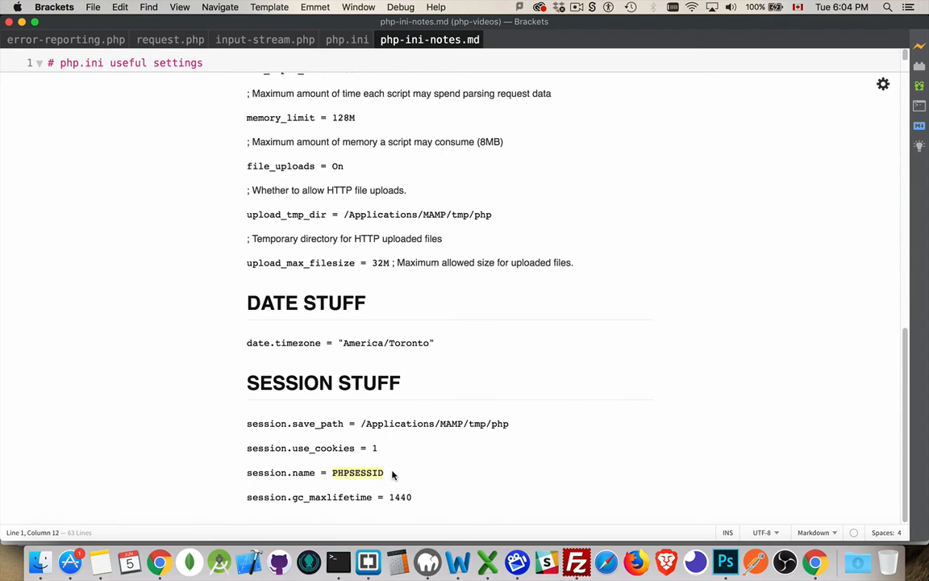
mouse_move(367, 518)
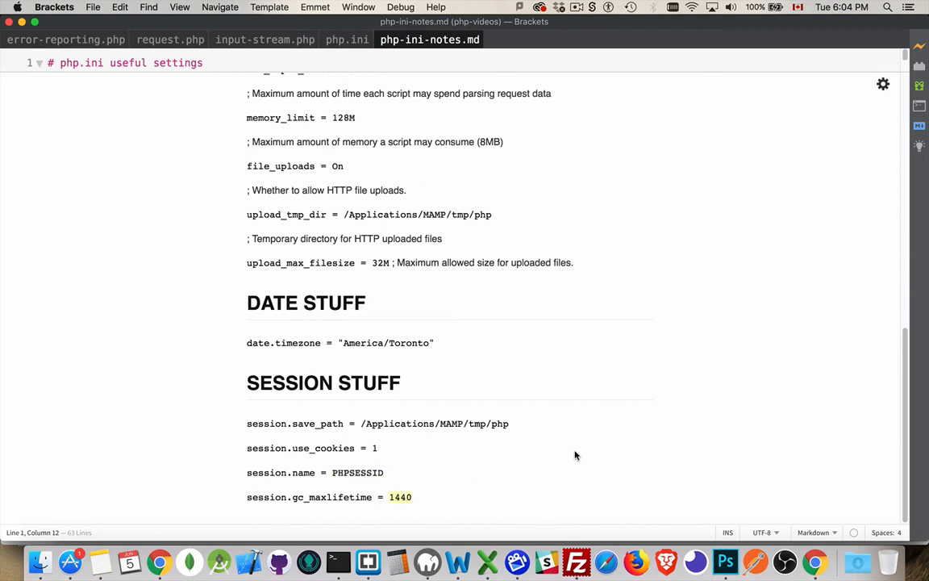
mouse_move(425, 482)
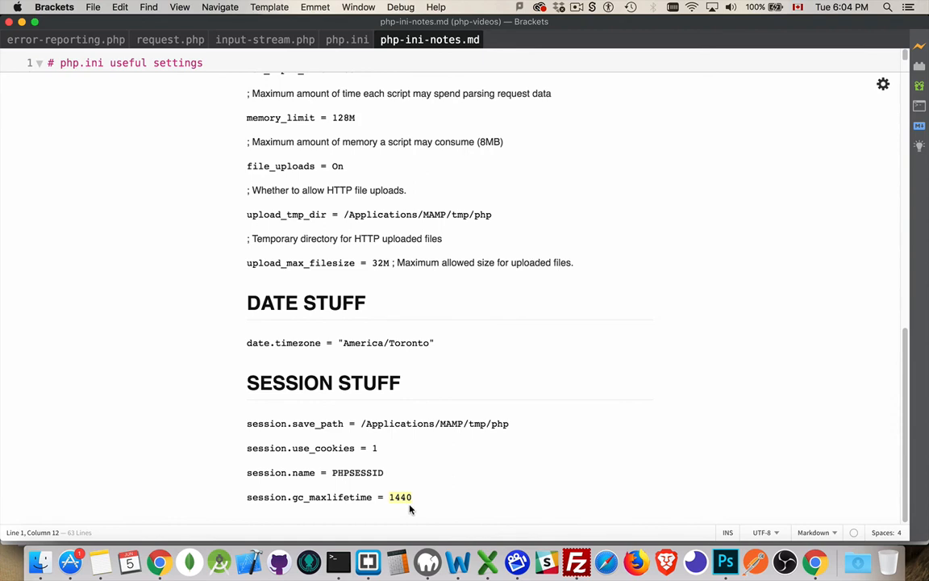
mouse_move(407, 481)
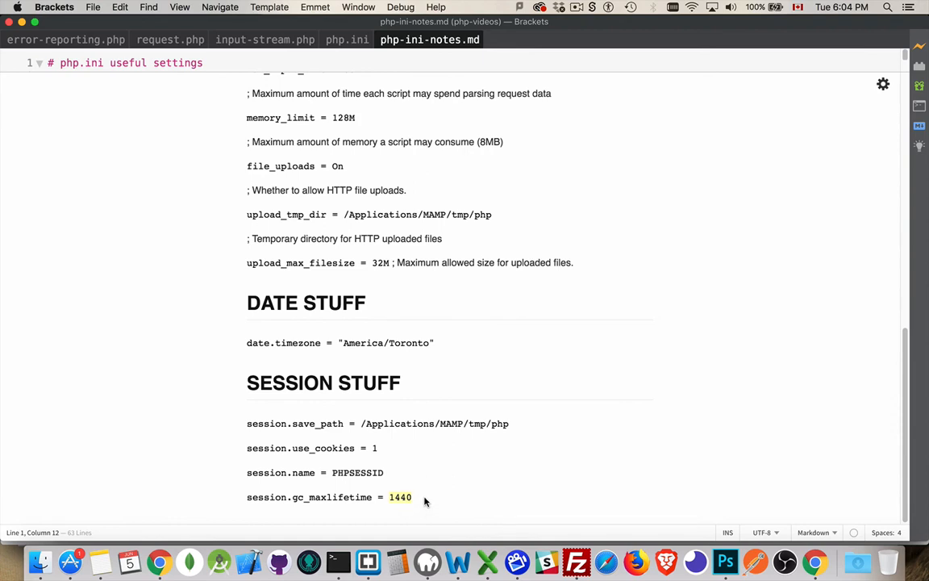
mouse_move(449, 507)
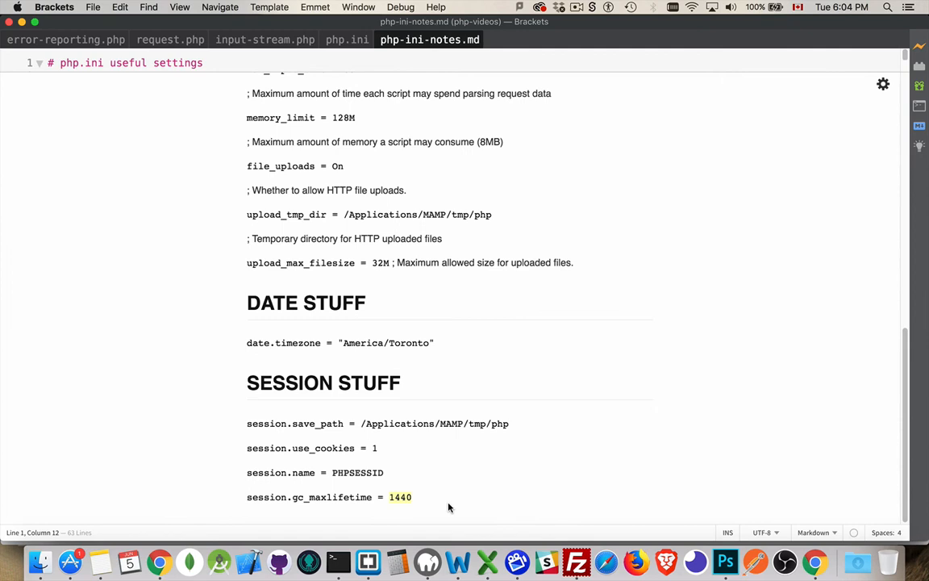
mouse_move(300, 511)
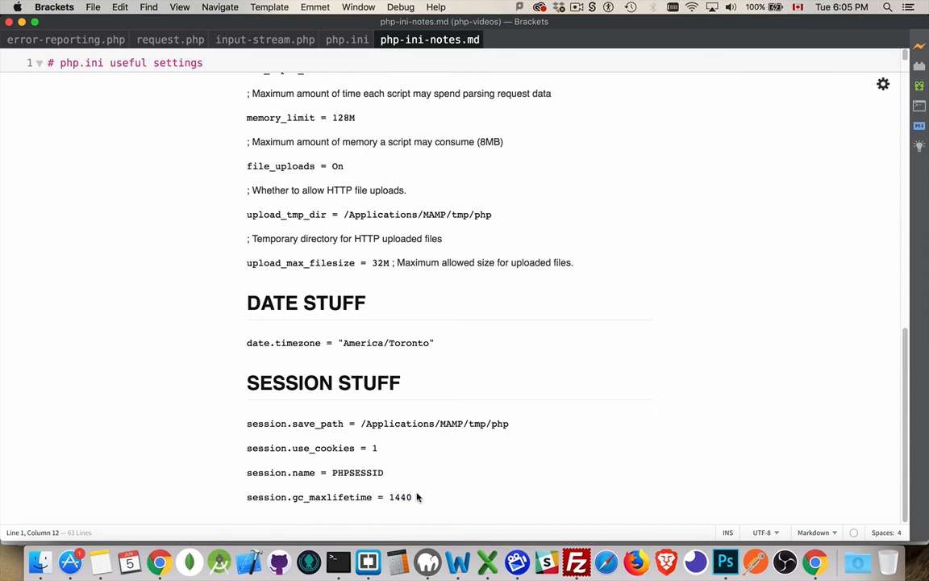
mouse_move(416, 500)
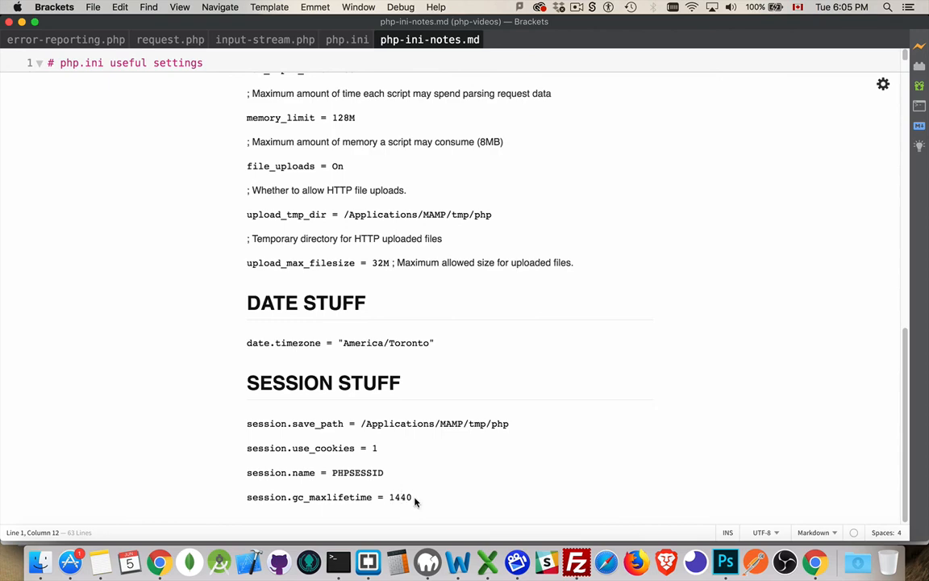
mouse_move(480, 256)
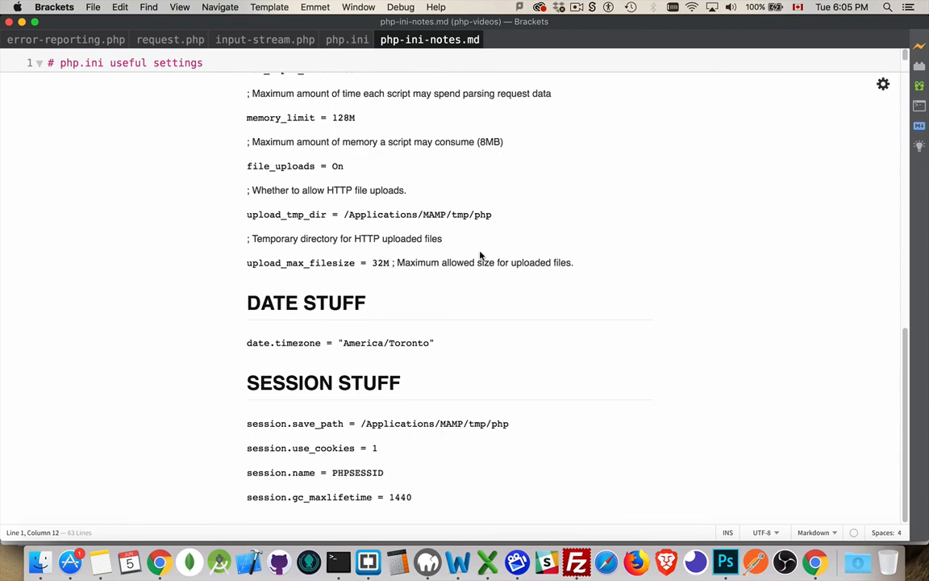
click(341, 39)
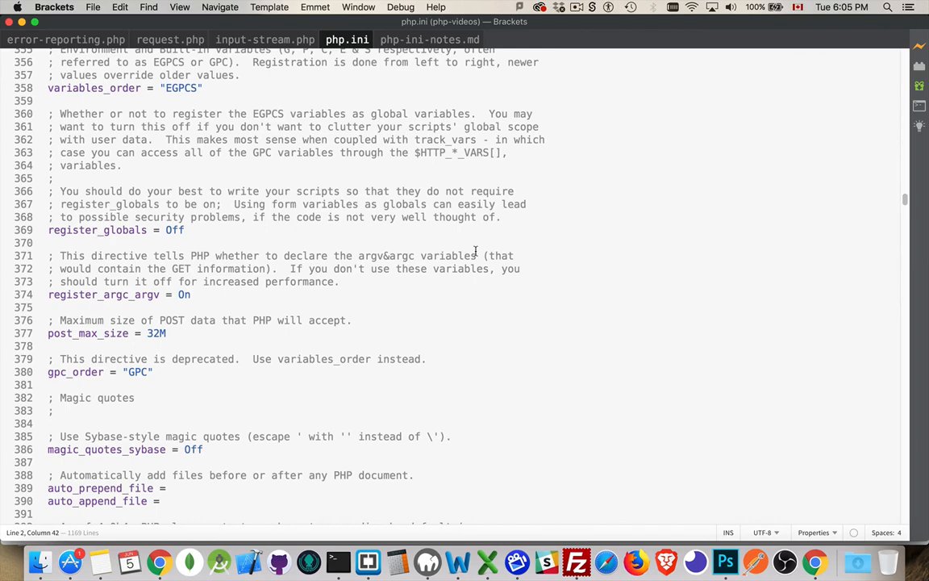
mouse_move(573, 217)
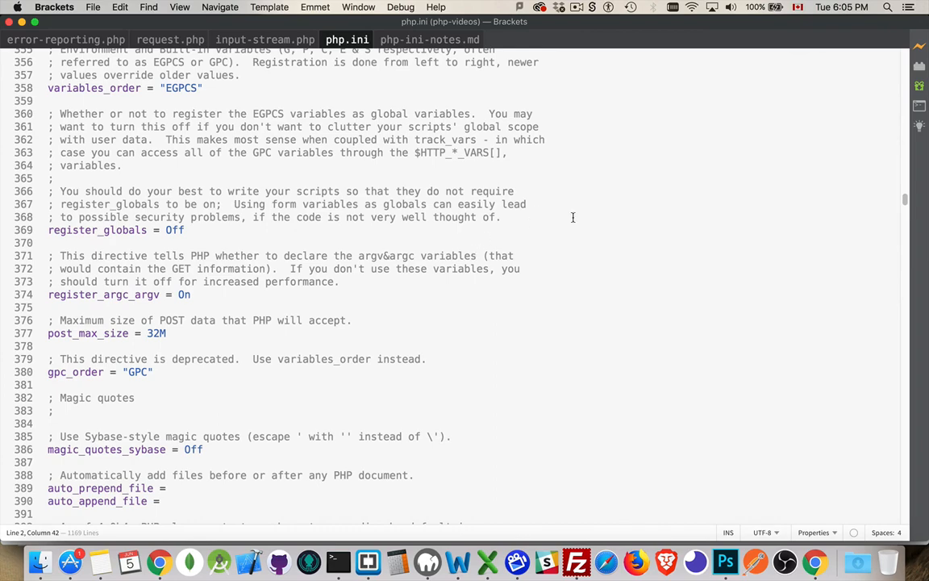
Scroll php.ini back to the top, showing the [PHP] header and About this file comments
scroll(up, 3)
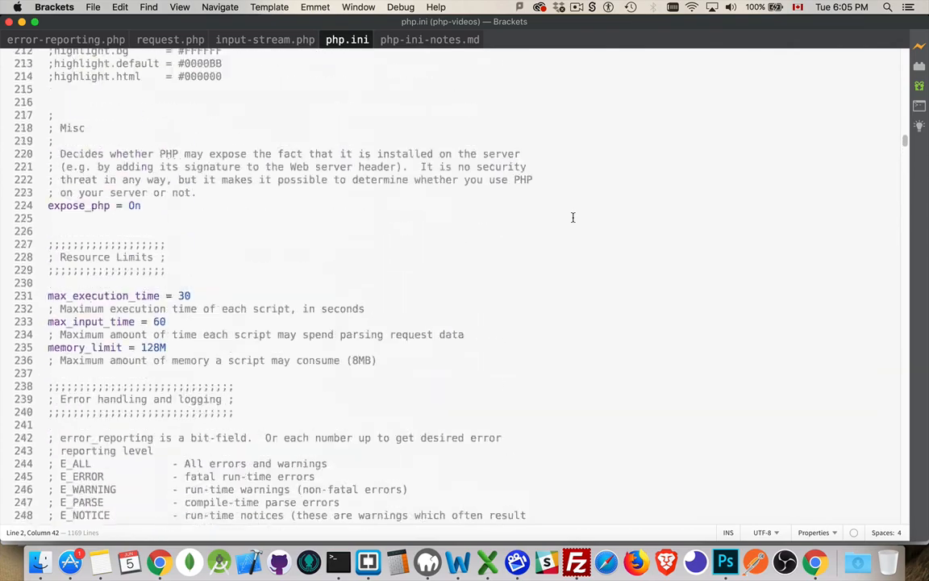
scroll(up, 3)
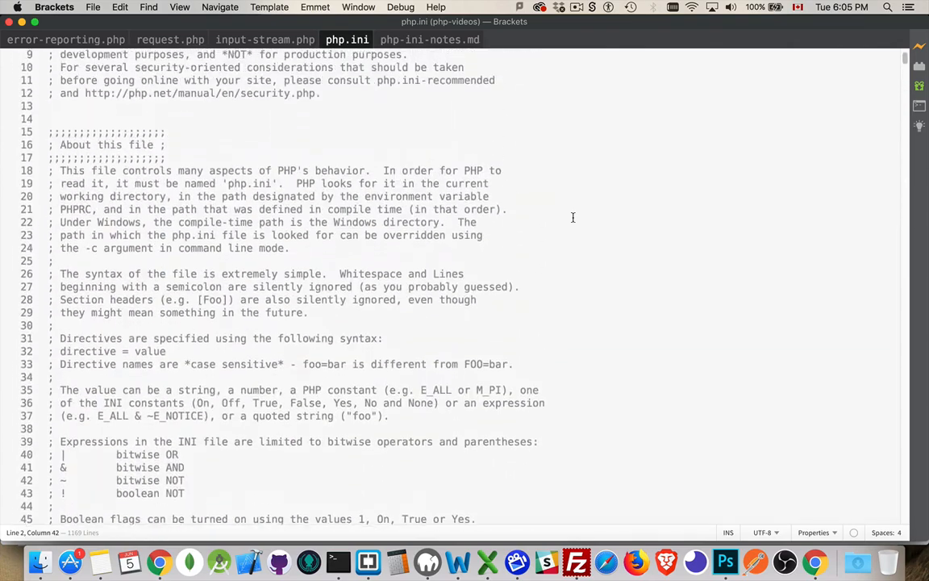
scroll(up, 3)
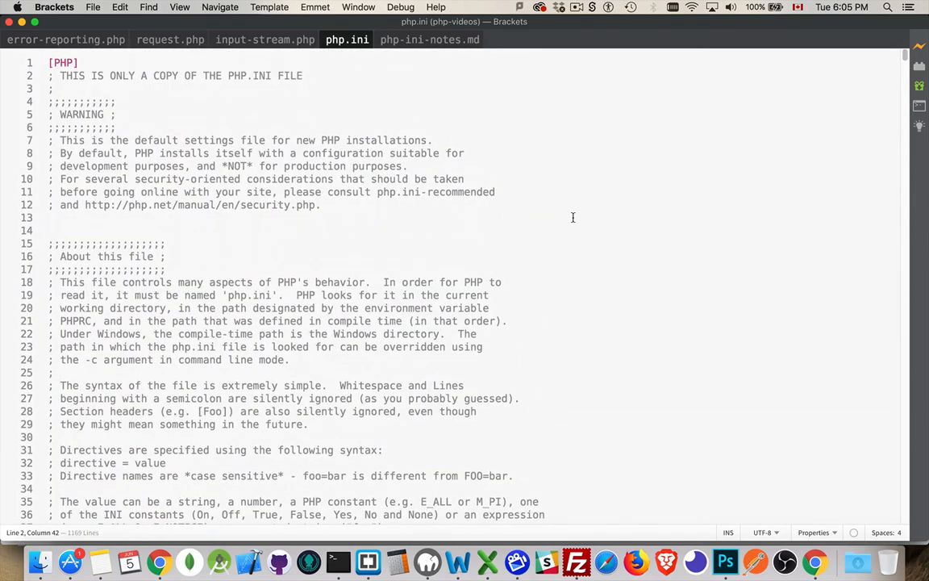